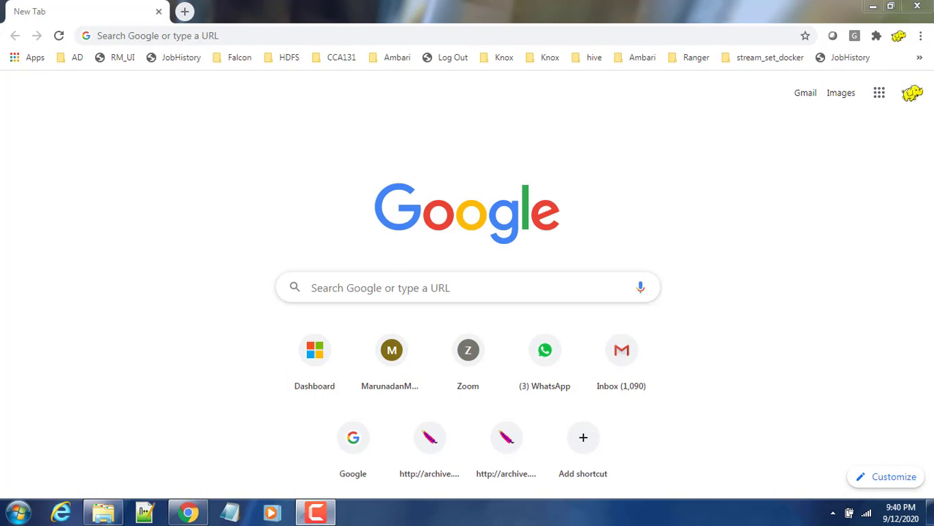
mouse_move(158, 89)
type("po")
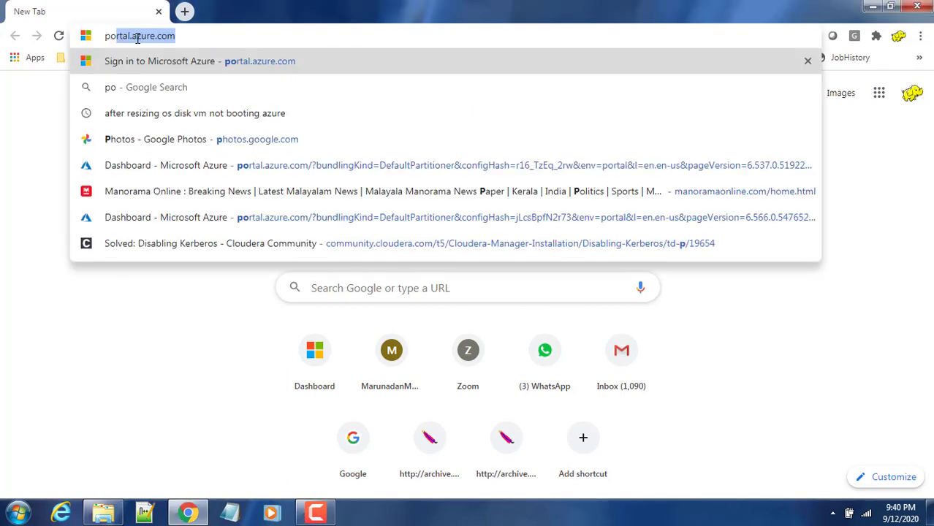
Load portal.azure.com in Chrome to reach the Azure sign-in page
key("Return")
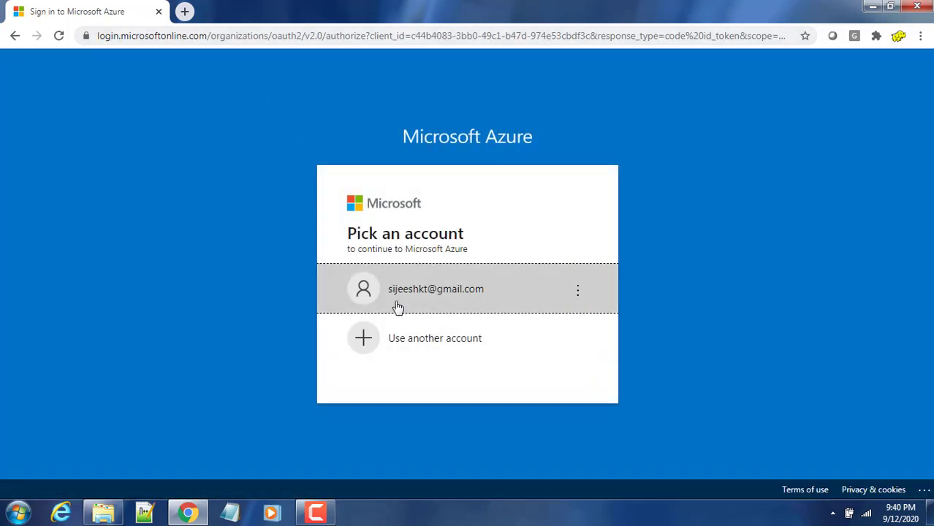
Sign in with the listed account and its password, choosing to stay signed in
left_click(436, 289)
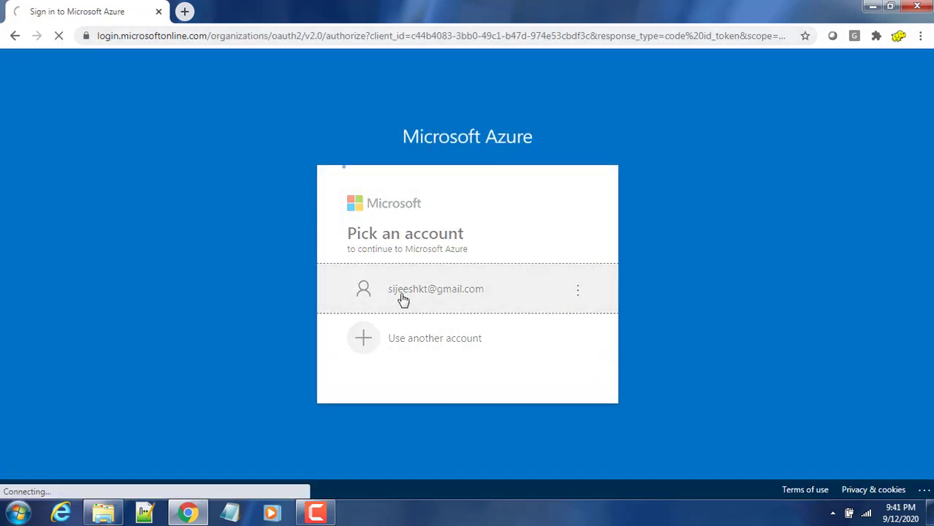
left_click(435, 288)
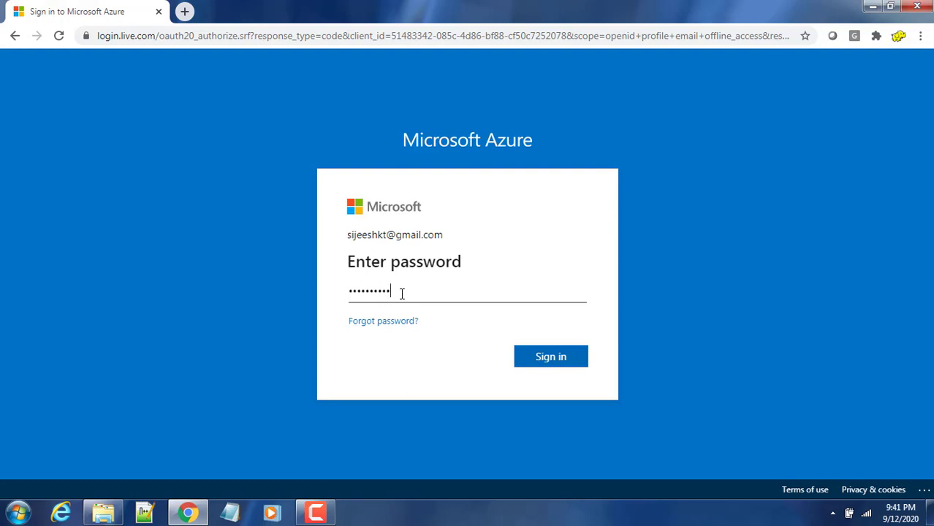
left_click(550, 356)
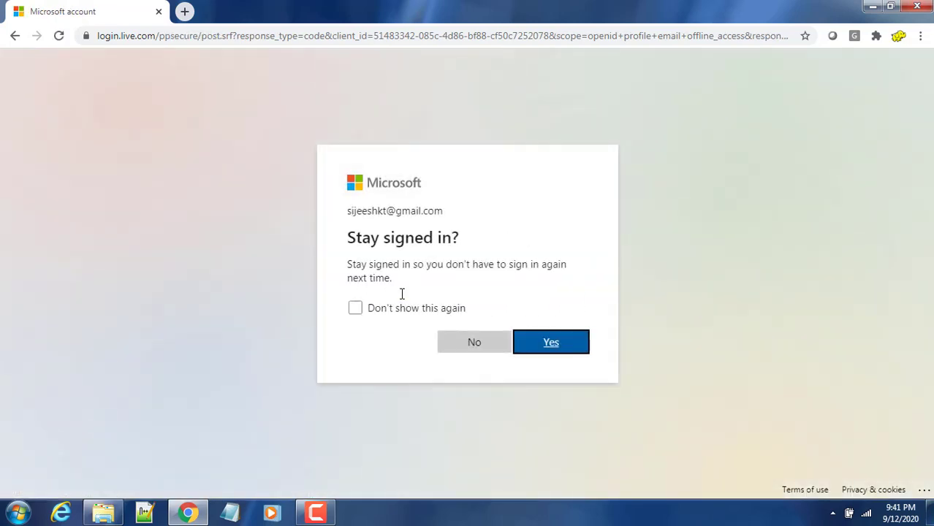
left_click(551, 342)
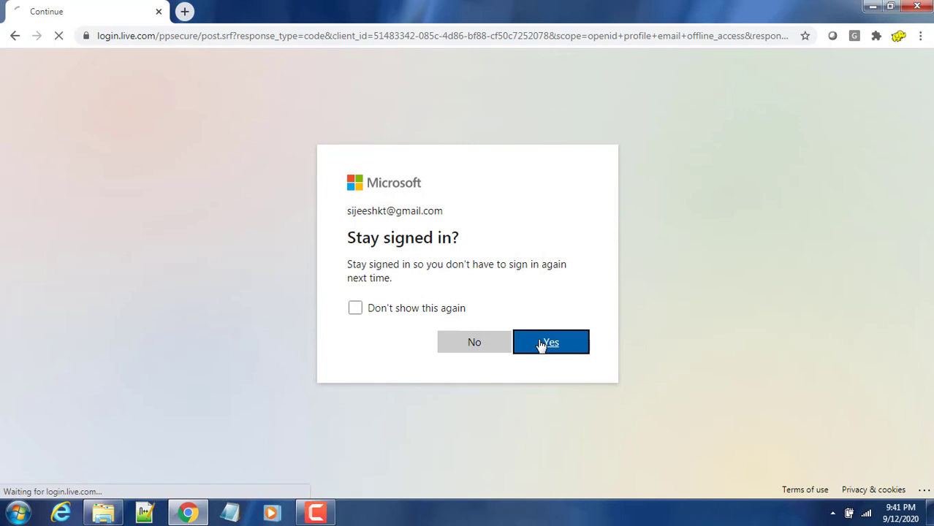
left_click(550, 342)
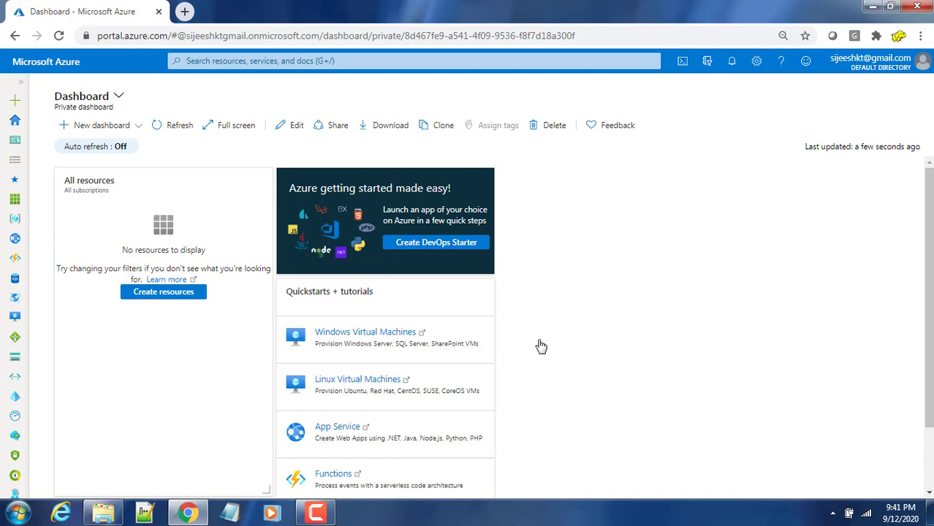
mouse_move(540, 346)
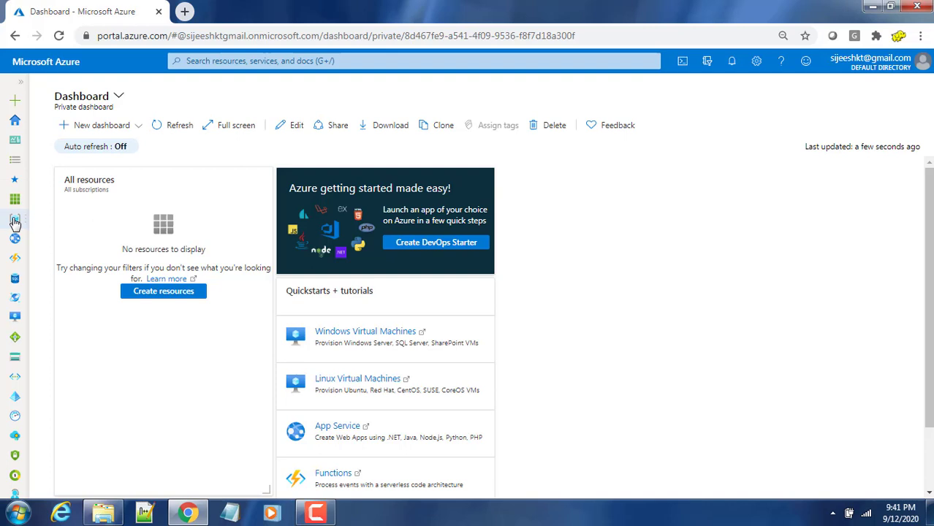
Open the empty Resource groups list from the left sidebar
left_click(15, 223)
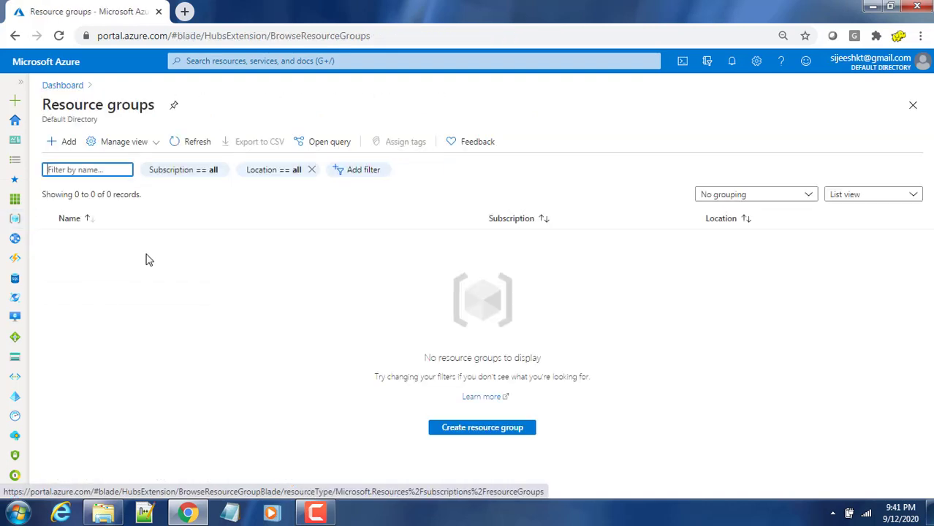
mouse_move(482, 427)
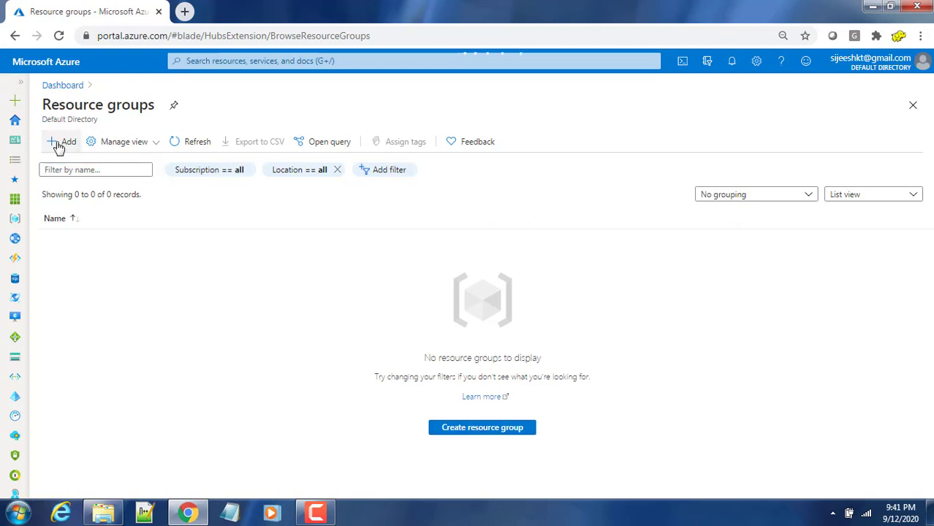
Define resource group CDP-Demo in (Asia Pacific) Australia Southeast and validate it via Review + create
left_click(62, 141)
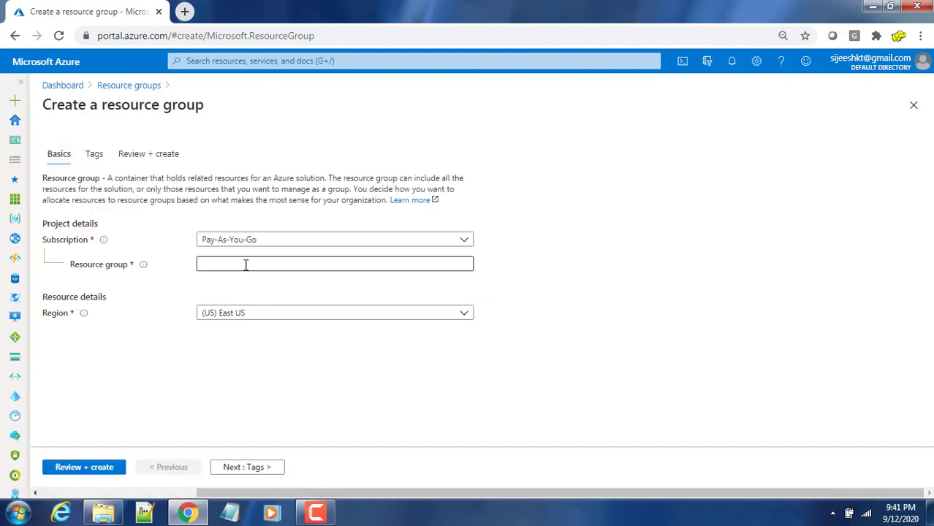
left_click(334, 263)
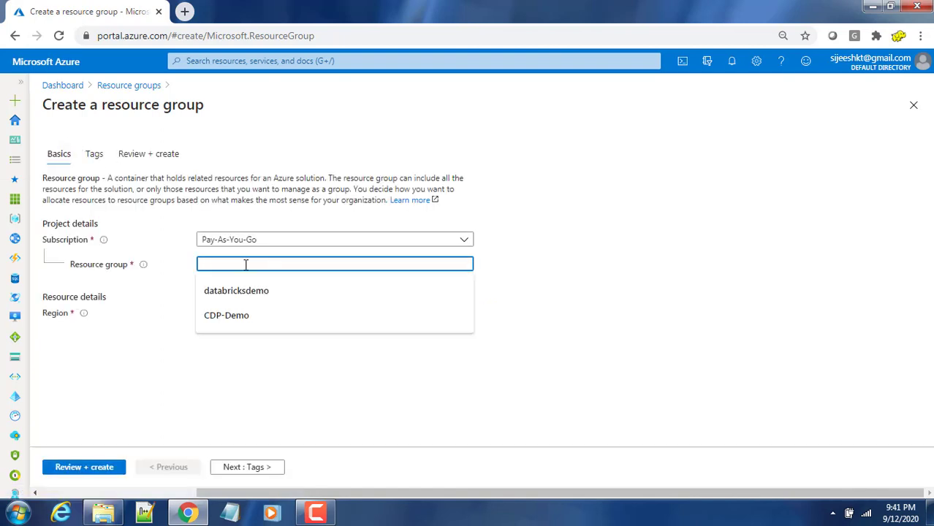
type("CDP")
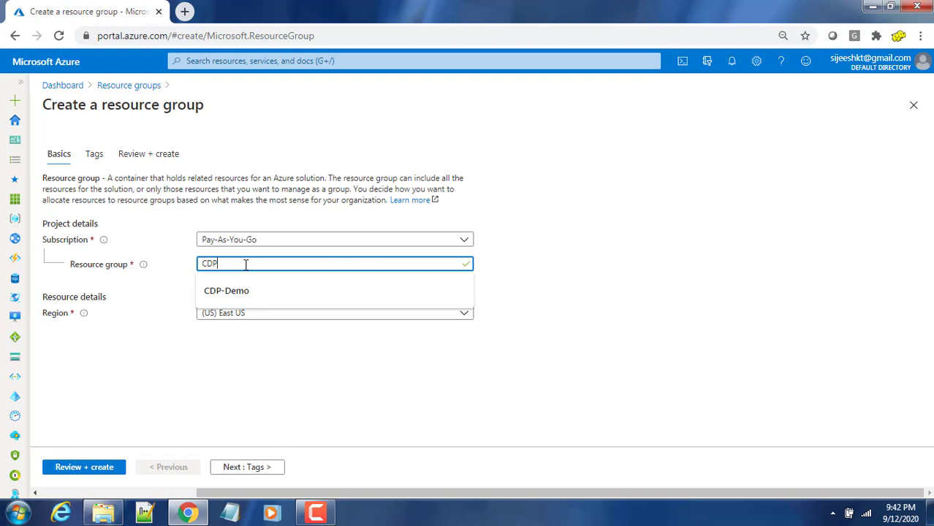
type("-")
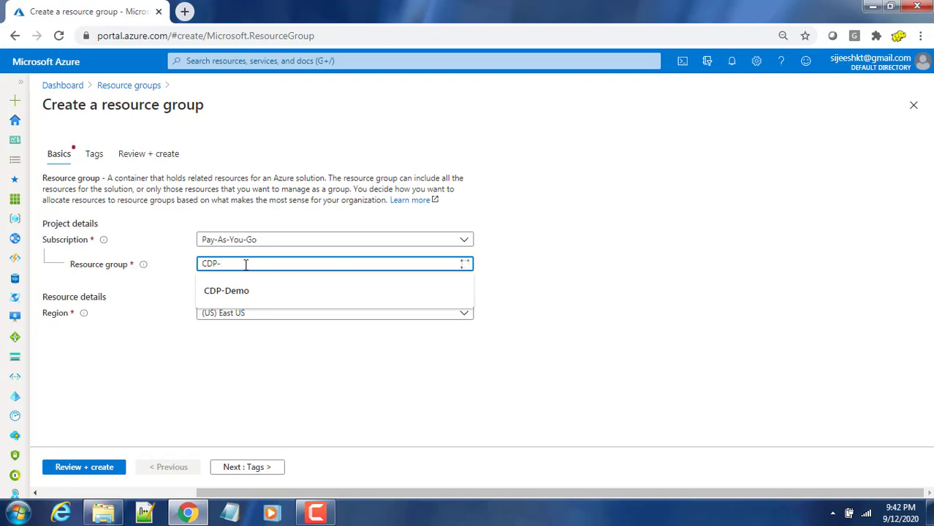
type("D")
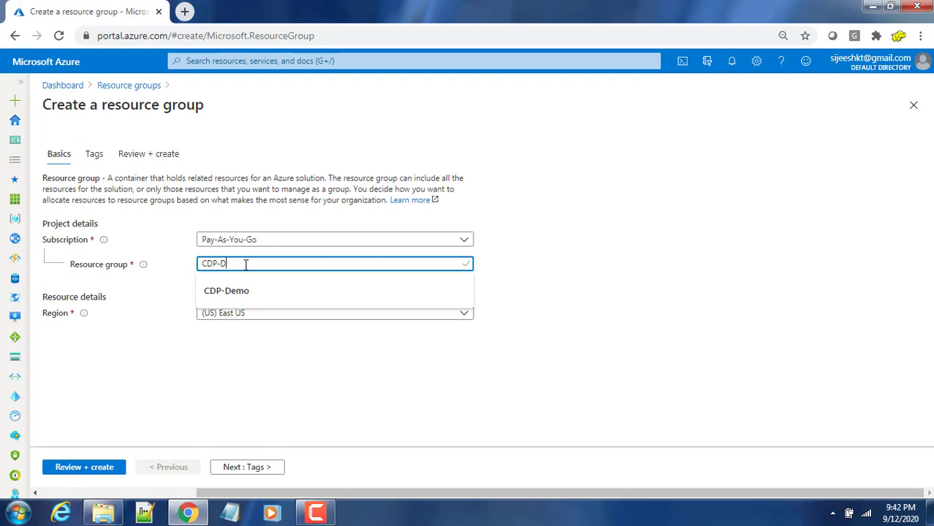
left_click(225, 290)
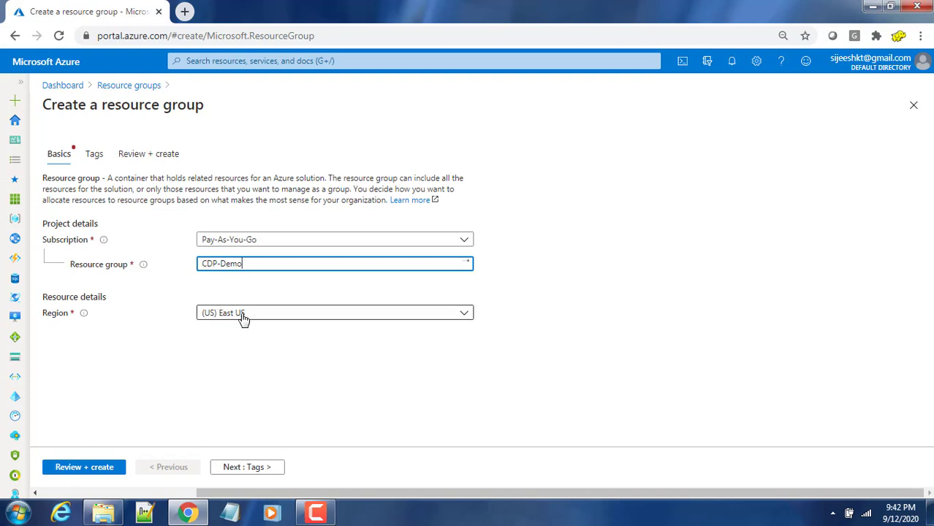
left_click(333, 312)
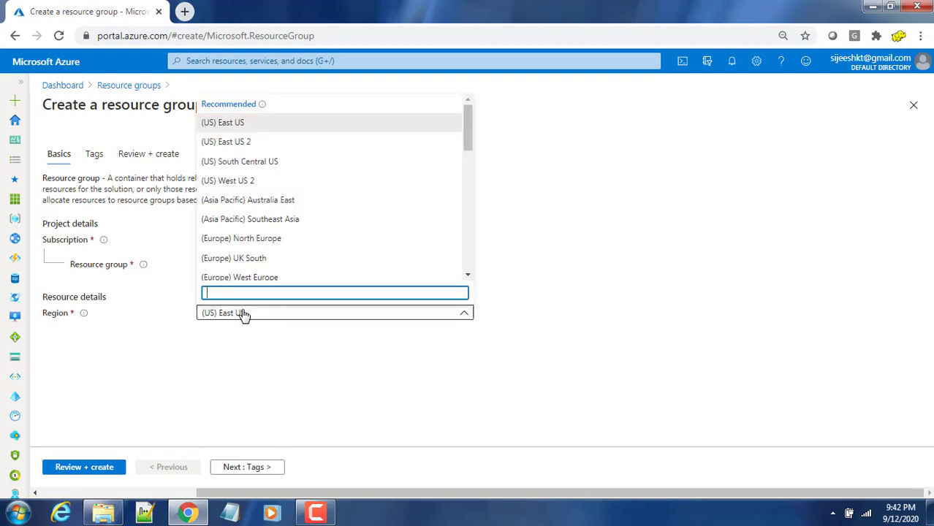
mouse_move(324, 238)
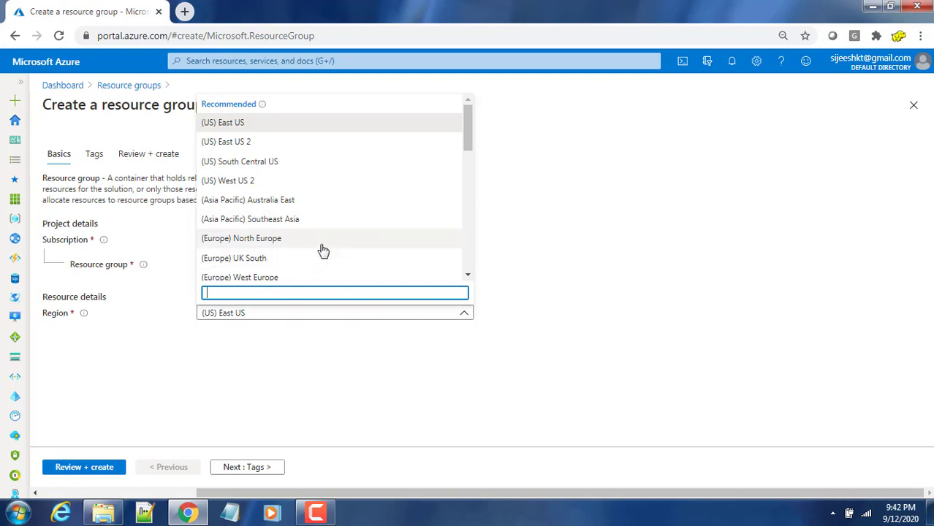
mouse_move(290, 228)
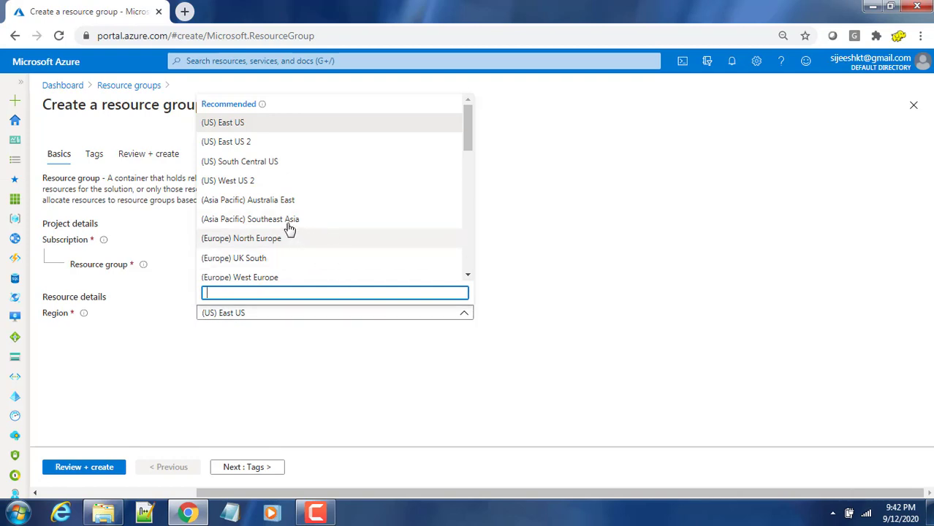
mouse_move(287, 284)
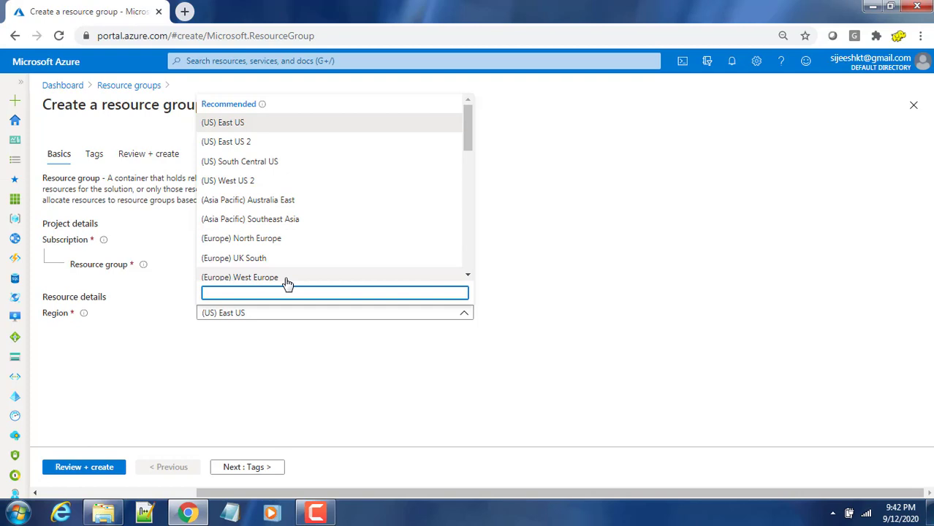
type("aus")
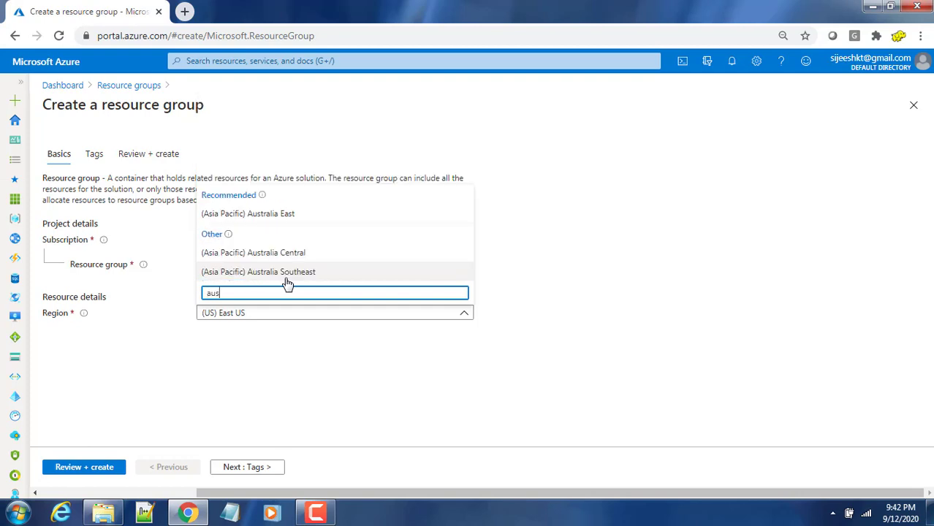
left_click(259, 271)
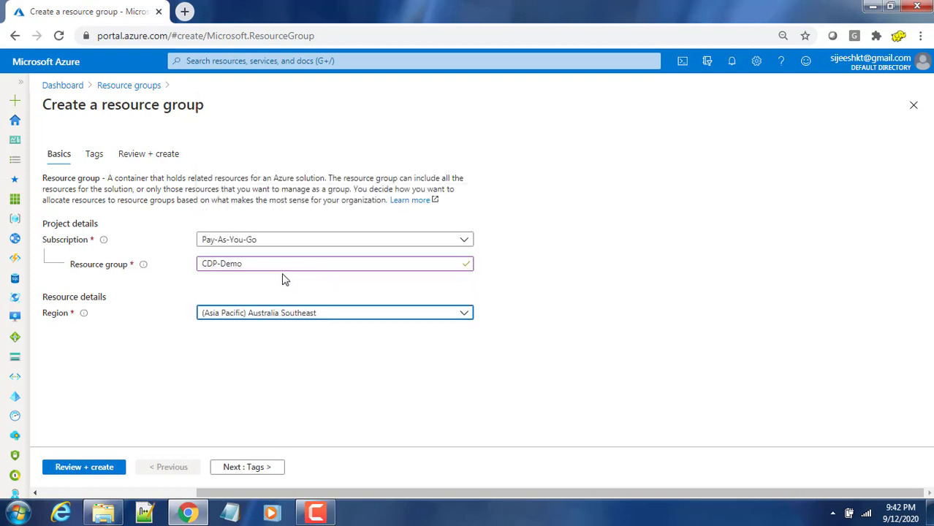
mouse_move(84, 467)
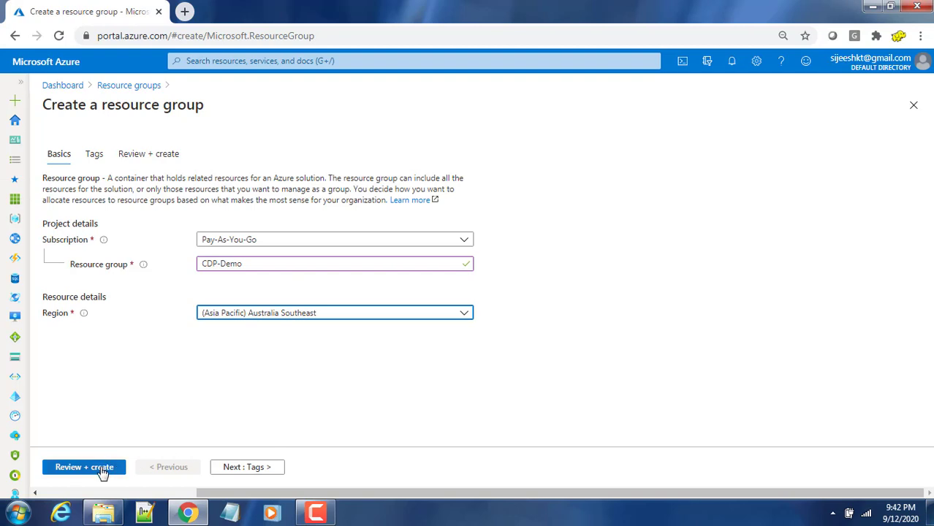
mouse_move(84, 466)
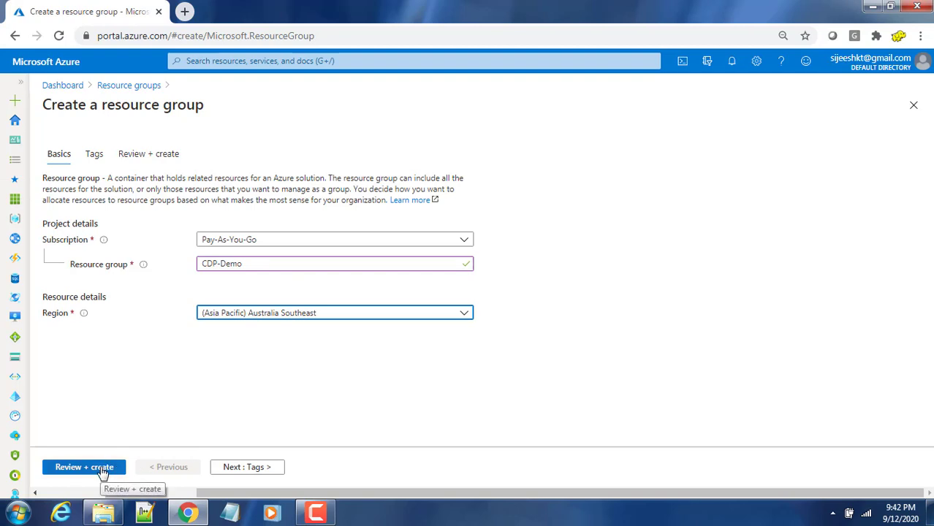
left_click(84, 467)
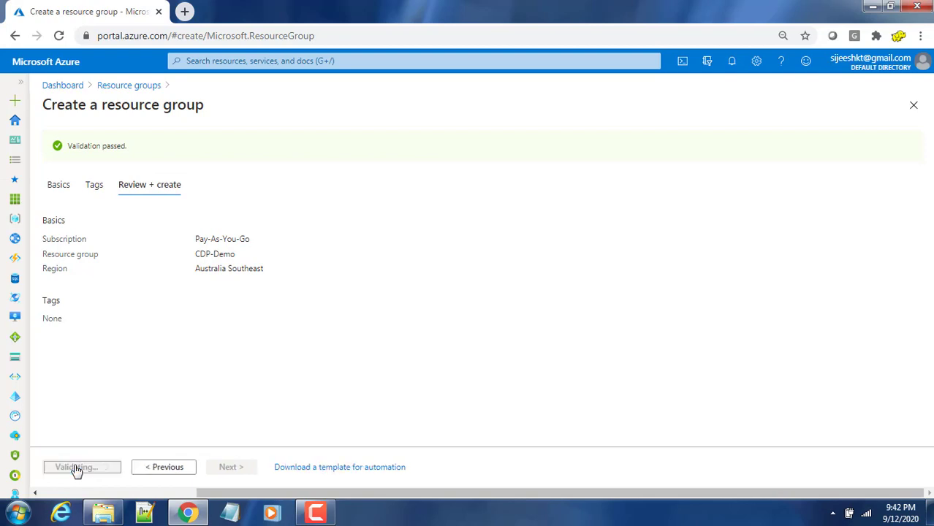
Create the CDP-Demo resource group and open its empty Overview page
left_click(77, 467)
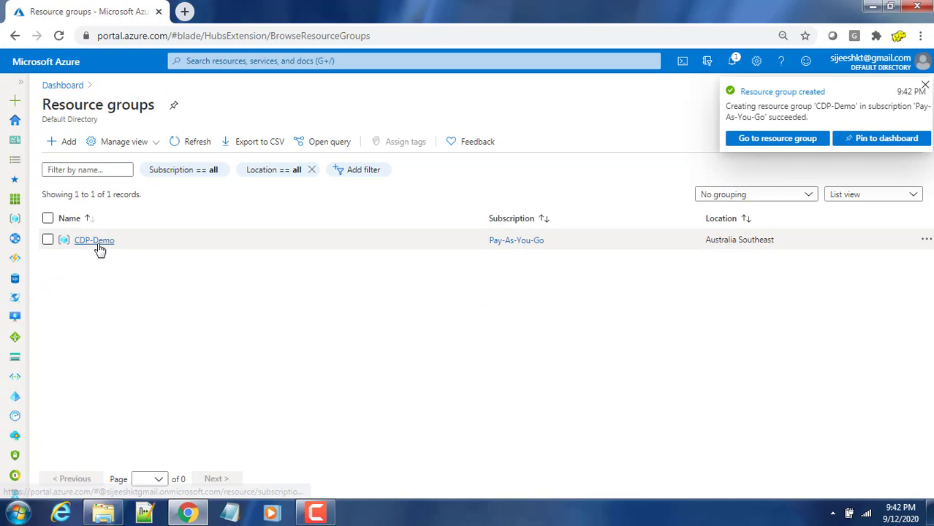
left_click(94, 240)
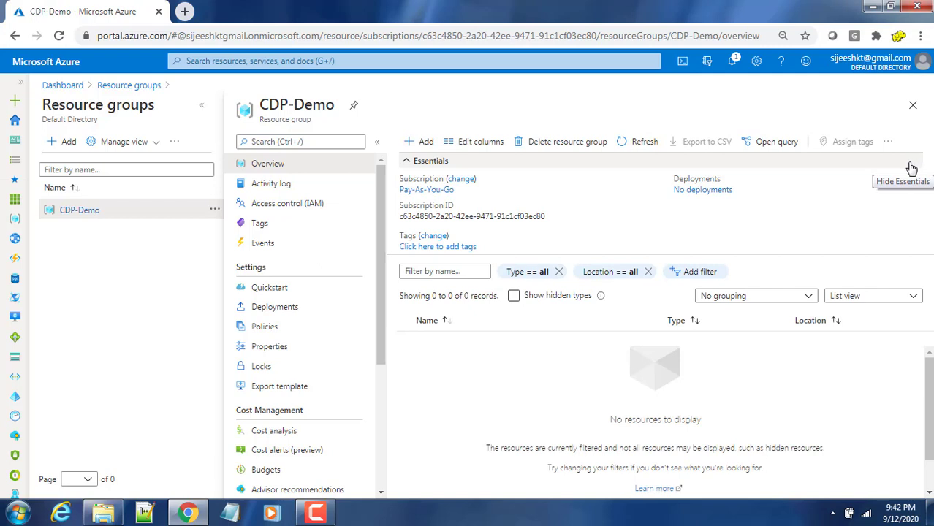
mouse_move(549, 253)
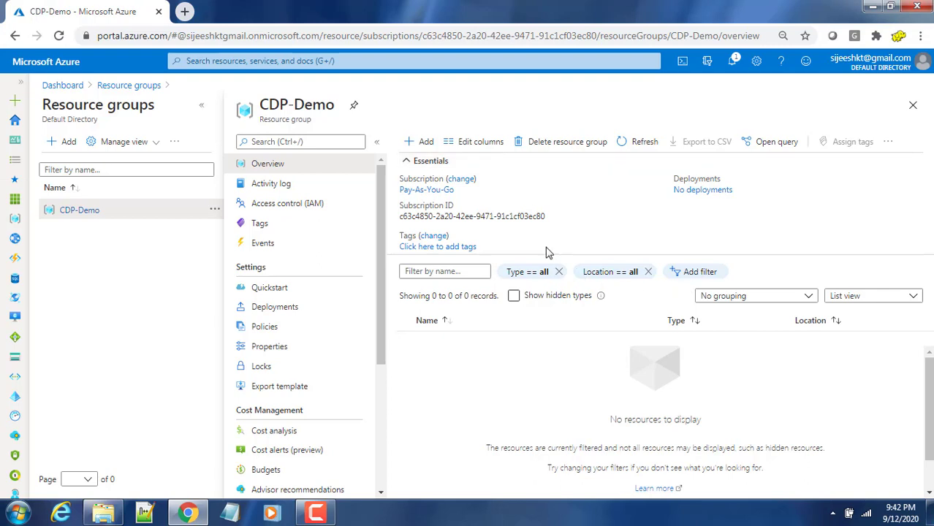
mouse_move(417, 142)
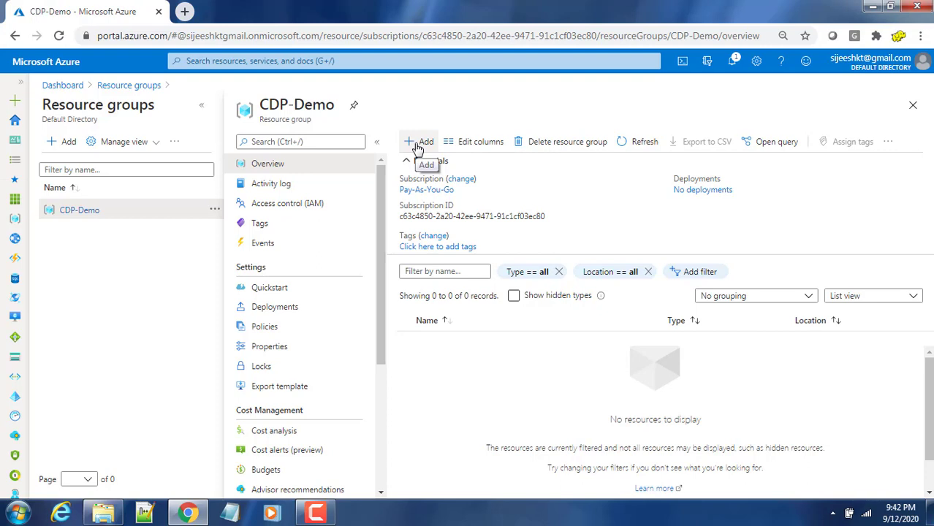
Search the Marketplace for OpenLogic CentOS 7.6 and open the CentOS-based 7.6 offering
left_click(420, 141)
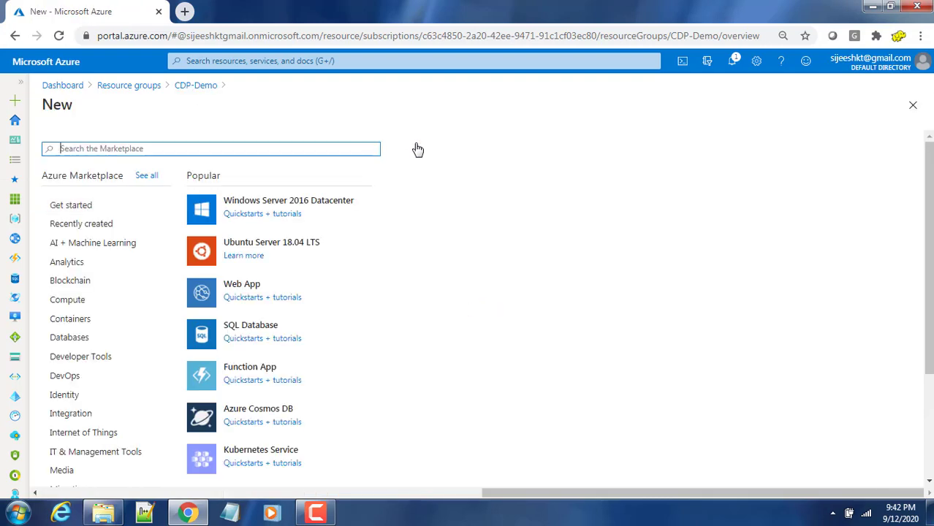
mouse_move(73, 404)
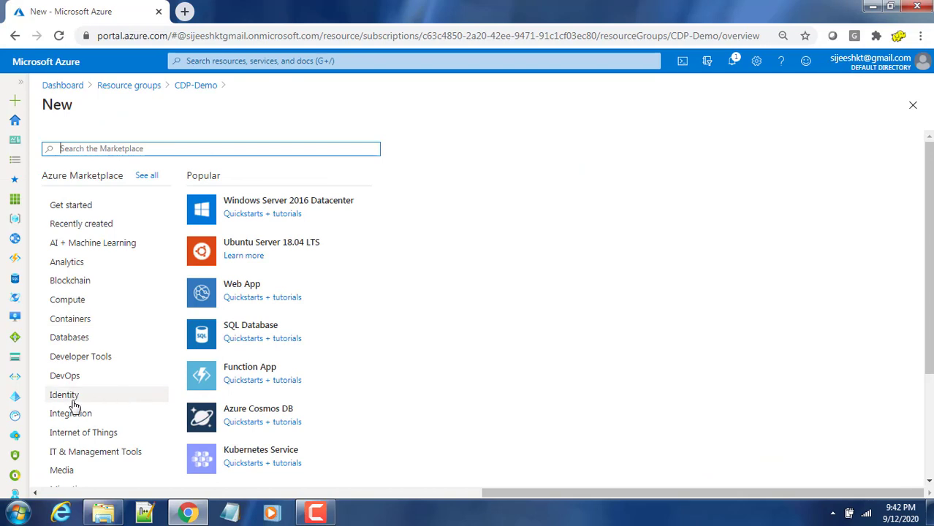
mouse_move(67, 300)
type("OpenLogic CentOS 7.5")
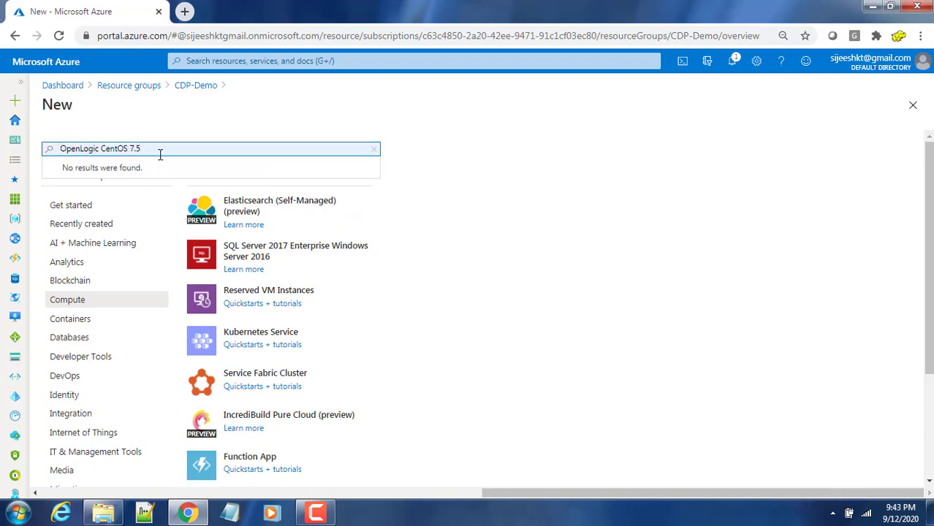
key("Backspace")
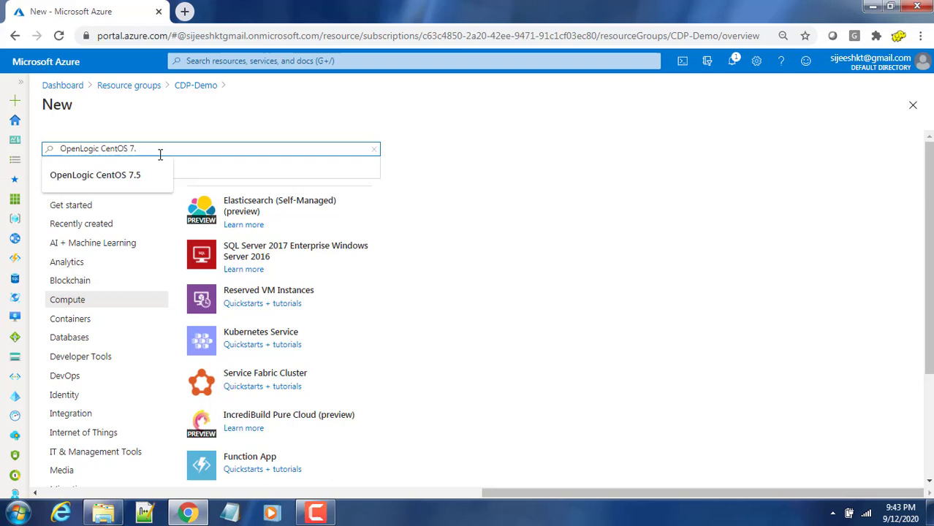
left_click(95, 175)
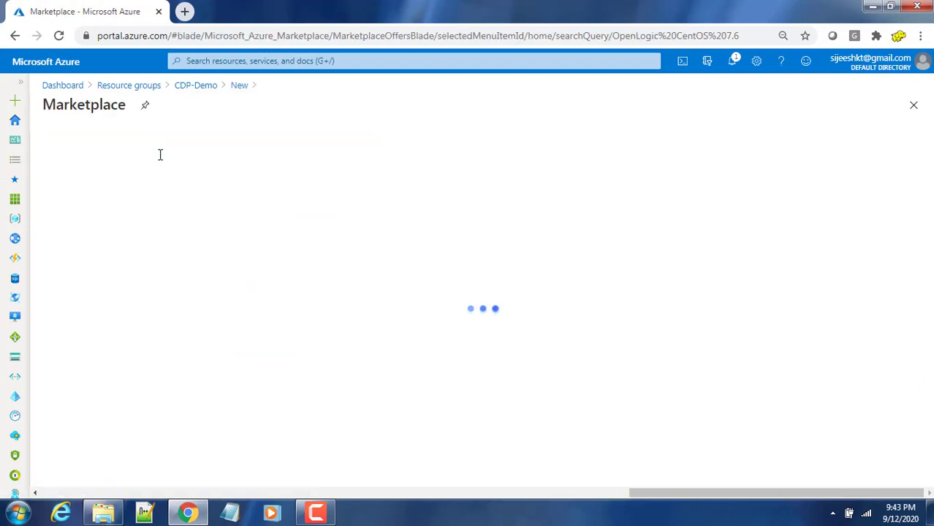
mouse_move(354, 309)
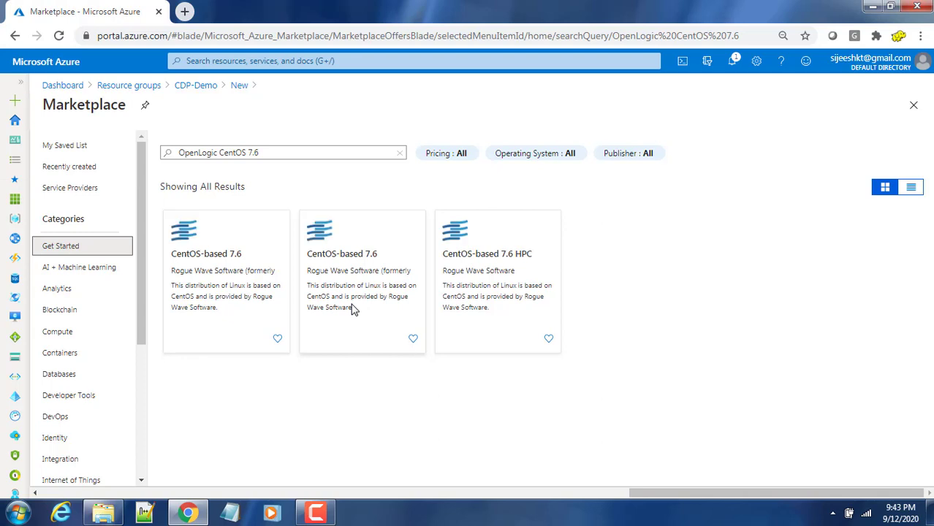
mouse_move(262, 317)
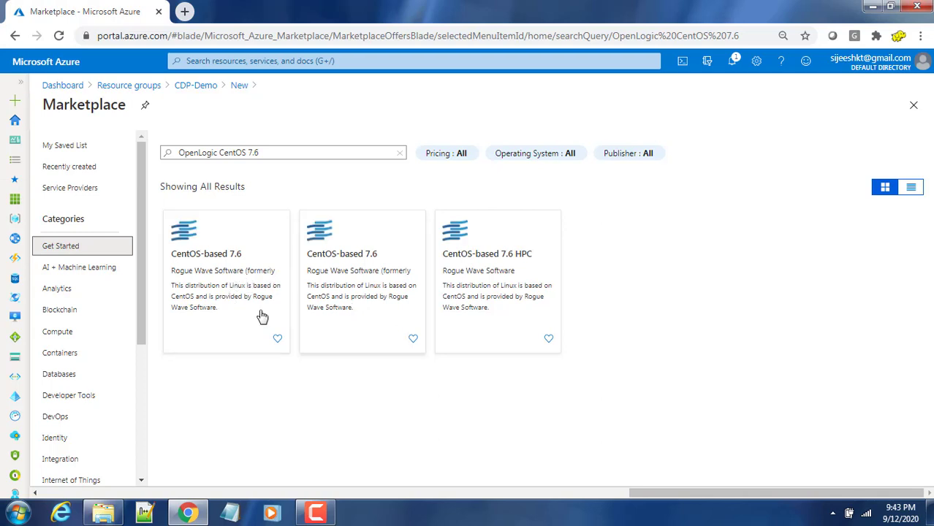
mouse_move(237, 306)
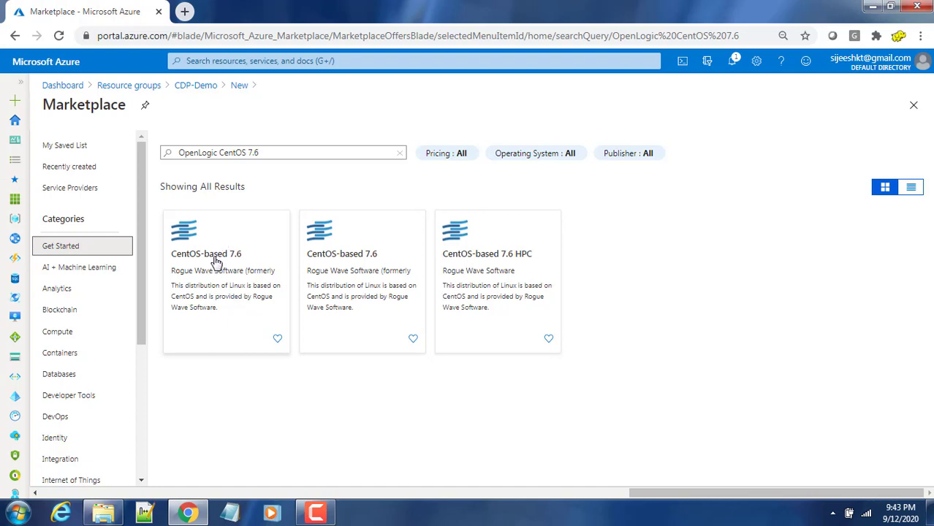
mouse_move(219, 261)
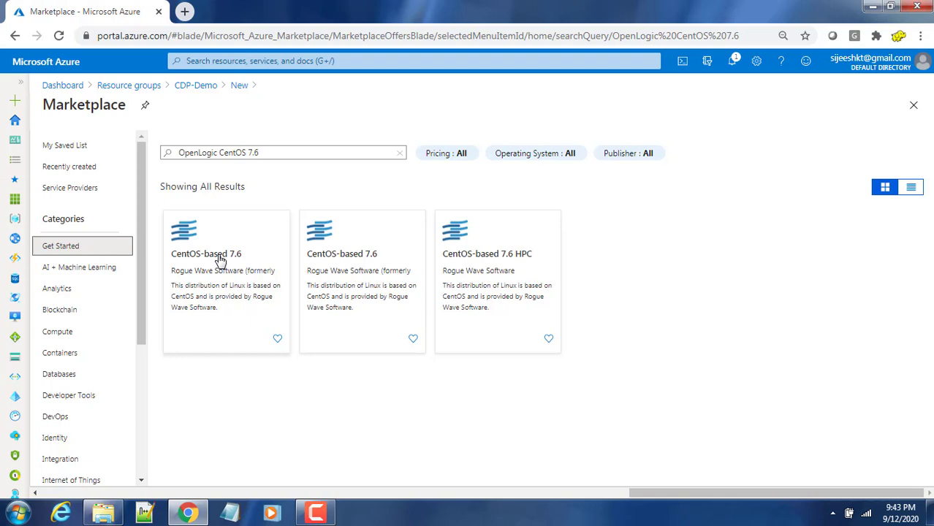
mouse_move(201, 278)
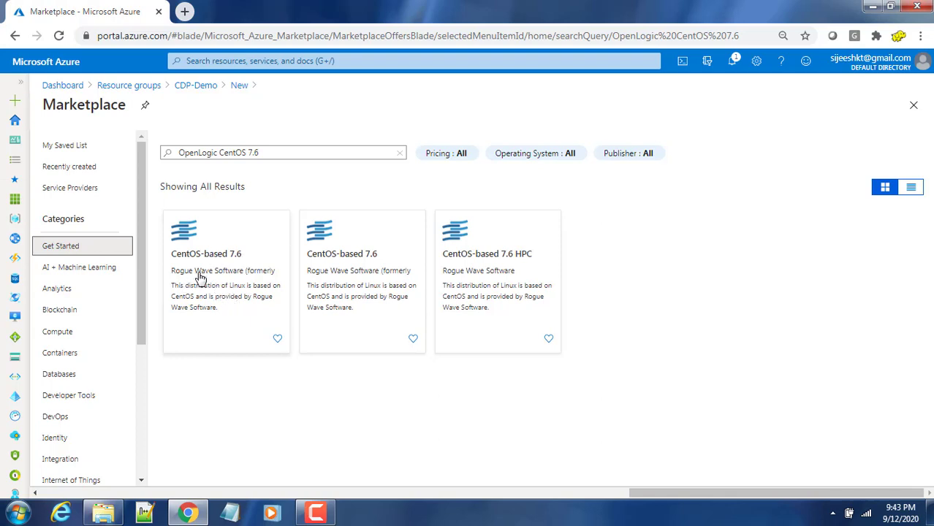
mouse_move(230, 273)
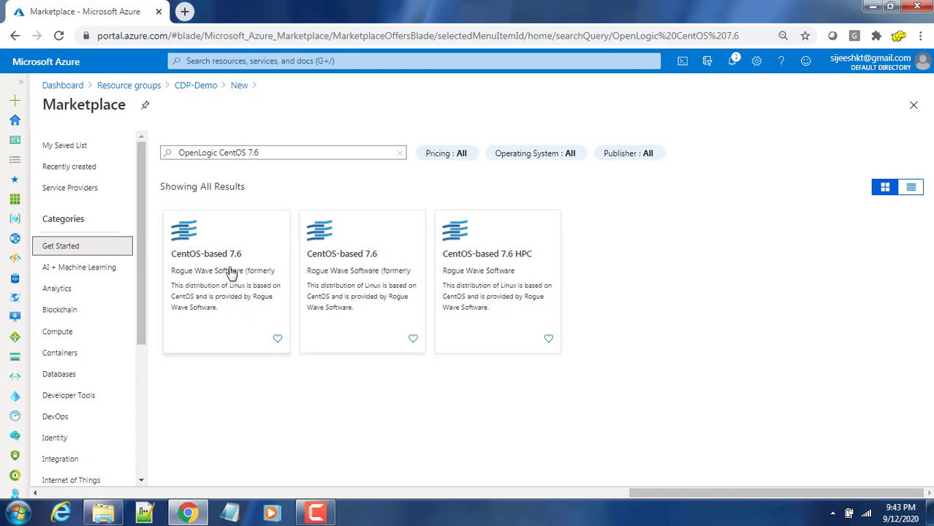
left_click(226, 281)
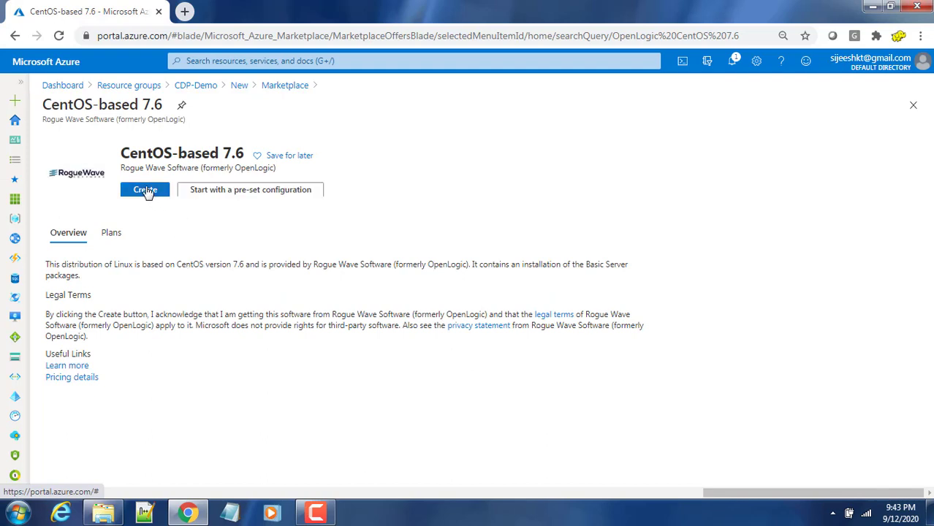
Start a CentOS 7.6 VM named master01 in (Asia Pacific) Australia Southeast
left_click(144, 189)
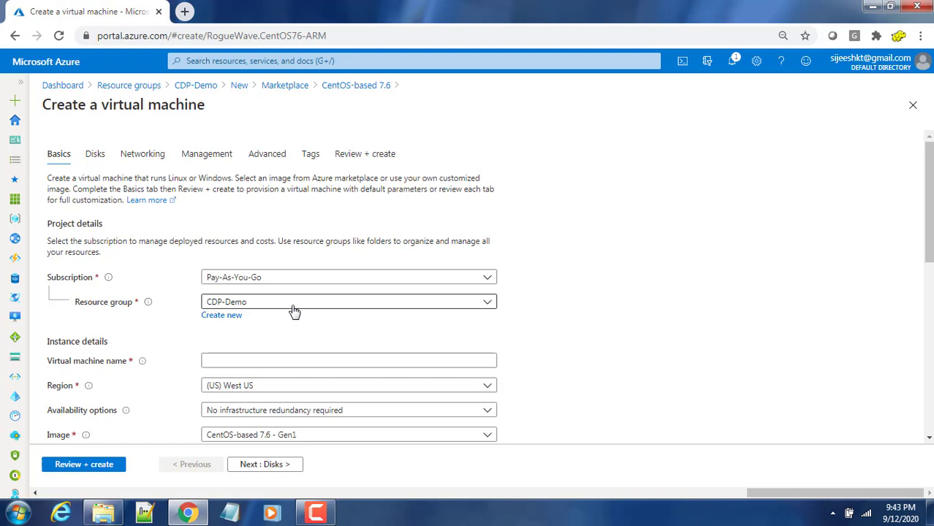
mouse_move(255, 333)
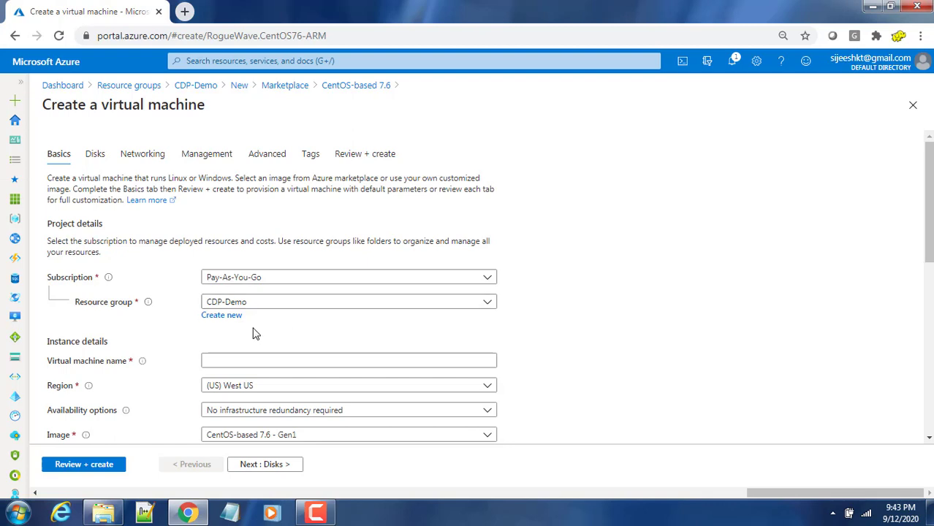
mouse_move(236, 375)
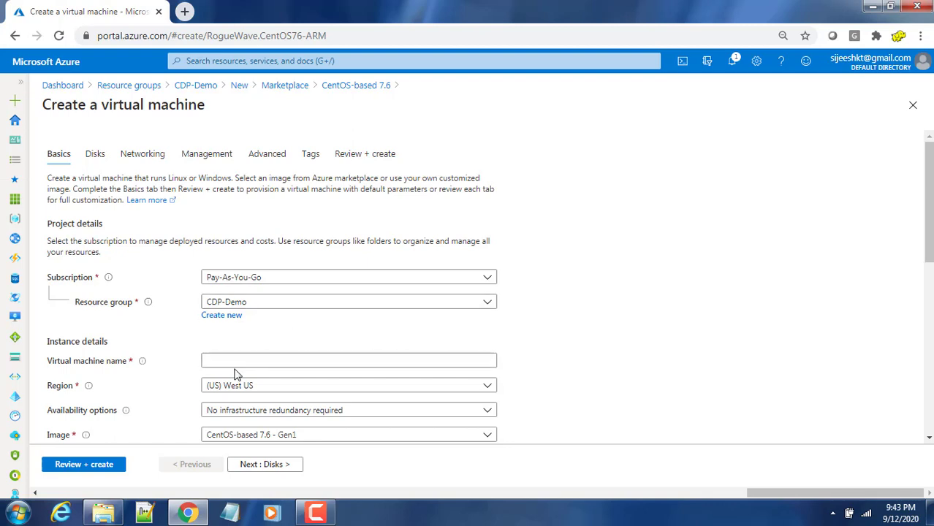
left_click(349, 360)
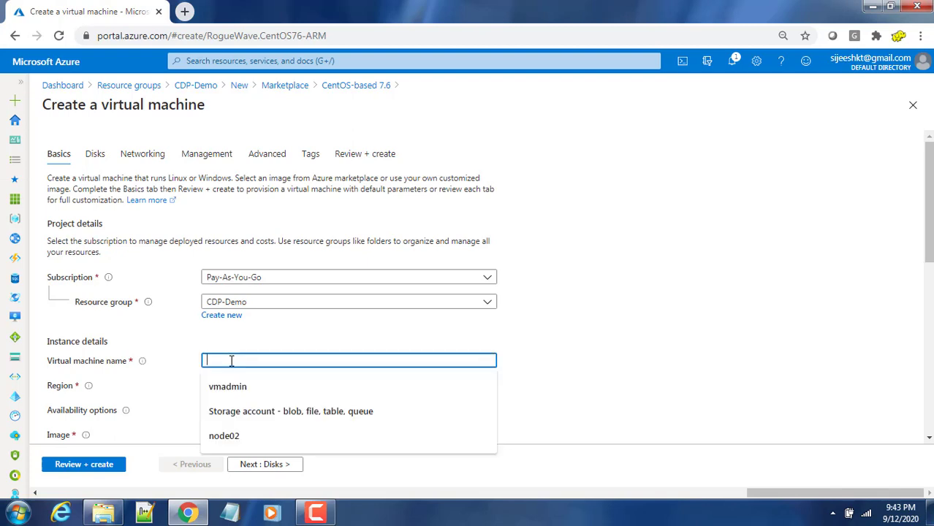
type("master01")
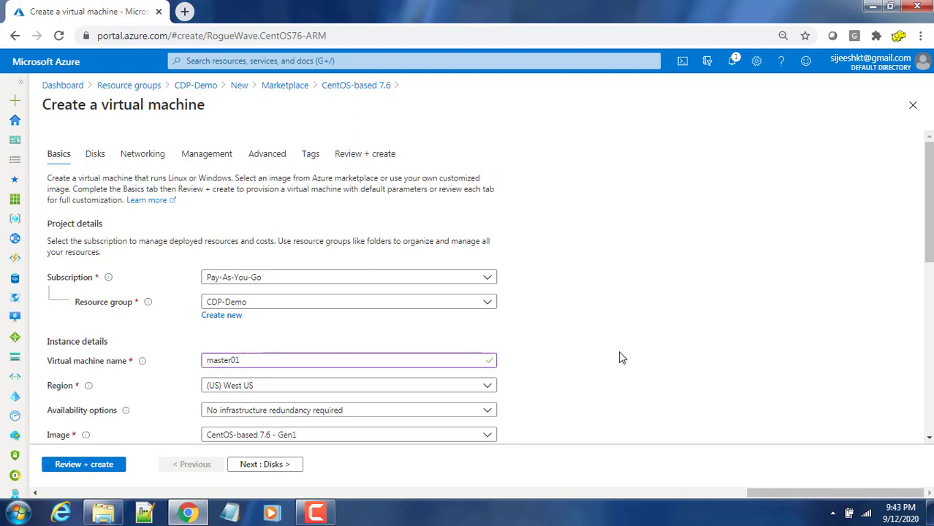
mouse_move(312, 395)
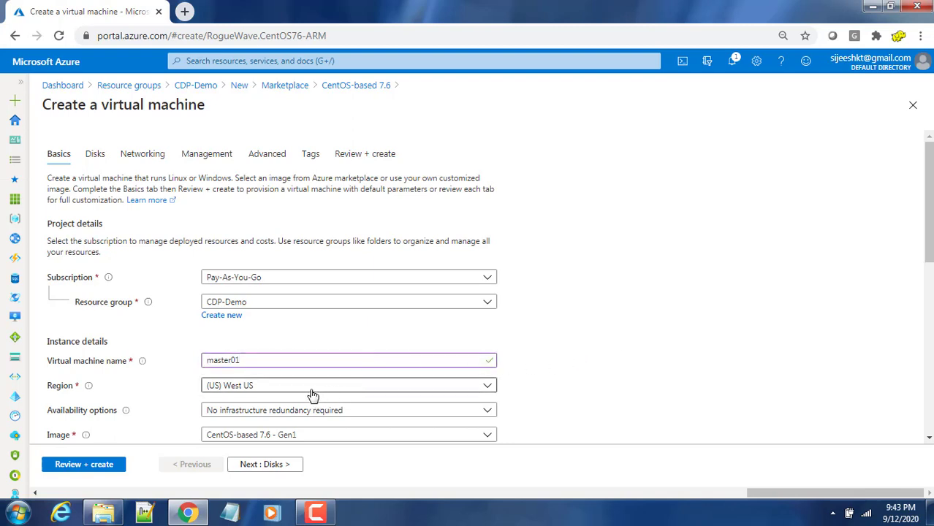
mouse_move(245, 399)
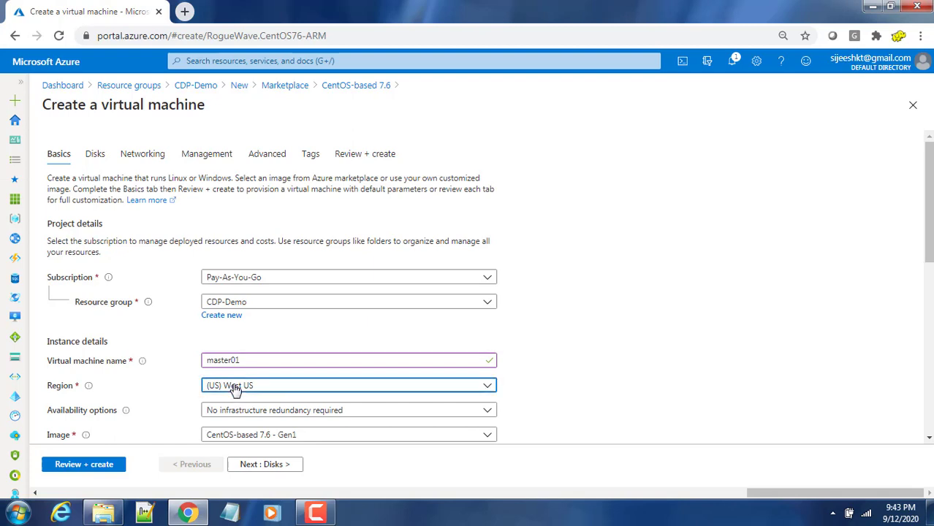
left_click(349, 385)
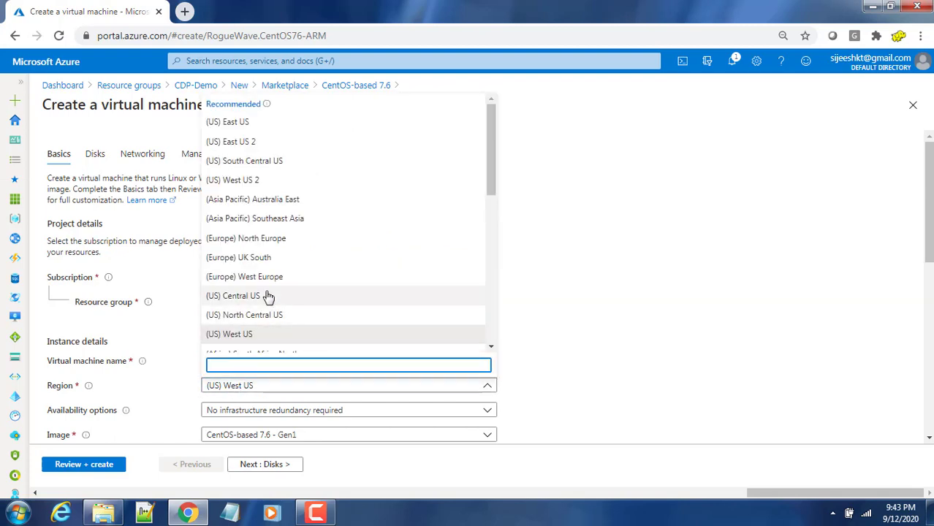
mouse_move(281, 237)
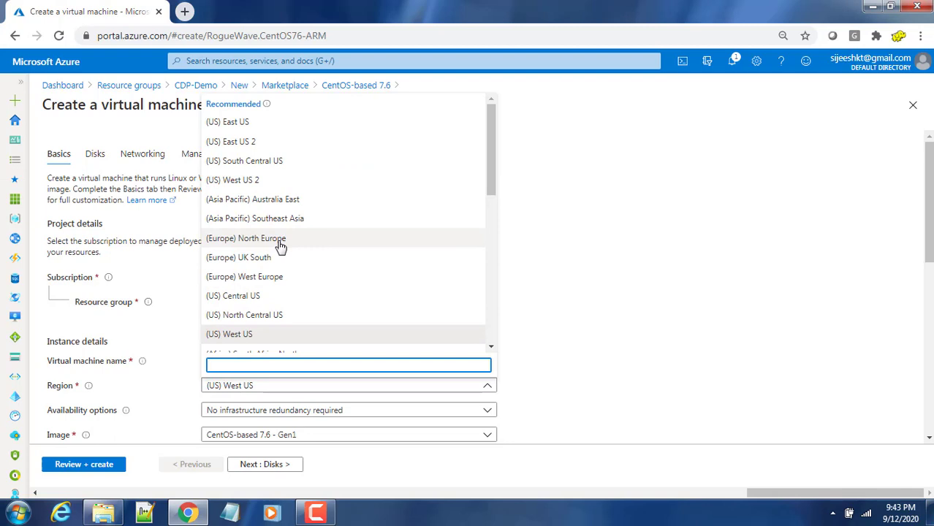
type("aus")
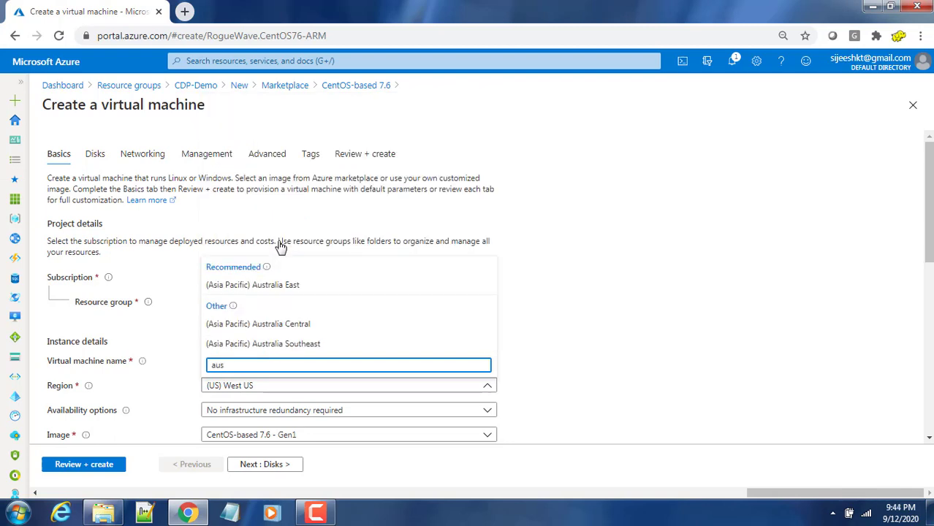
left_click(263, 344)
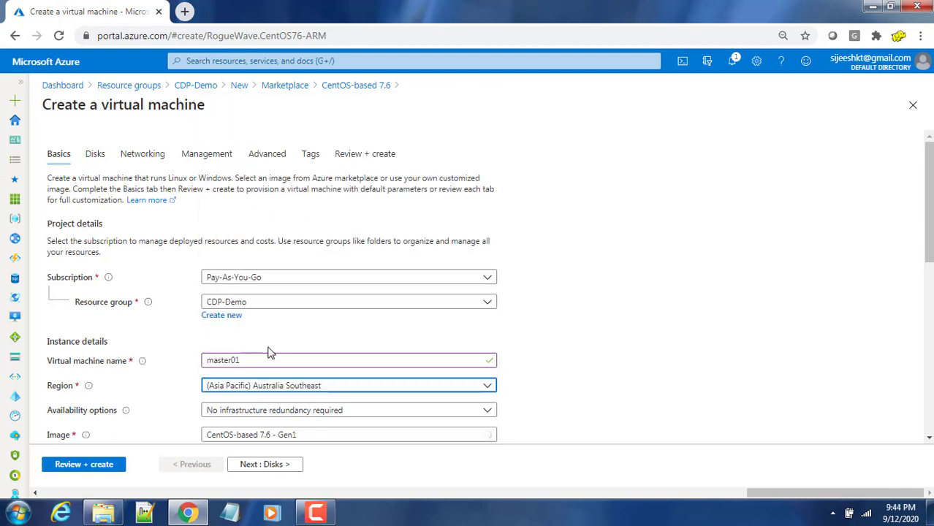
Scroll down the Basics tab to review image, Standard_E2s_v3 size and authentication settings
scroll("down", 3)
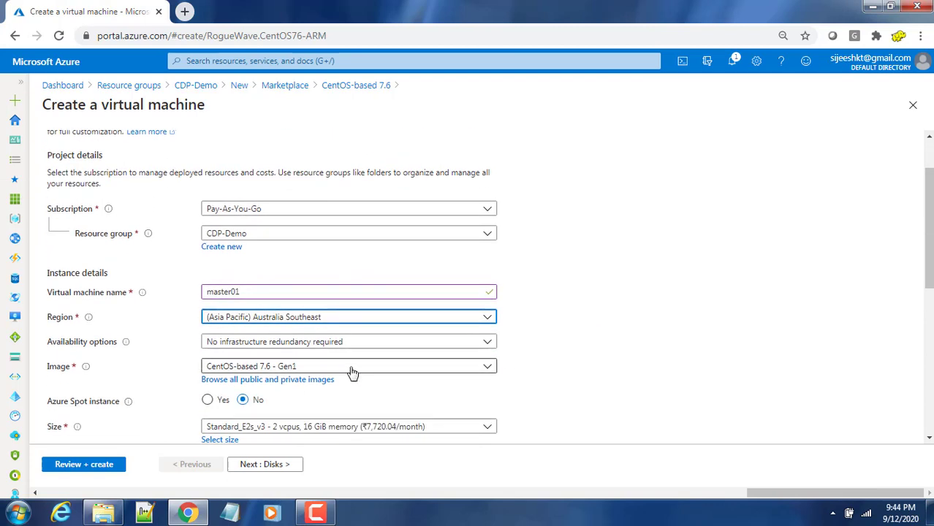
mouse_move(230, 349)
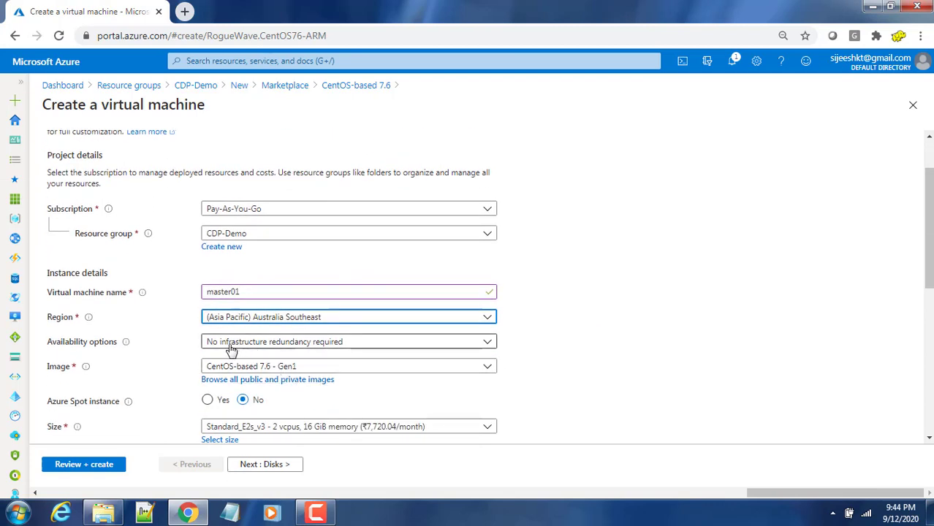
mouse_move(272, 354)
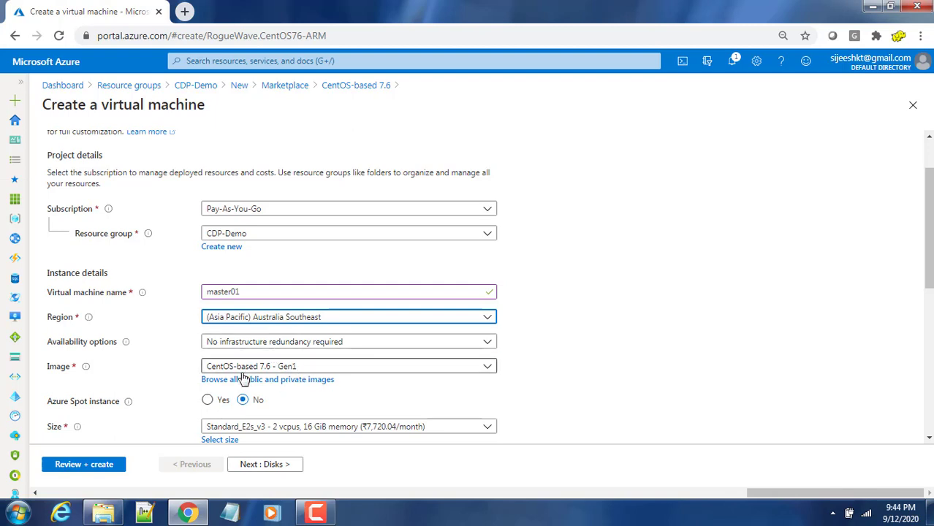
scroll("down", 3)
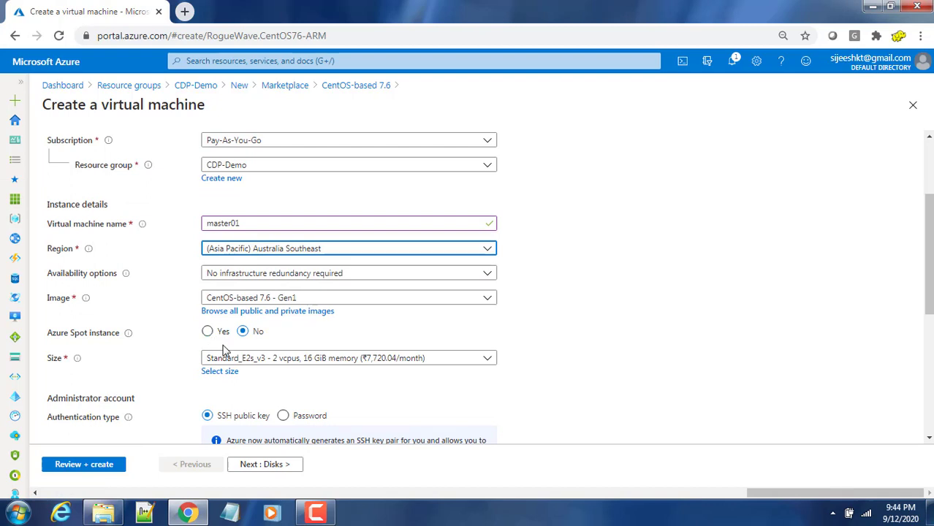
mouse_move(215, 349)
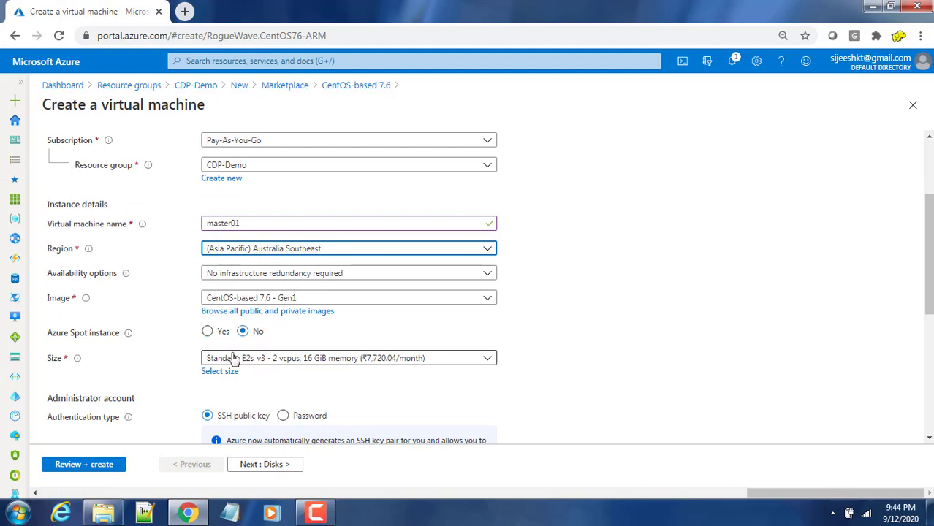
mouse_move(285, 350)
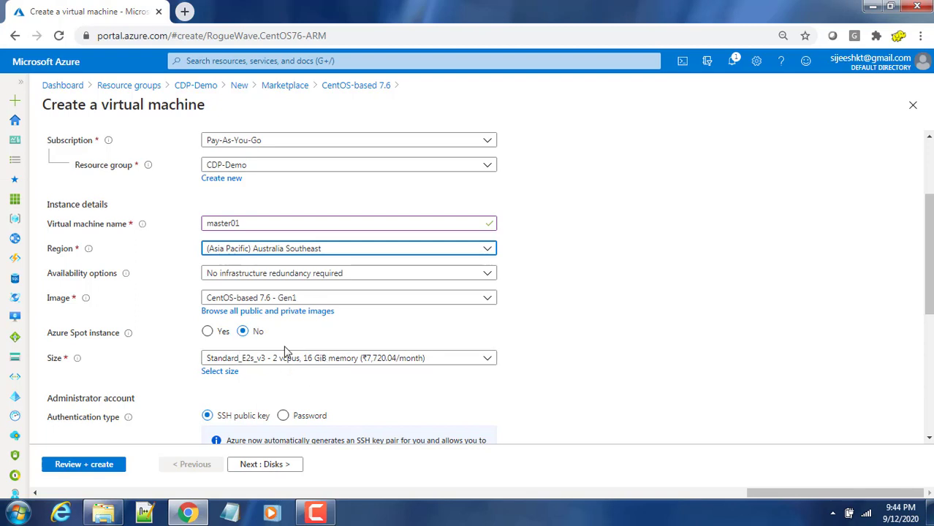
mouse_move(295, 390)
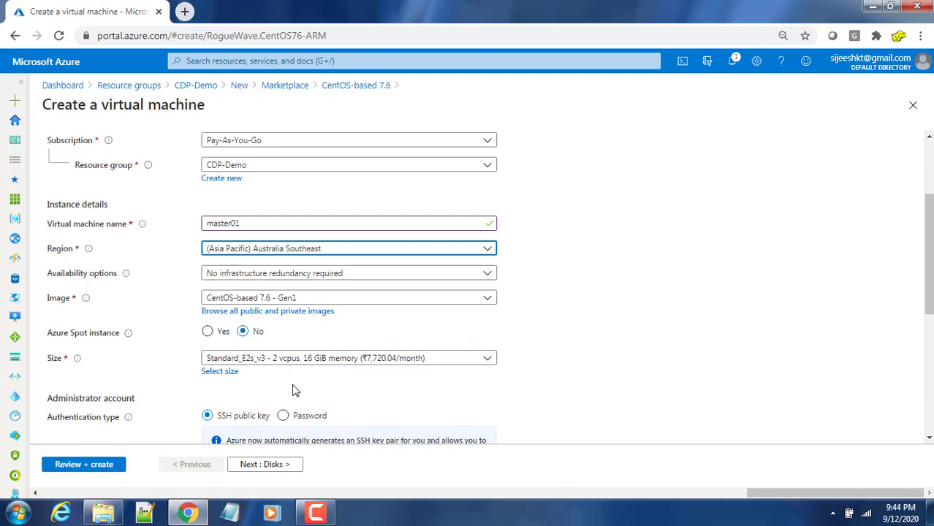
mouse_move(283, 371)
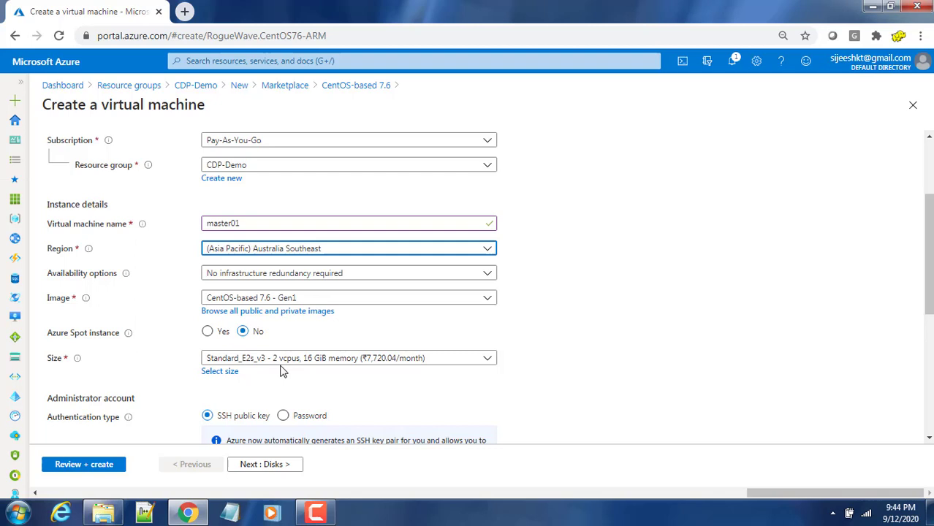
mouse_move(574, 366)
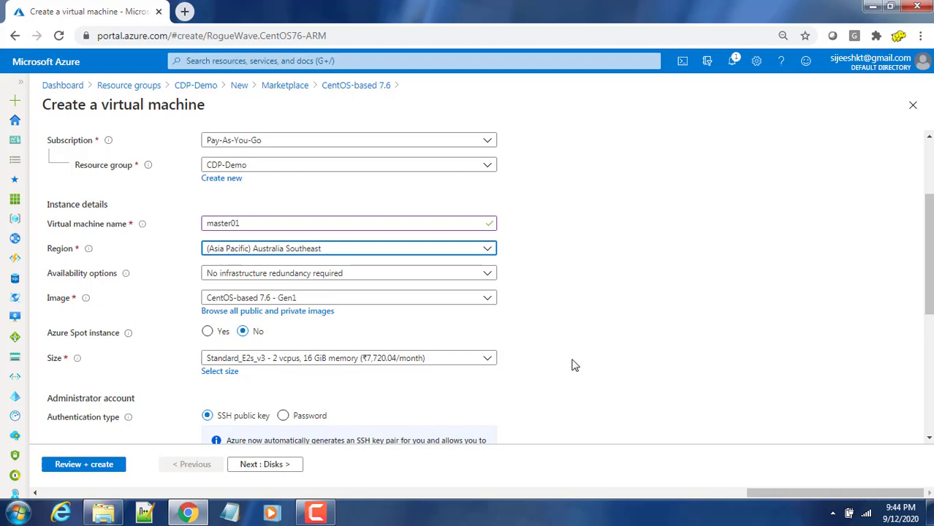
Use SSH public key sign-in for admin vmadmin with a new key pair named cdp-demo
scroll("down", 3)
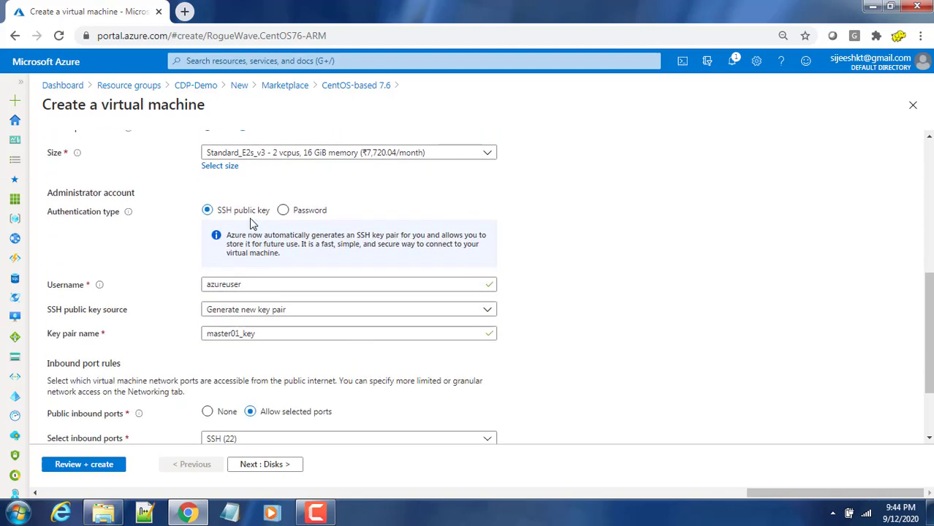
mouse_move(243, 220)
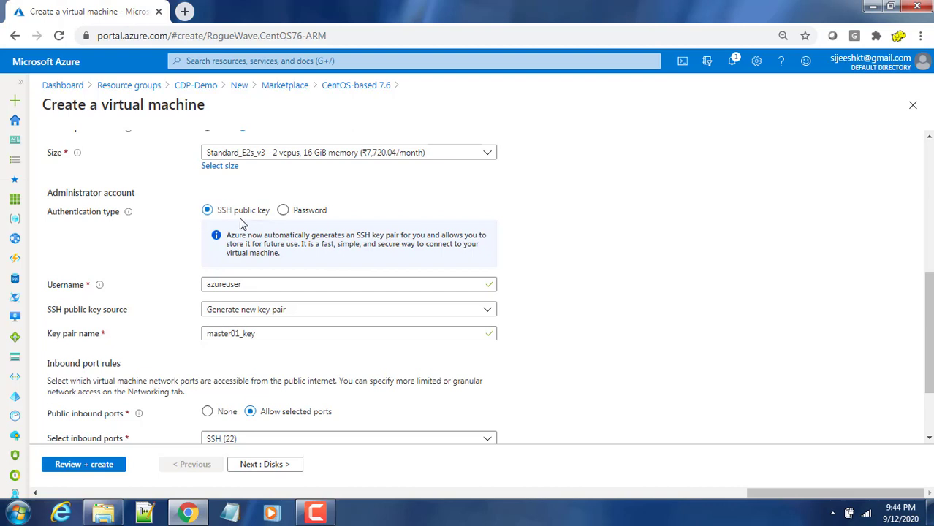
mouse_move(279, 225)
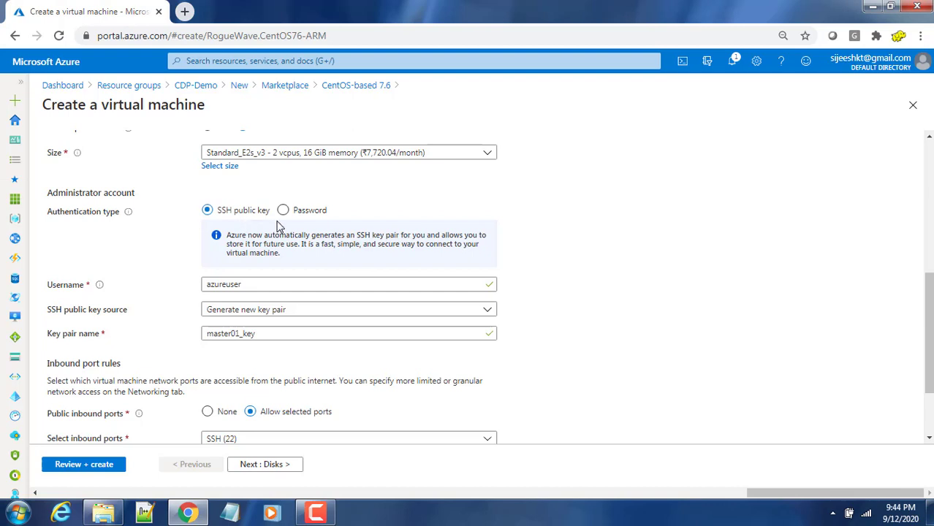
left_click(282, 210)
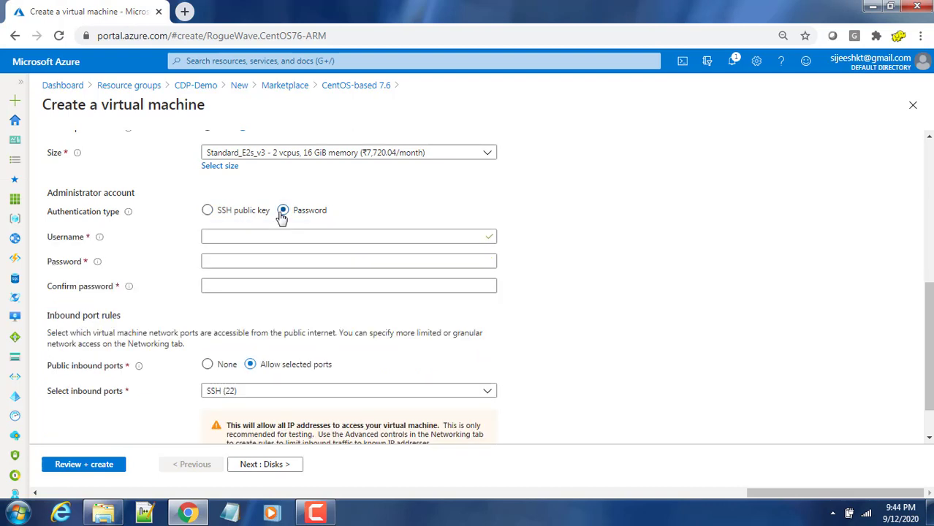
left_click(348, 236)
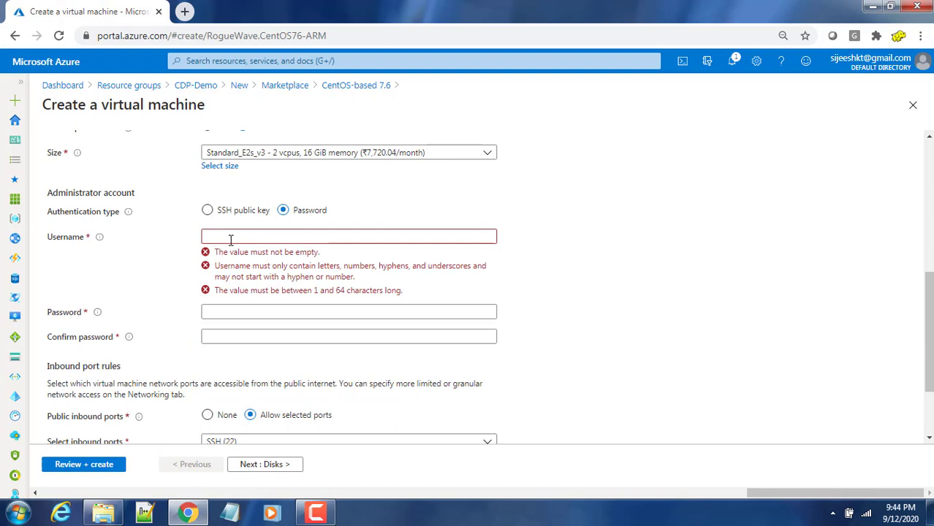
mouse_move(249, 206)
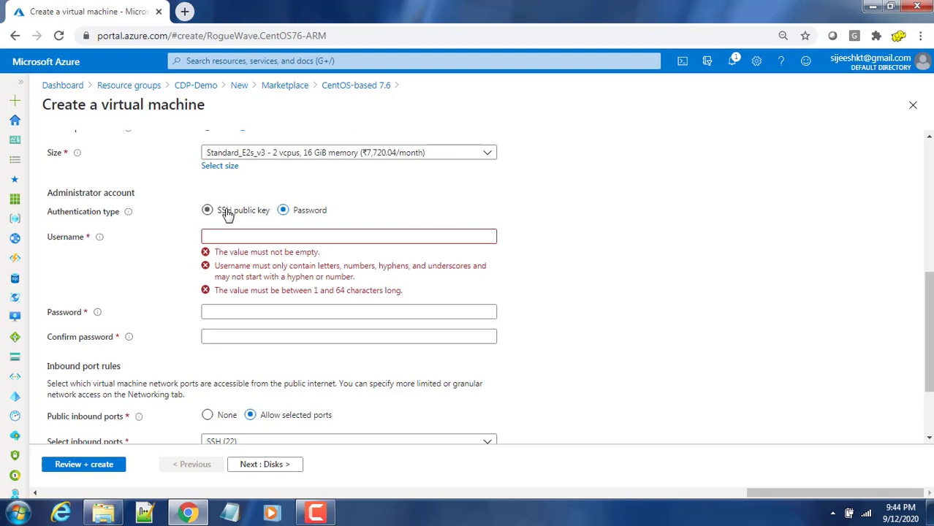
left_click(208, 210)
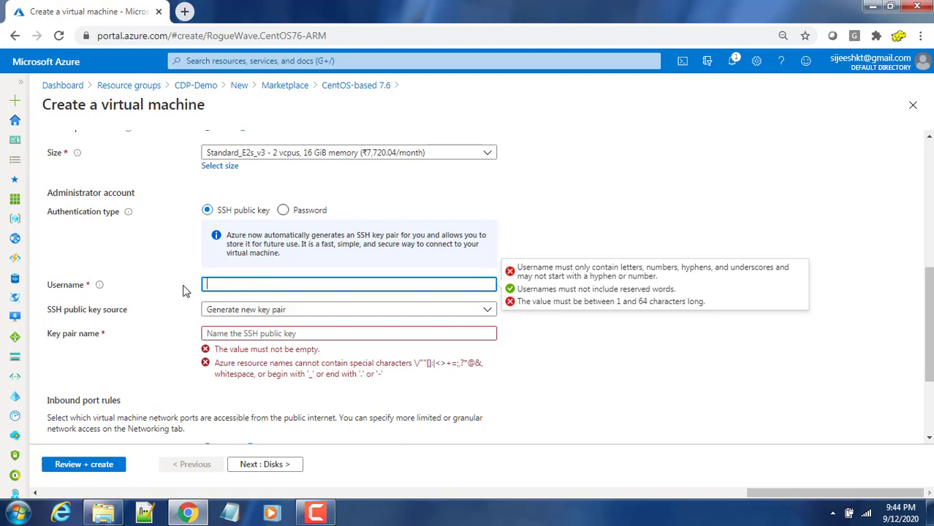
type("vmadmin")
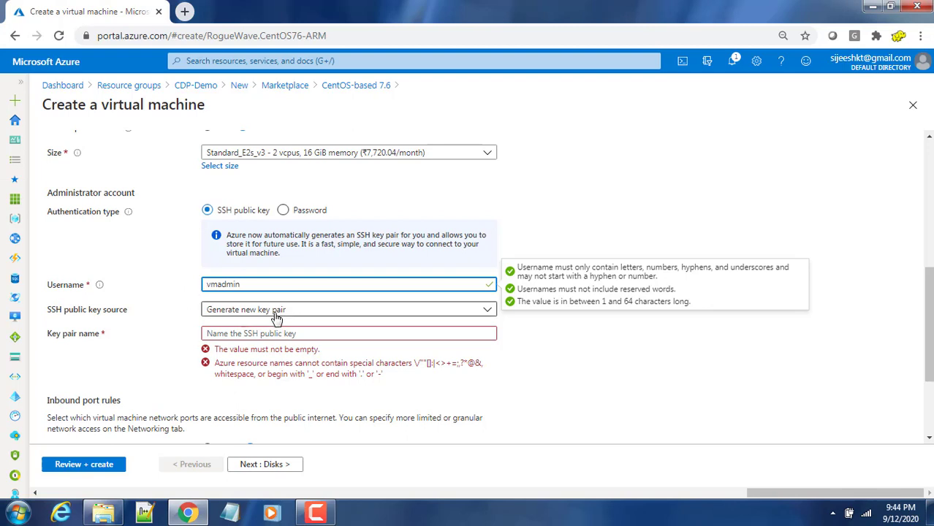
left_click(348, 309)
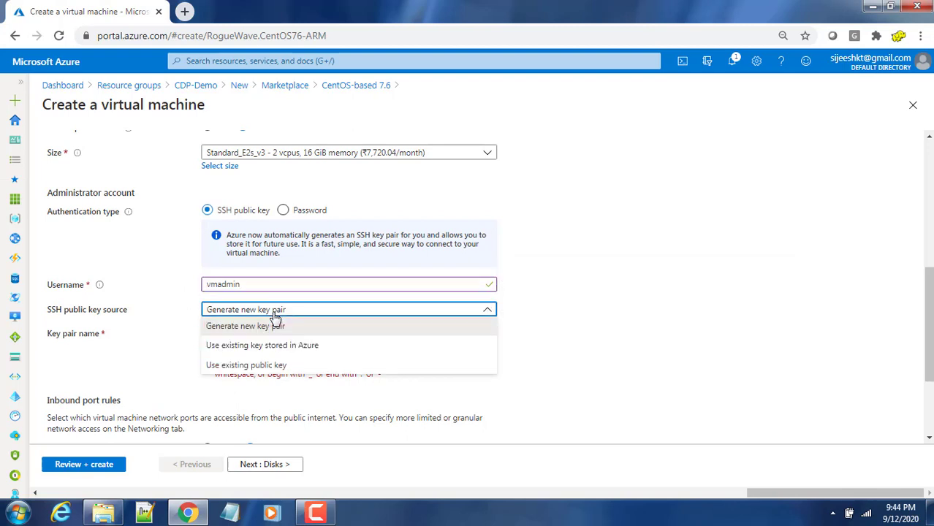
mouse_move(276, 345)
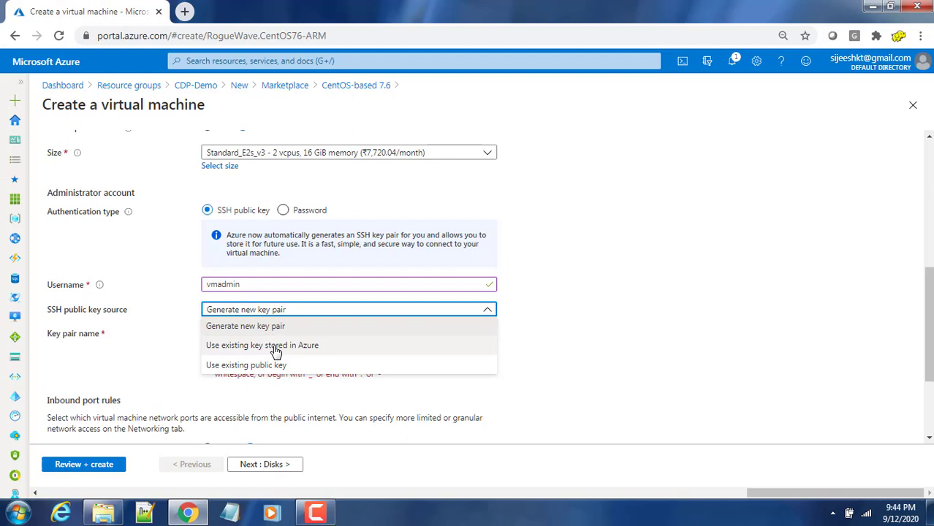
mouse_move(169, 380)
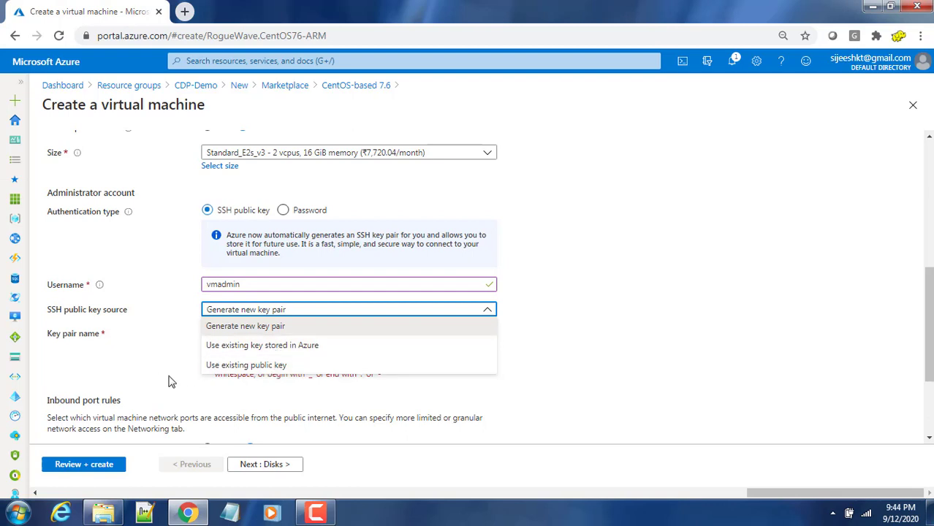
mouse_move(244, 326)
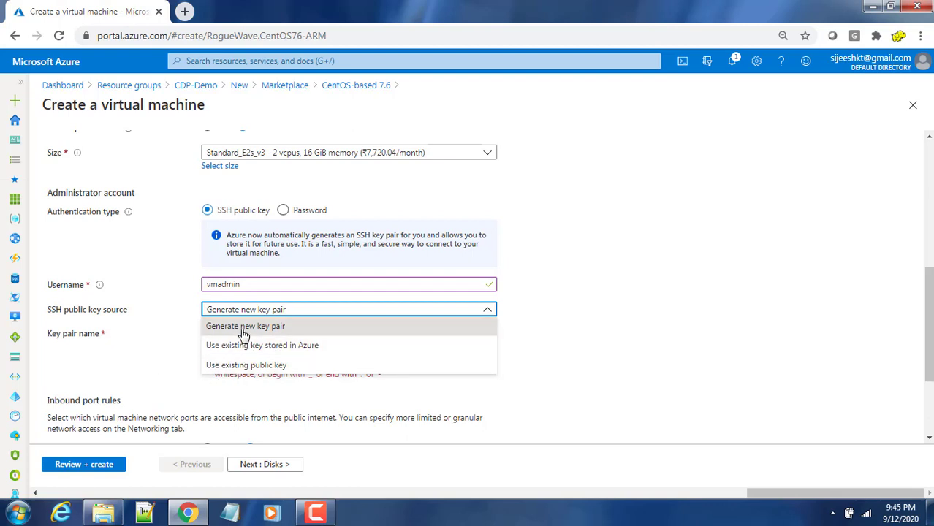
left_click(244, 325)
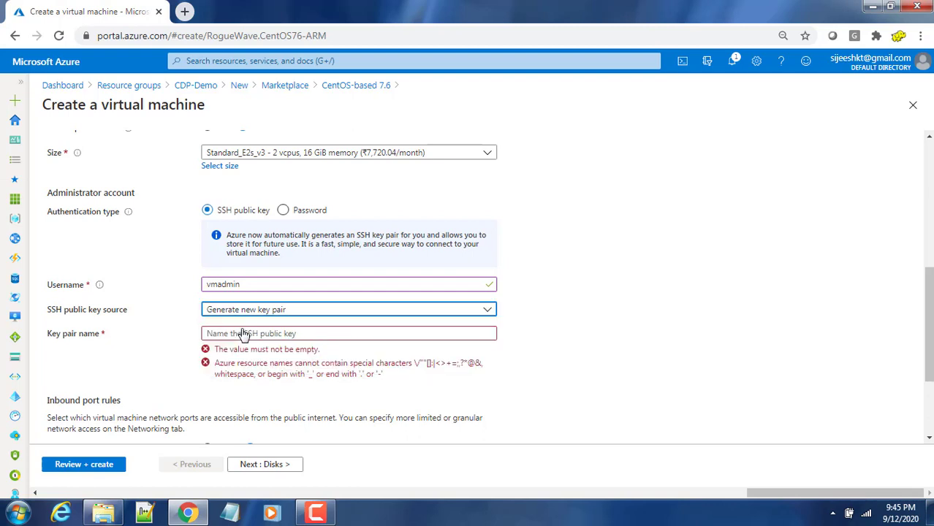
left_click(349, 333)
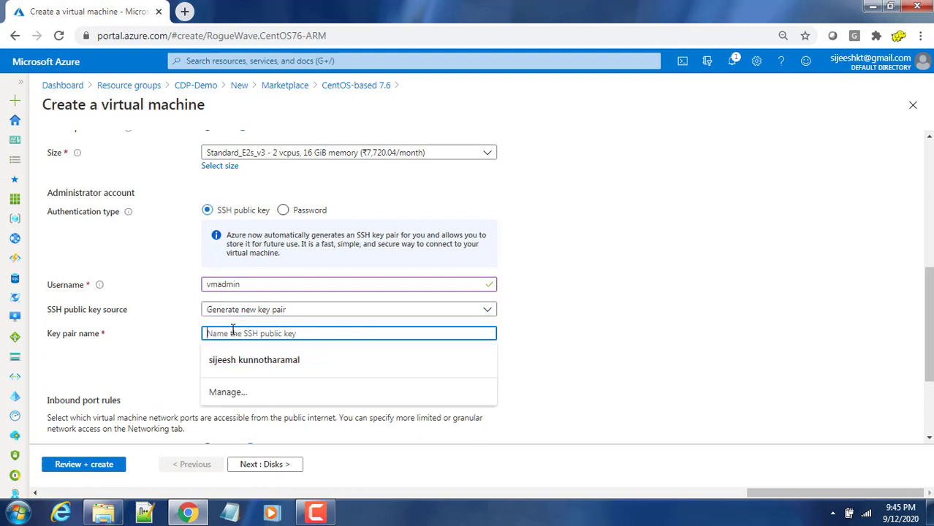
type("cdp-dem")
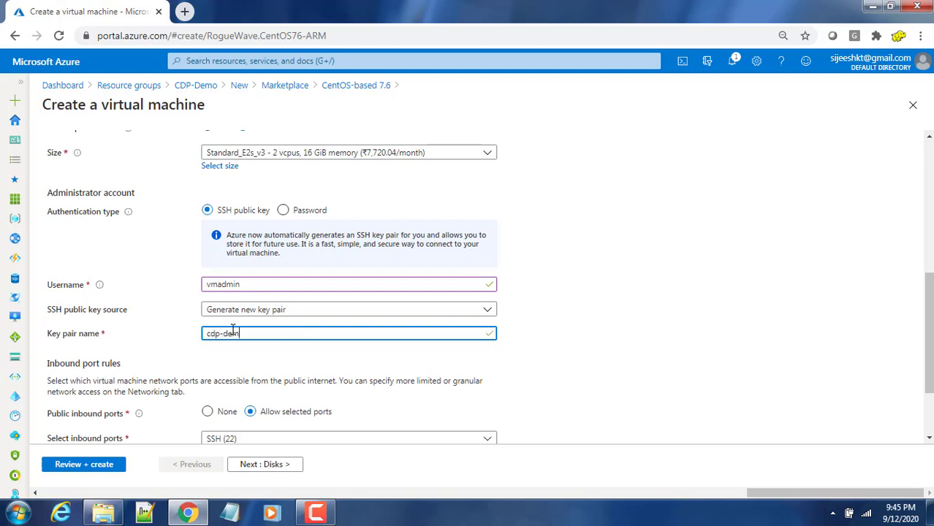
Keep SSH (22) as the only allowed public inbound port
scroll("down", 3)
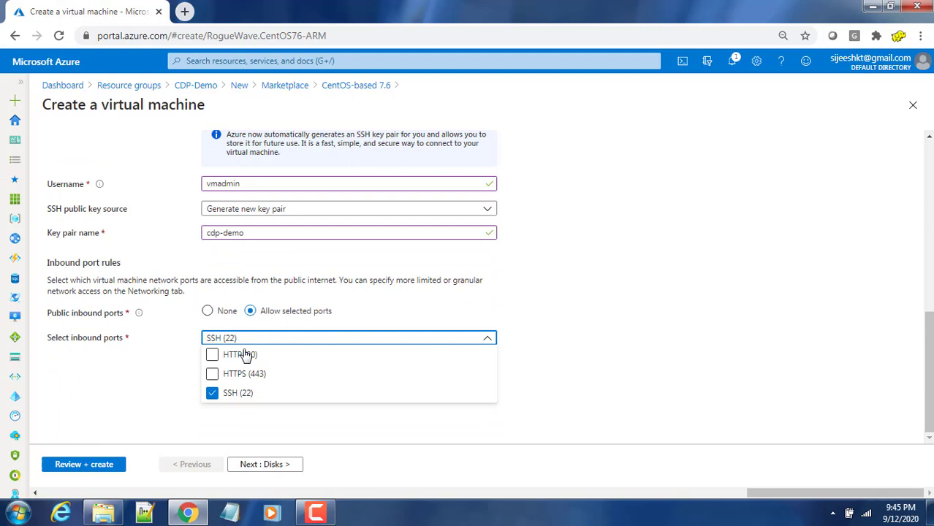
mouse_move(320, 395)
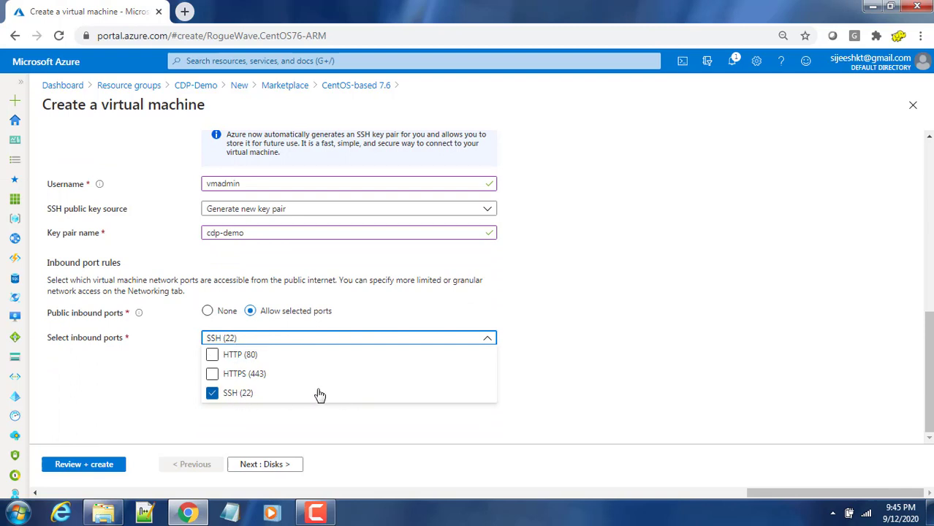
left_click(349, 338)
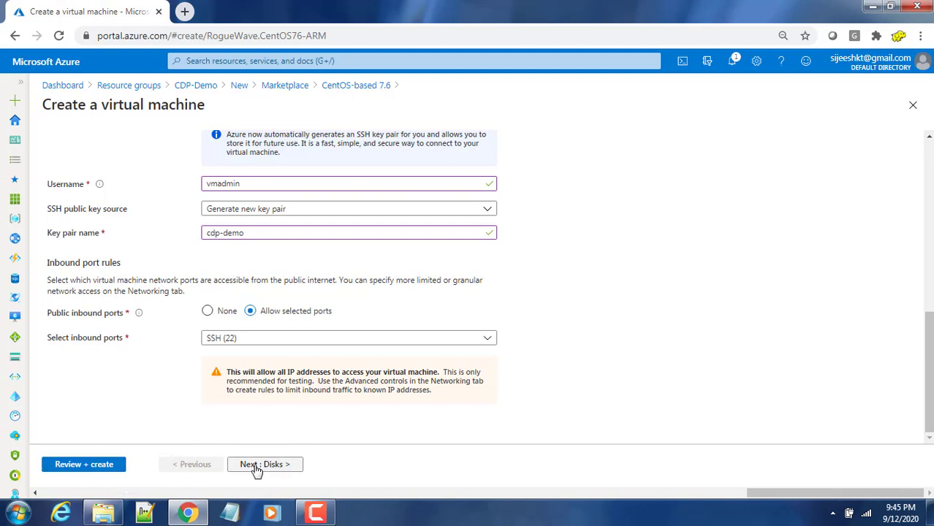
Set the OS disk type to Standard HDD and keep default platform-managed encryption
left_click(264, 464)
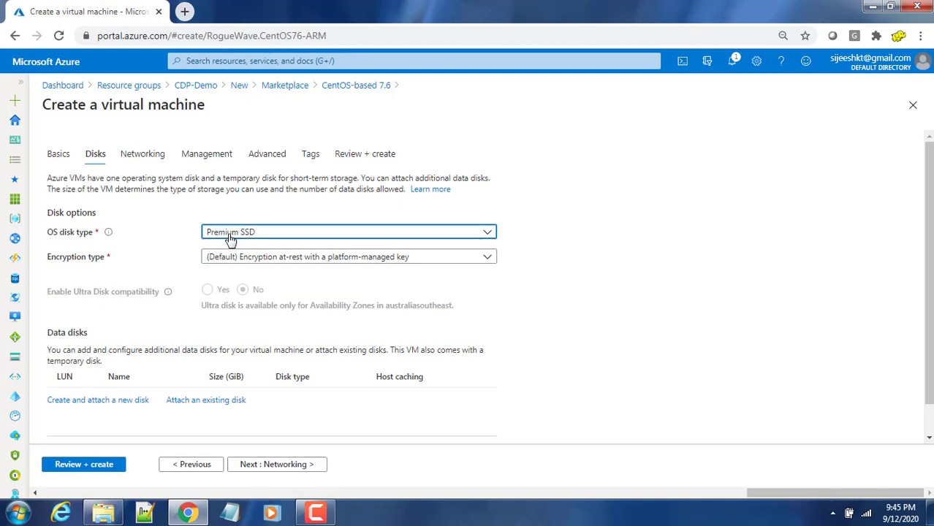
left_click(348, 231)
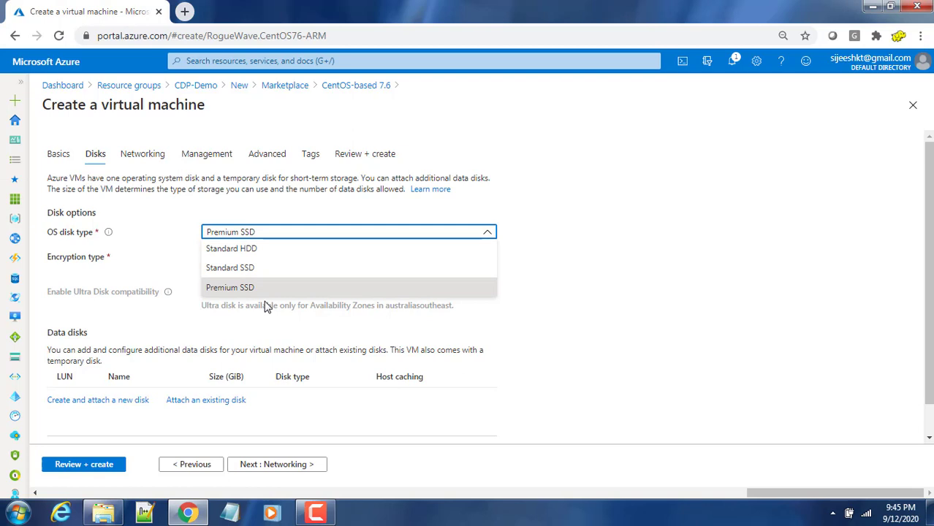
mouse_move(259, 296)
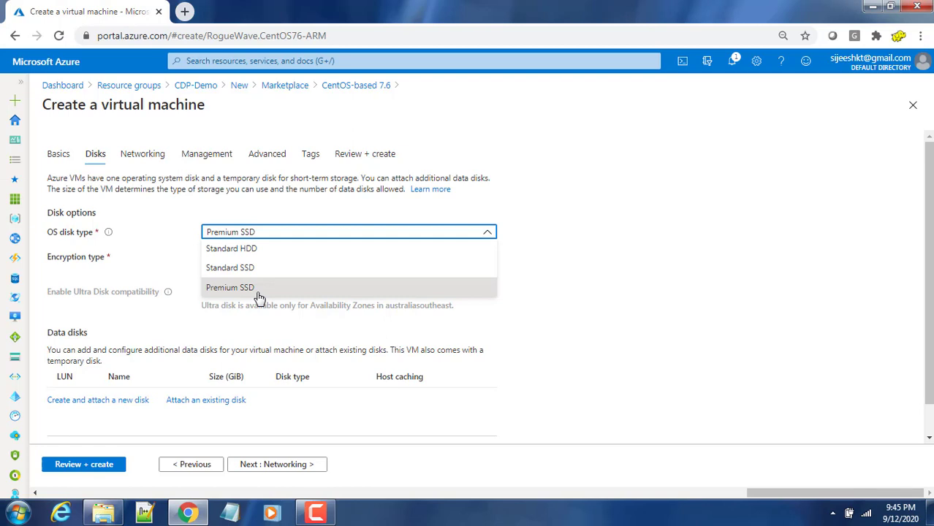
mouse_move(241, 268)
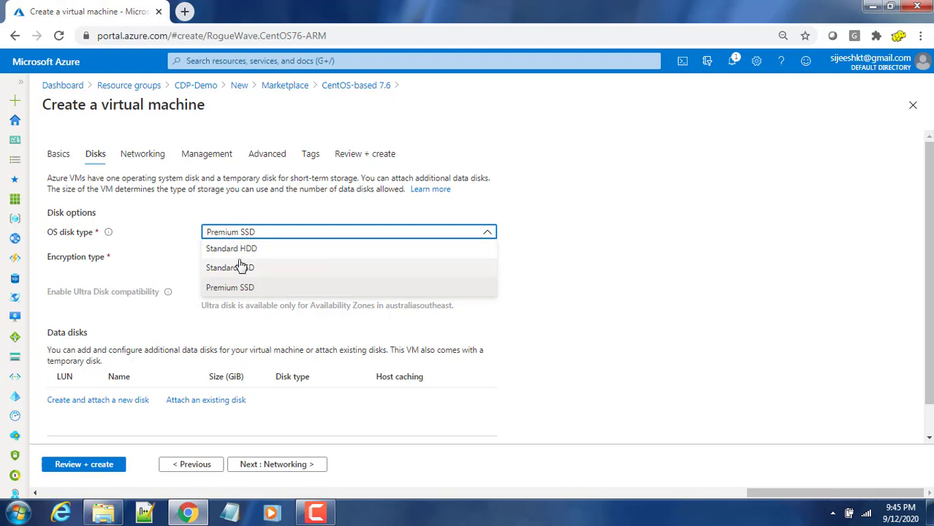
mouse_move(239, 252)
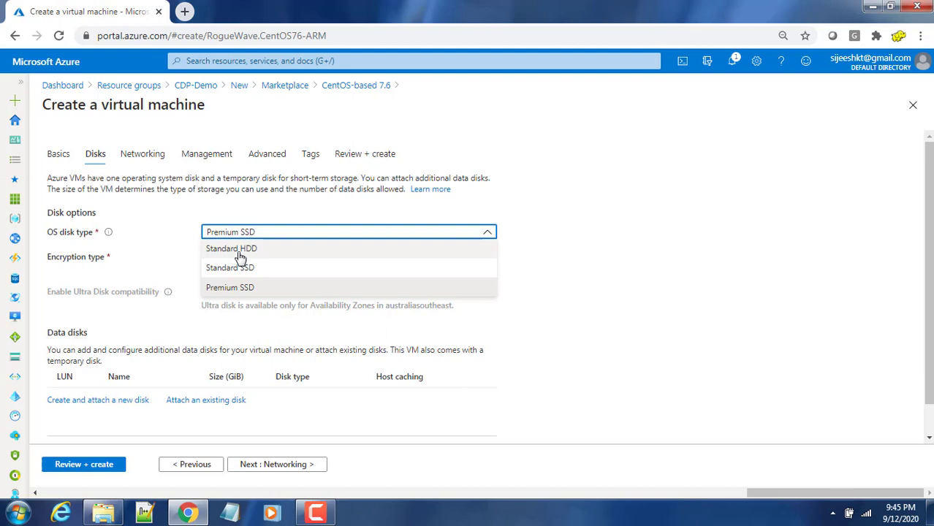
left_click(231, 248)
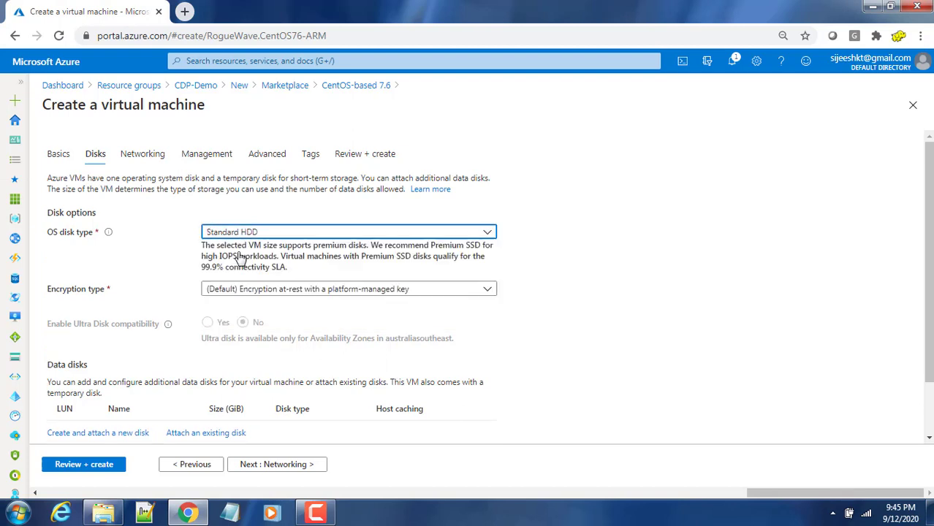
mouse_move(441, 337)
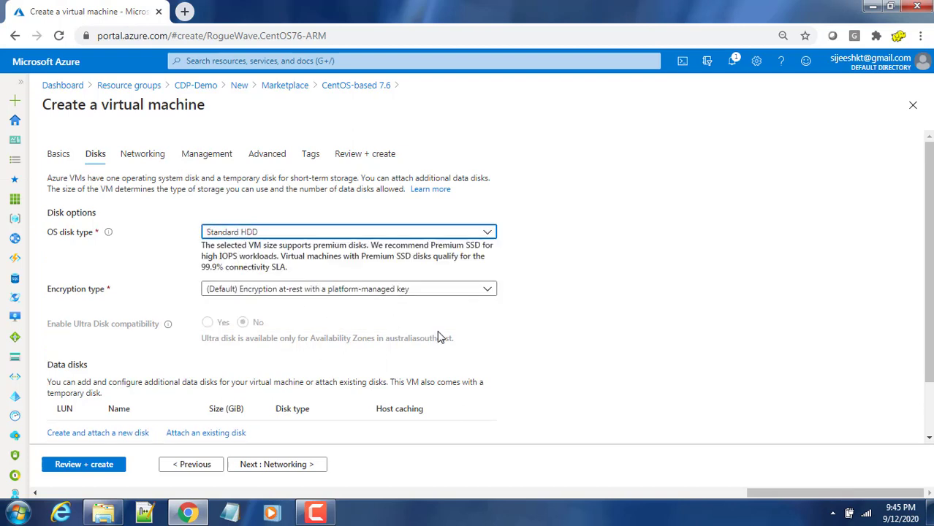
scroll("down", 3)
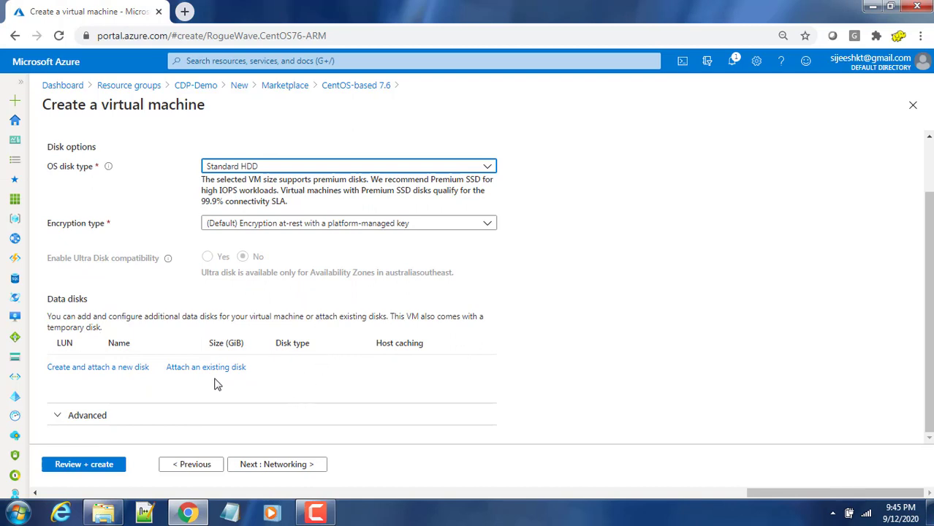
mouse_move(98, 367)
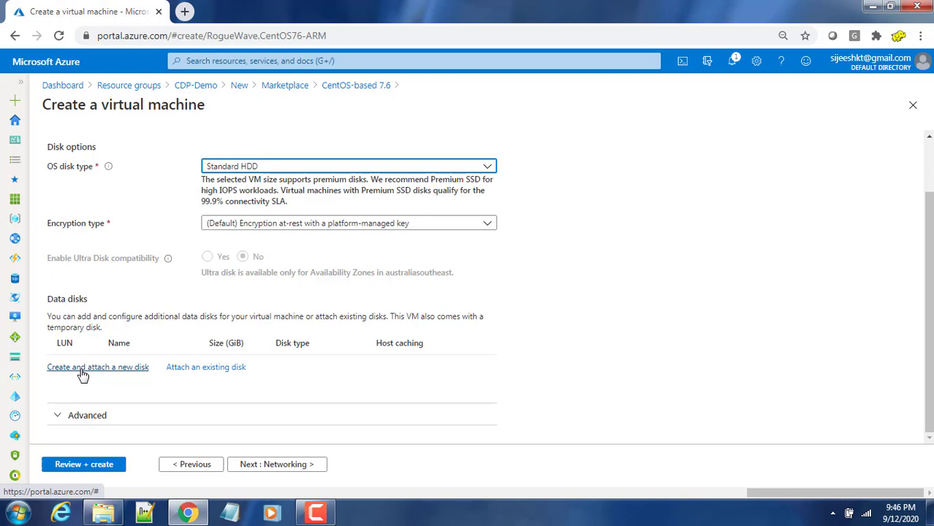
mouse_move(268, 212)
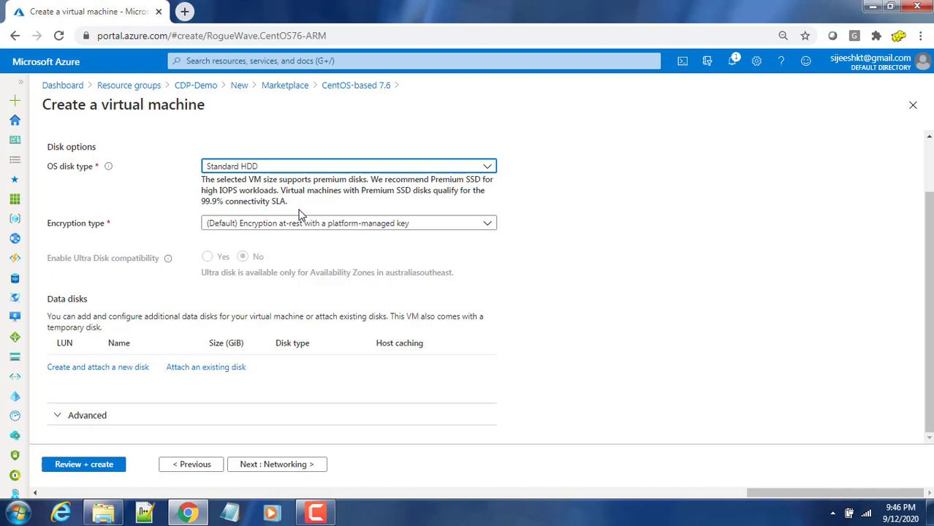
mouse_move(277, 367)
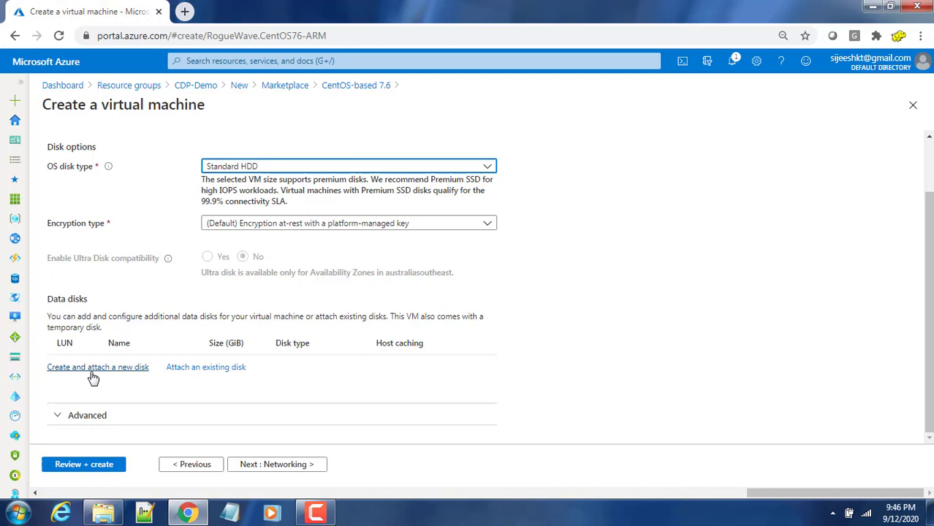
mouse_move(123, 373)
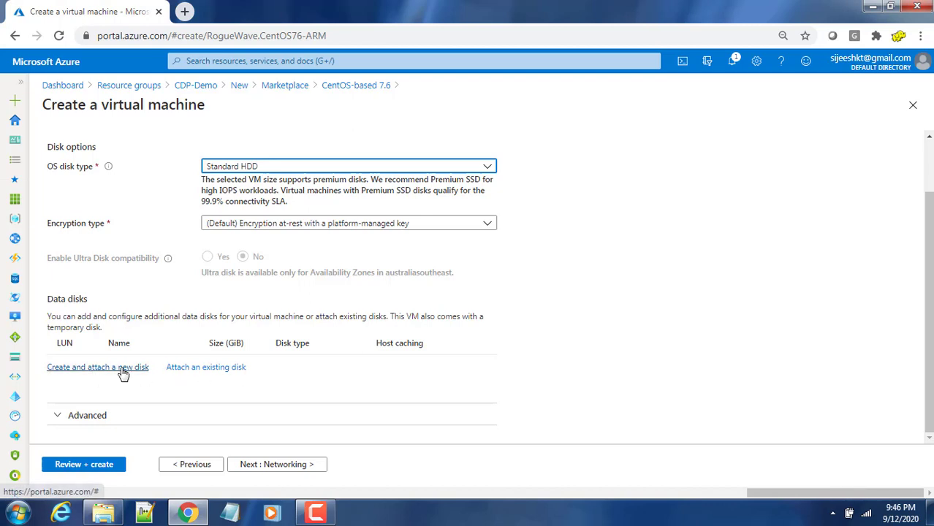
Add an empty 64 GiB Premium SSD data disk named master01_DataDisk_0
left_click(97, 367)
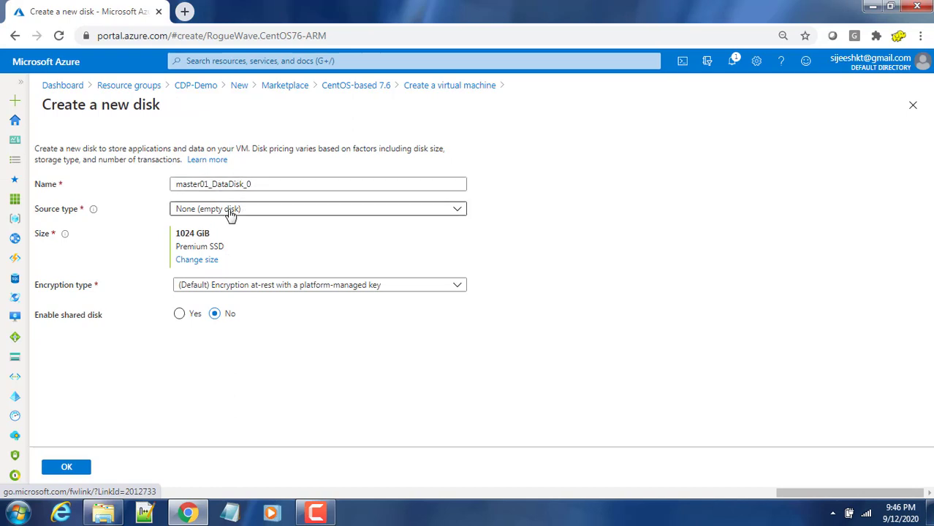
left_click(318, 208)
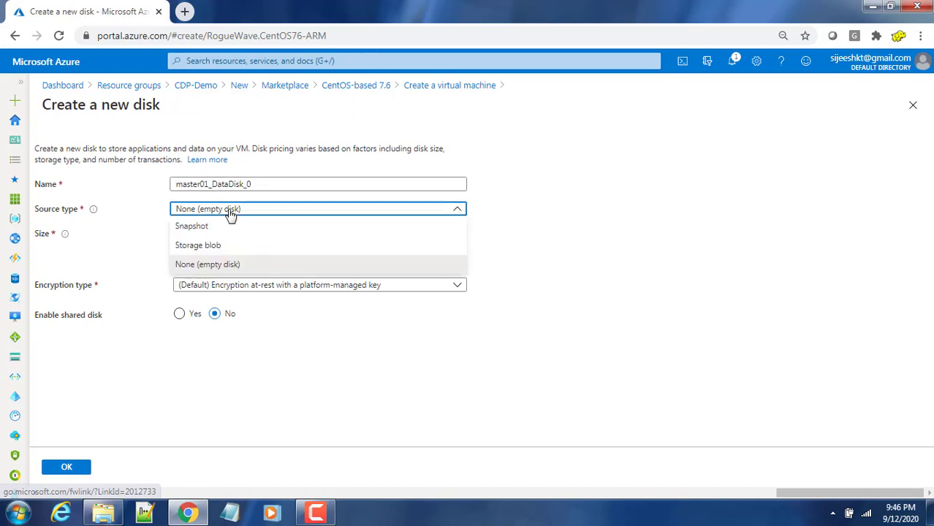
left_click(206, 264)
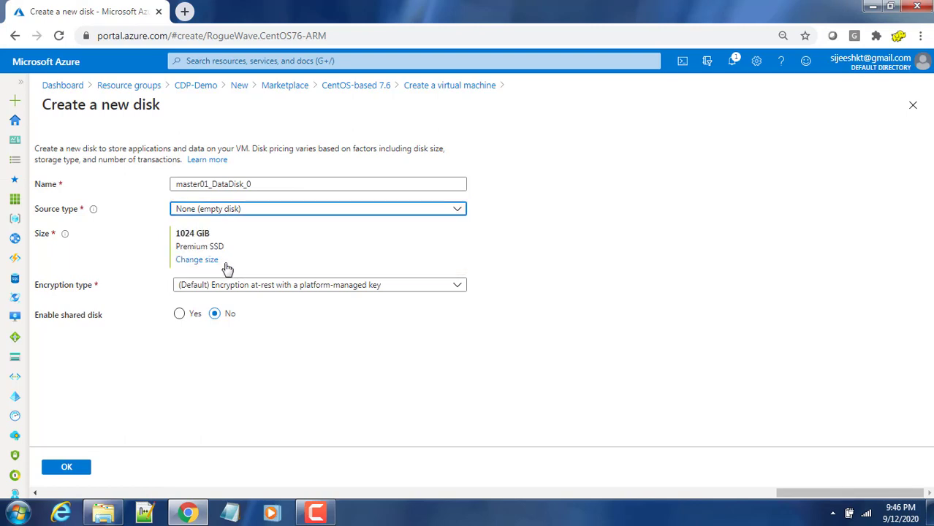
mouse_move(192, 269)
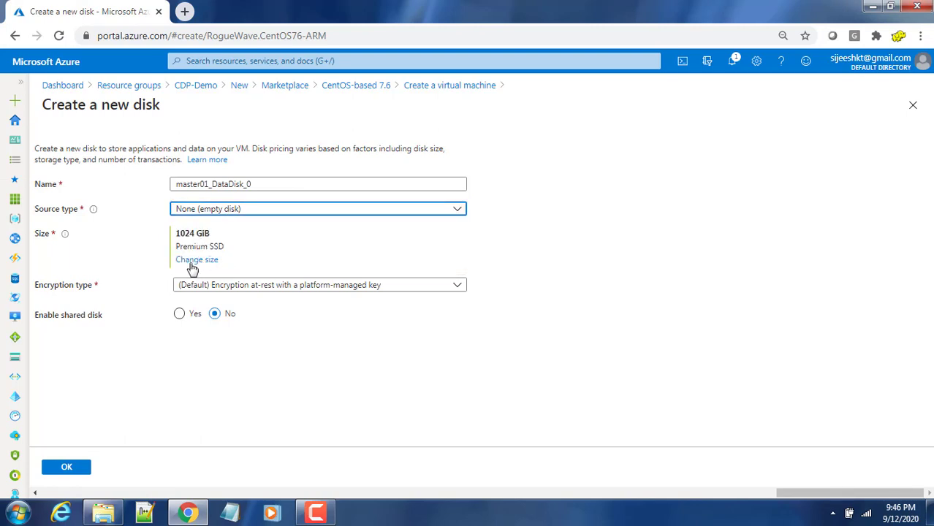
left_click(197, 259)
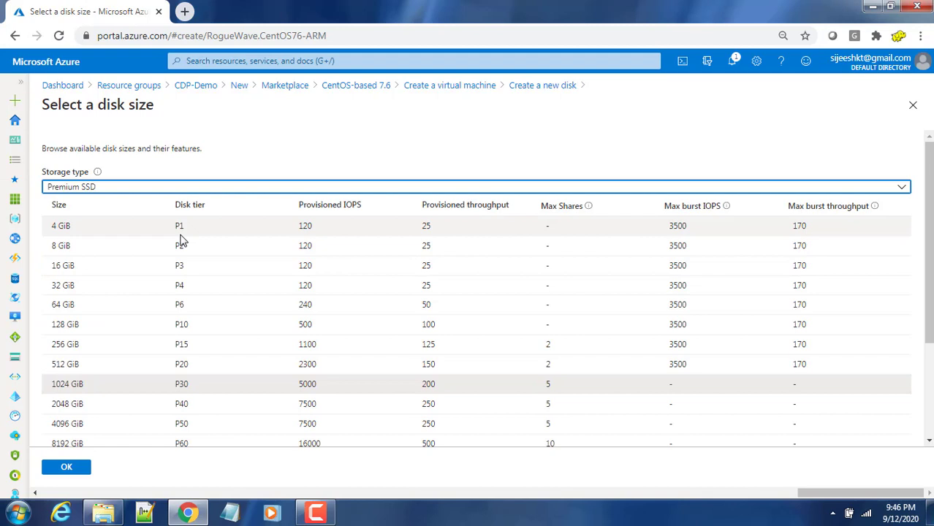
mouse_move(120, 315)
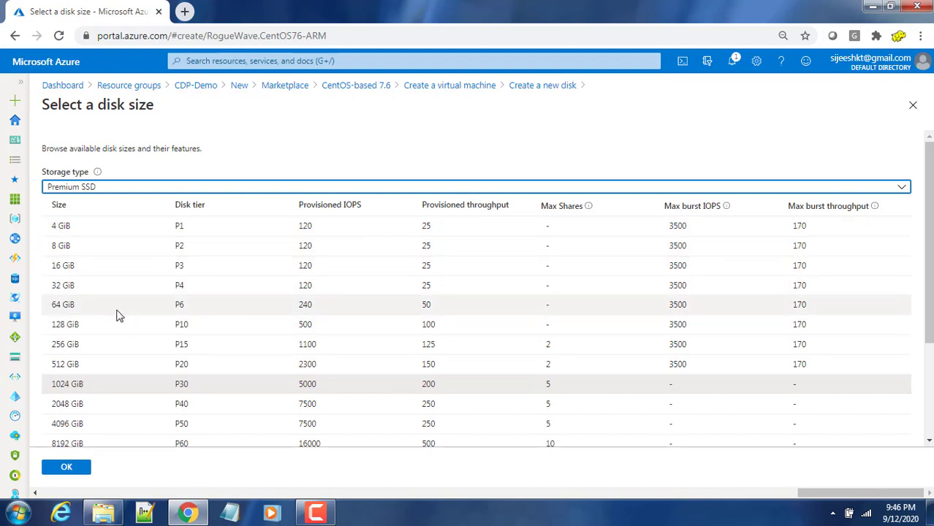
mouse_move(98, 313)
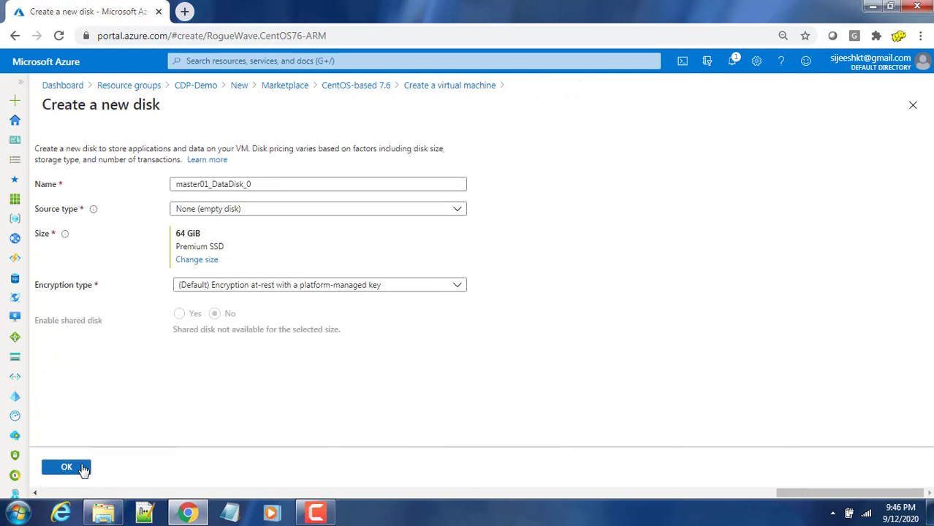
mouse_move(208, 303)
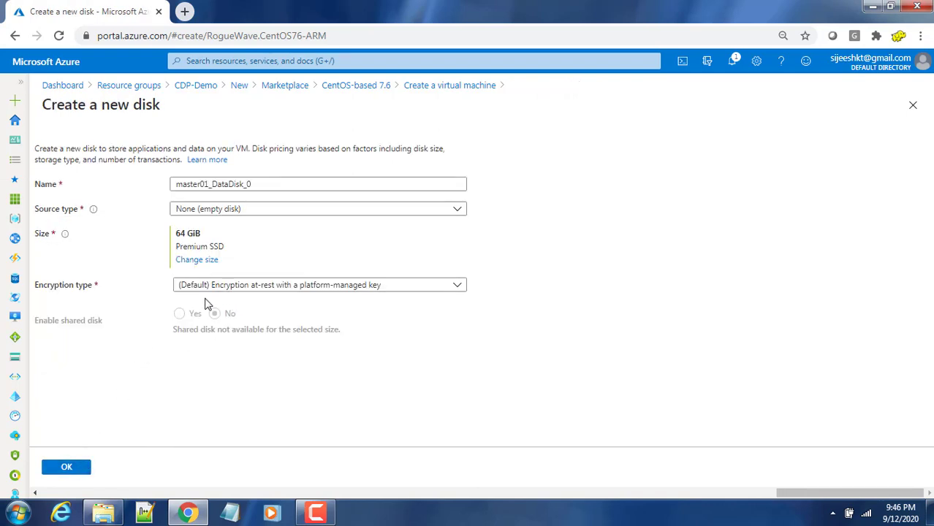
left_click(317, 284)
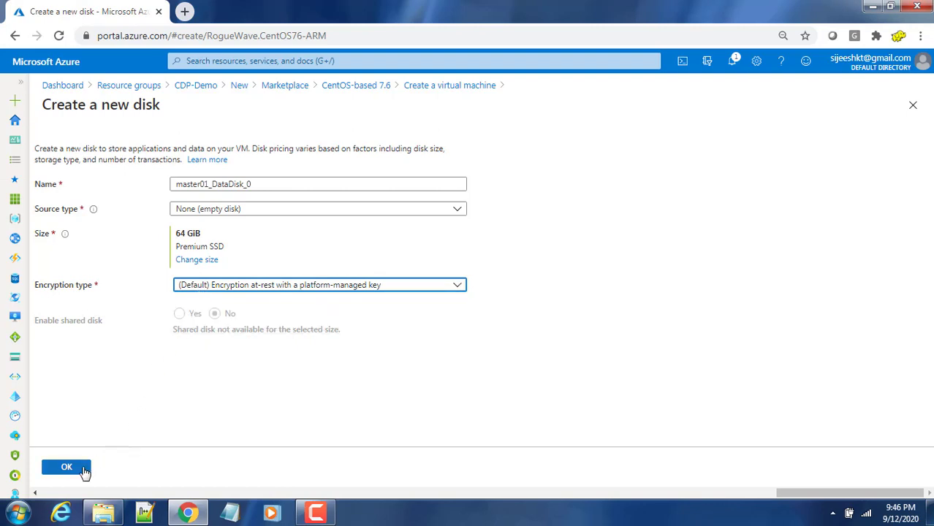
left_click(66, 467)
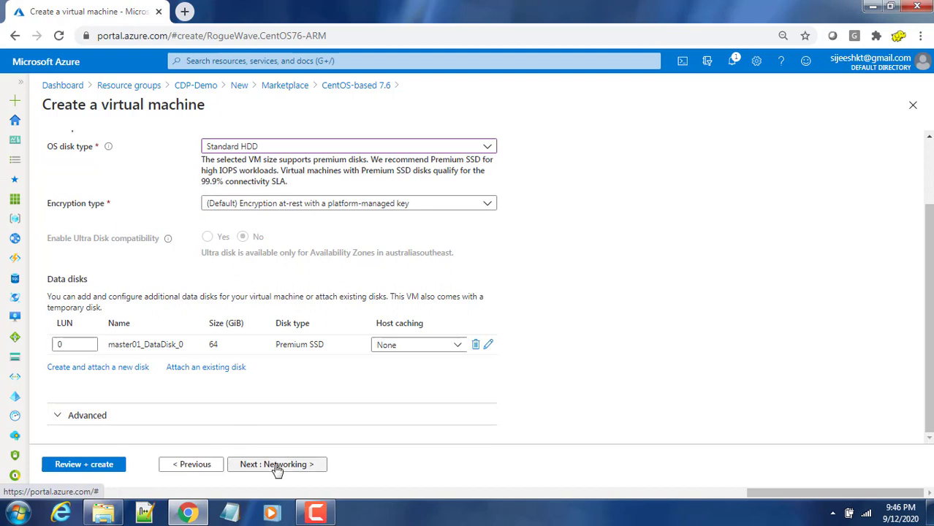
Keep CDP-Demo-vnet, default subnet, master01-ip and SSH (22) inbound networking defaults
left_click(276, 464)
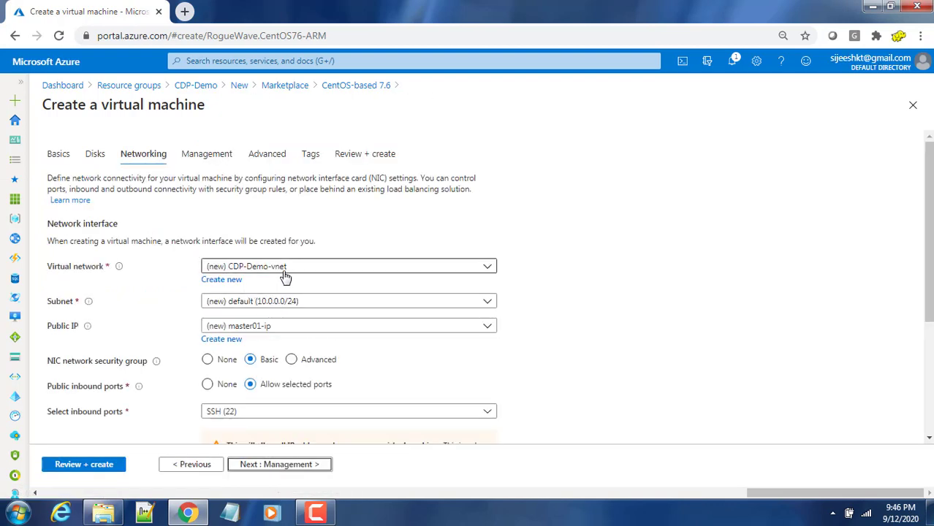
mouse_move(263, 272)
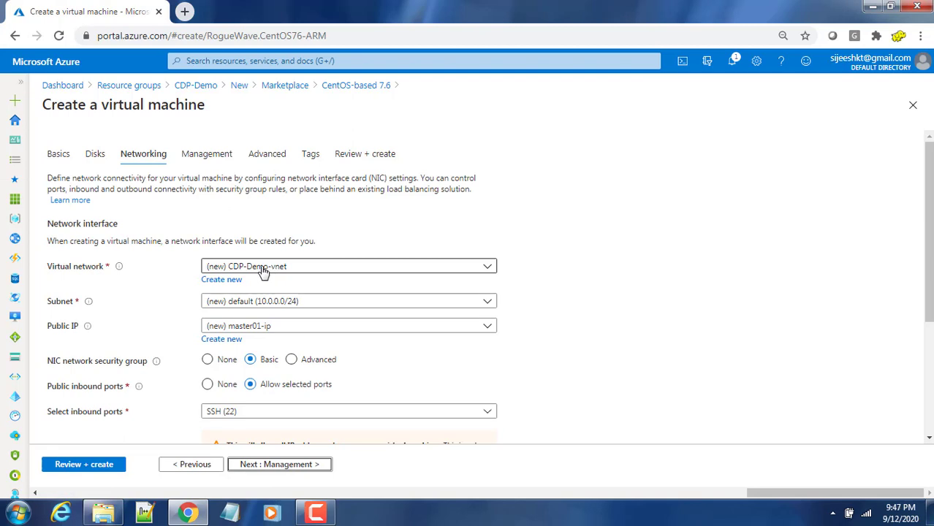
mouse_move(236, 272)
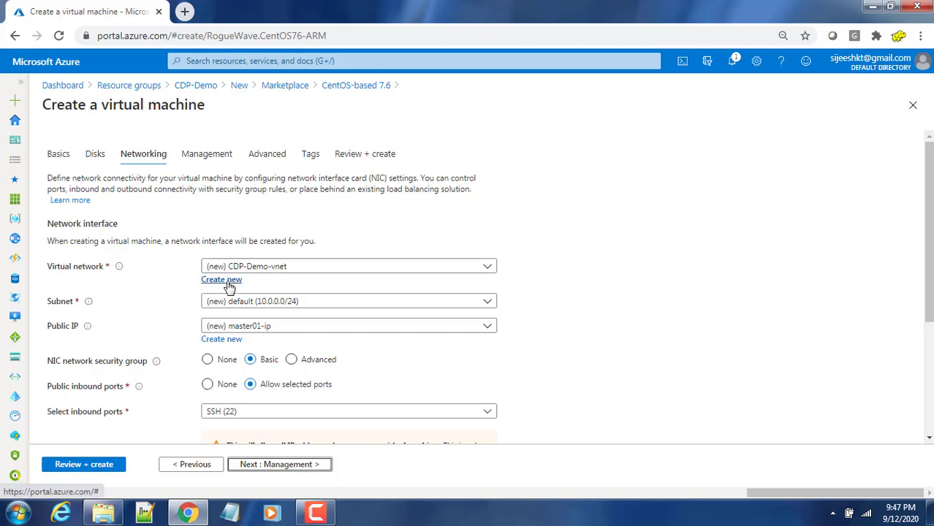
mouse_move(256, 301)
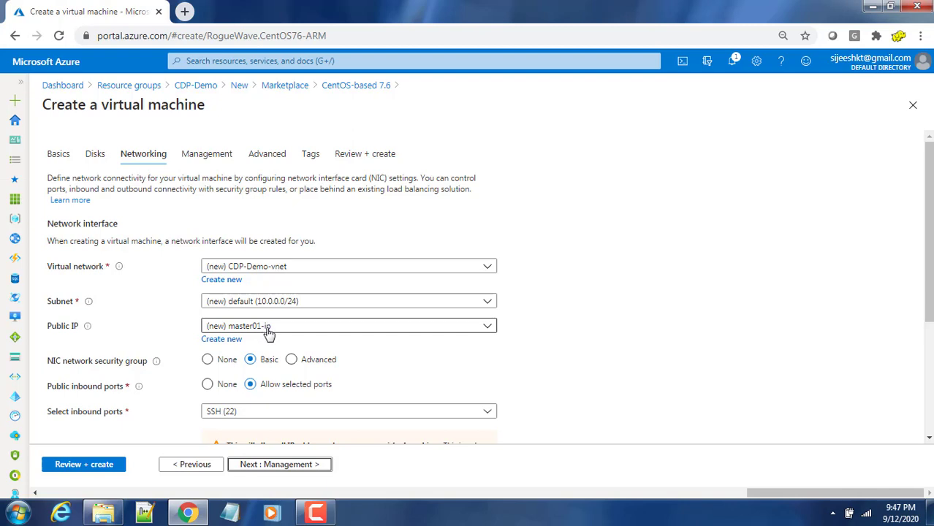
scroll("down", 3)
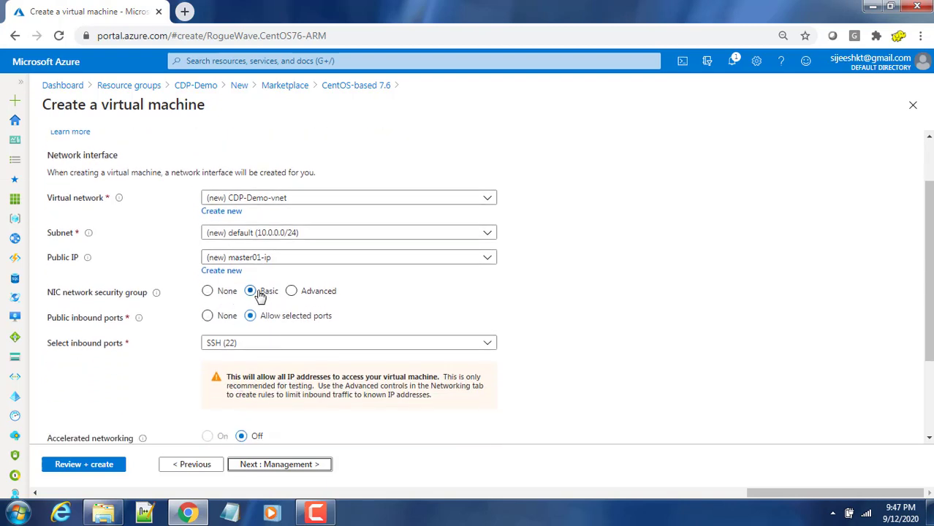
left_click(279, 464)
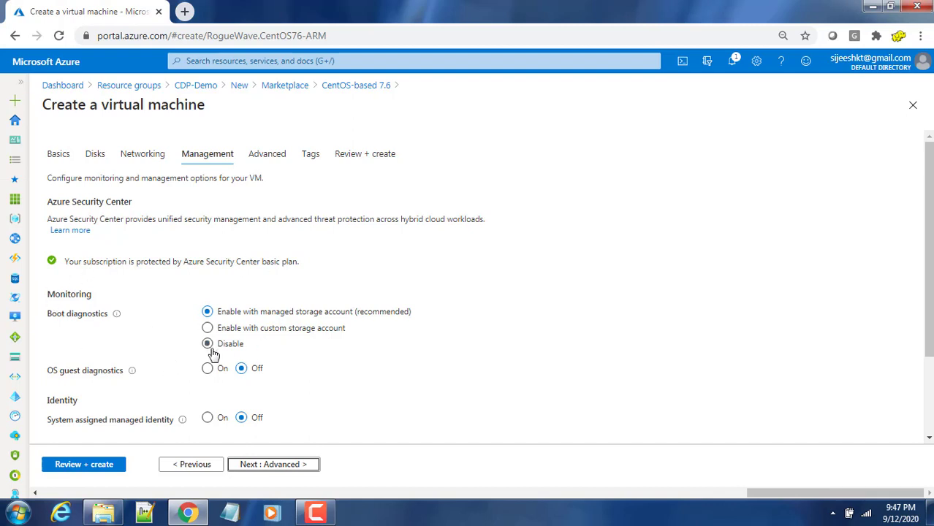
Turn off boot diagnostics, pass Advanced and Tags with defaults, and reach Review + create
left_click(207, 344)
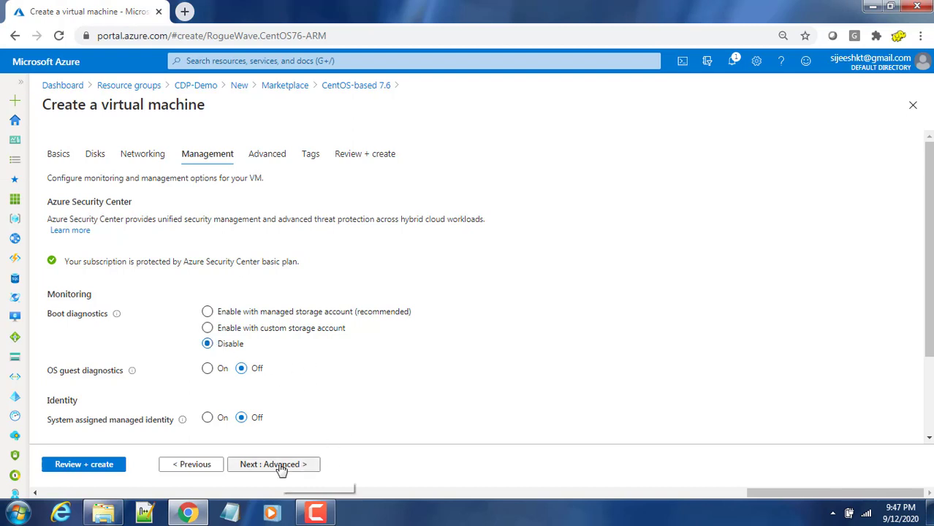
left_click(273, 464)
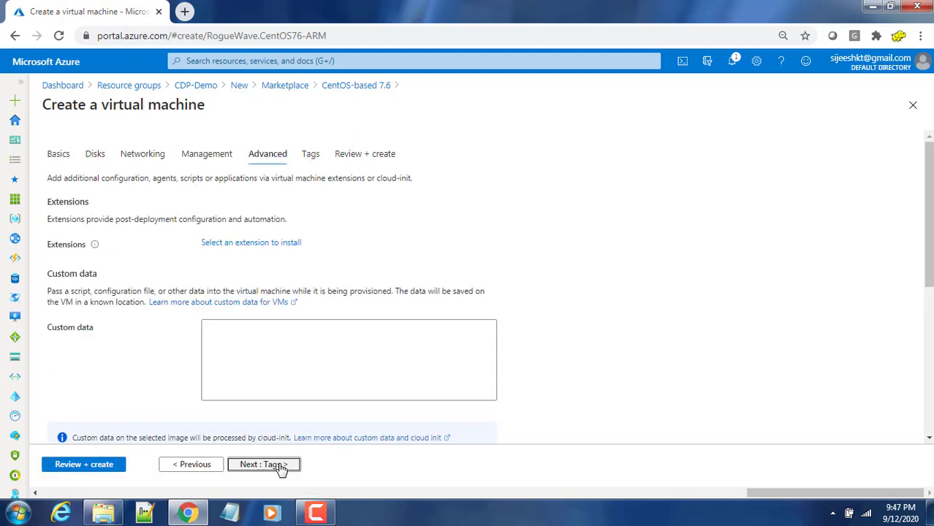
mouse_move(147, 358)
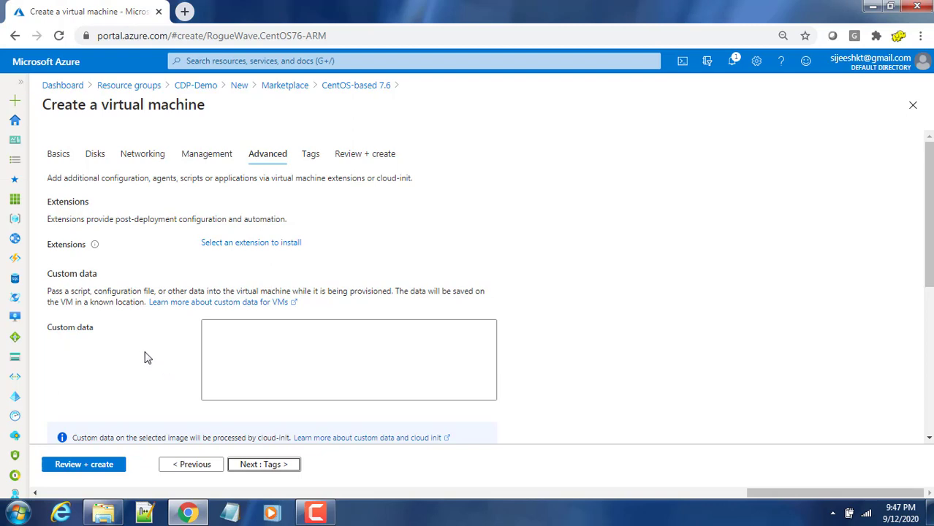
left_click(215, 357)
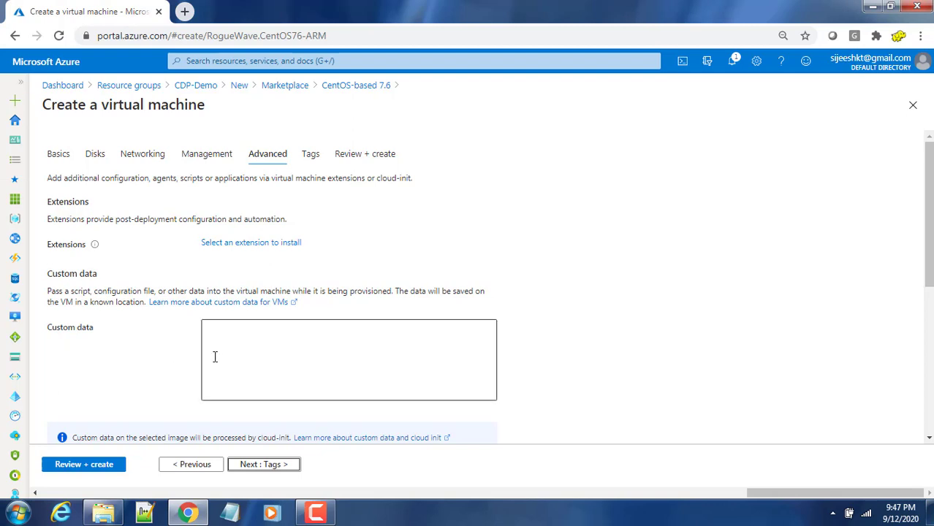
mouse_move(263, 463)
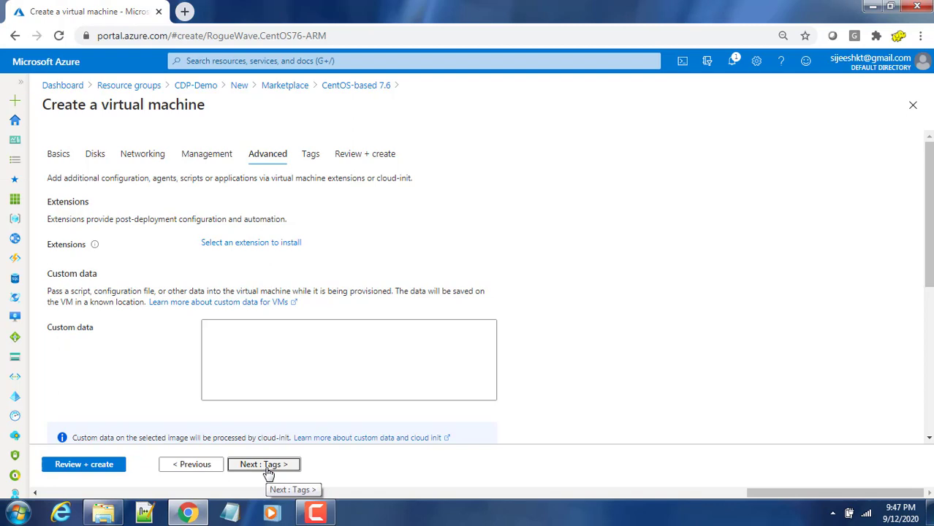
left_click(263, 464)
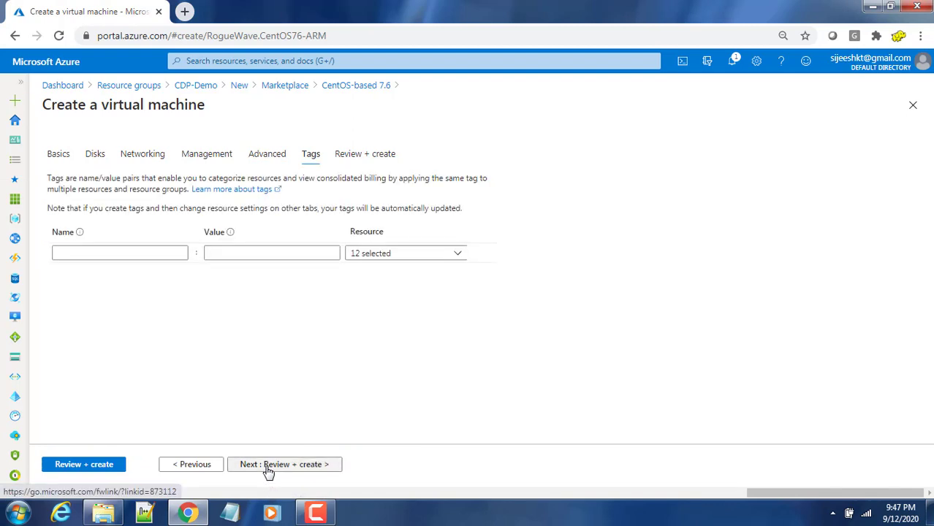
mouse_move(284, 464)
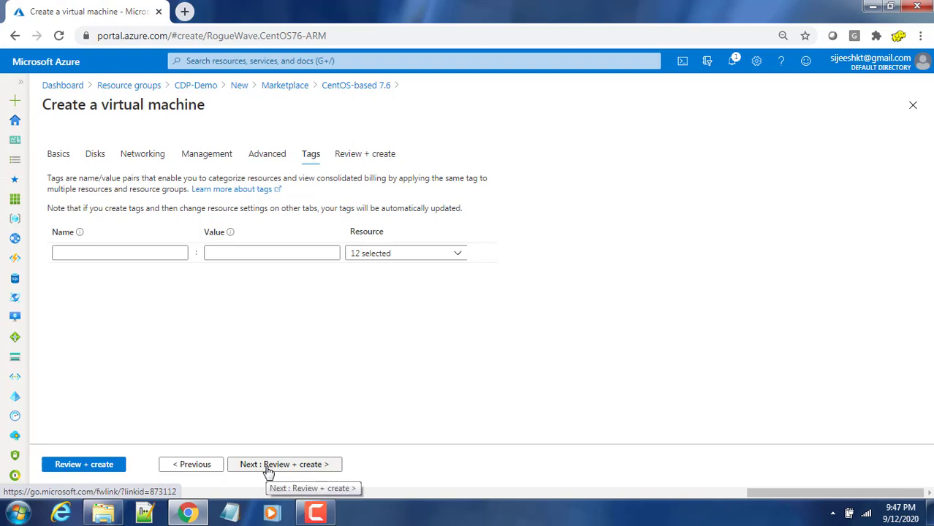
mouse_move(190, 352)
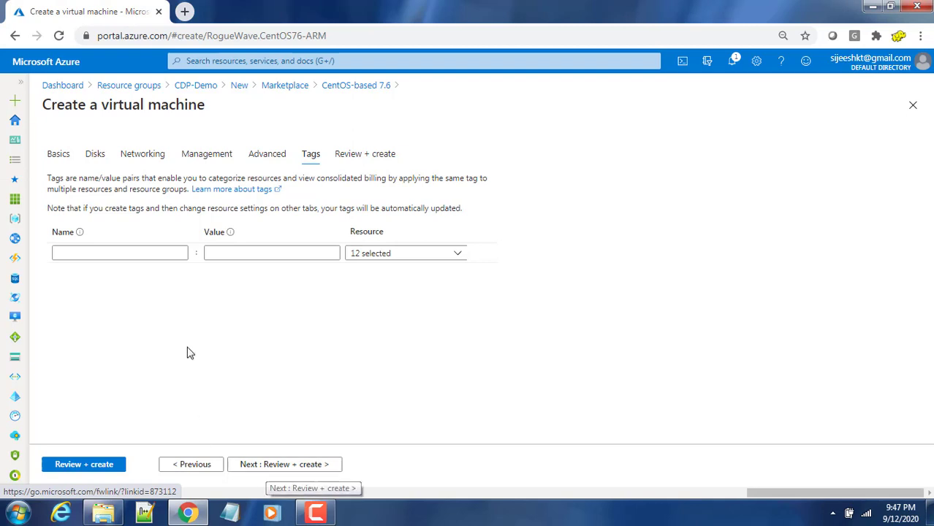
left_click(271, 253)
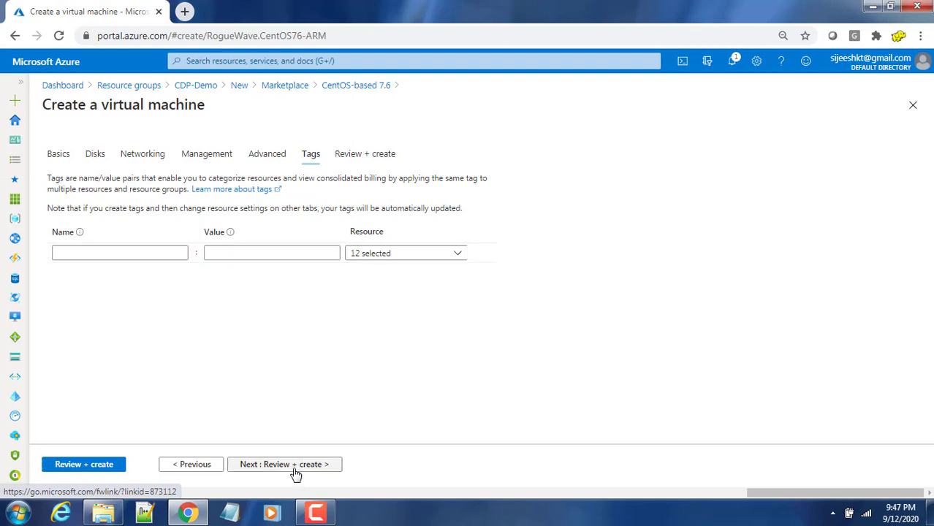
left_click(285, 464)
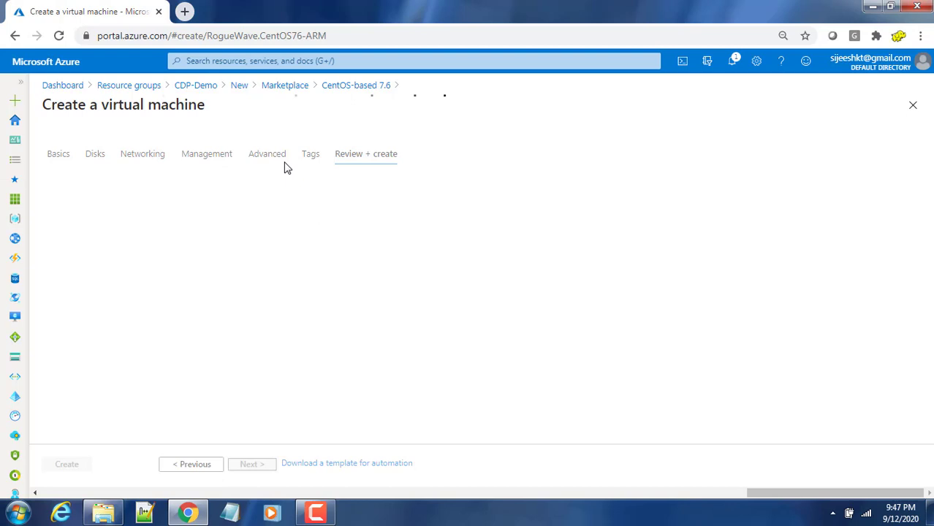
Confirm 'Validation passed' in the summary and submit the VM with Create
left_click(365, 154)
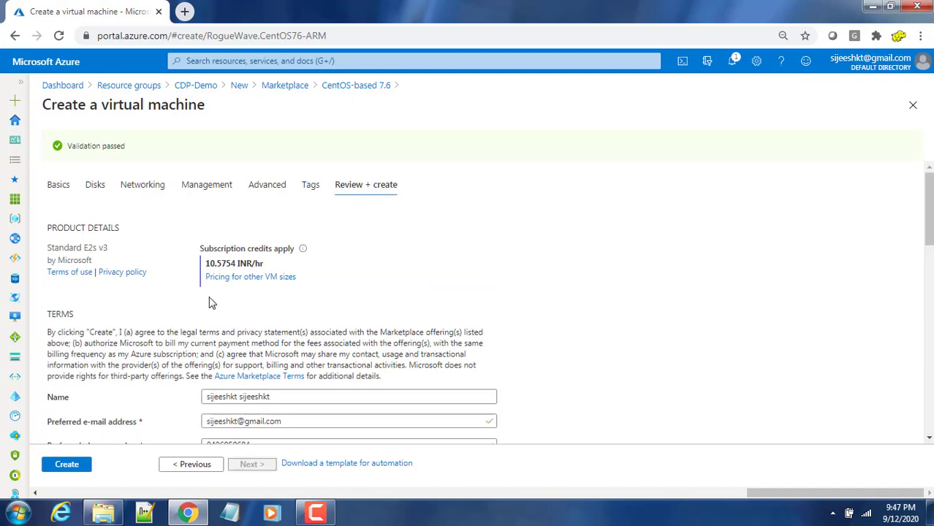
mouse_move(233, 284)
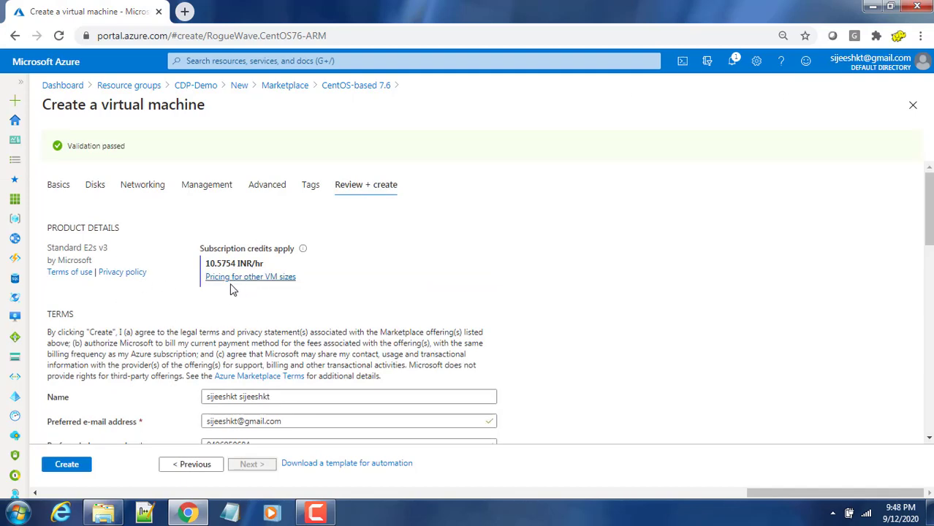
mouse_move(316, 305)
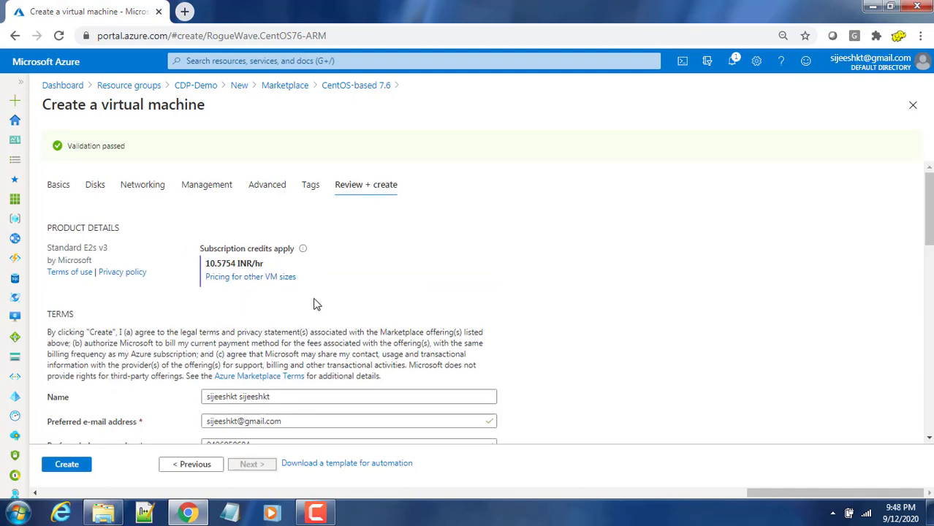
scroll("down", 3)
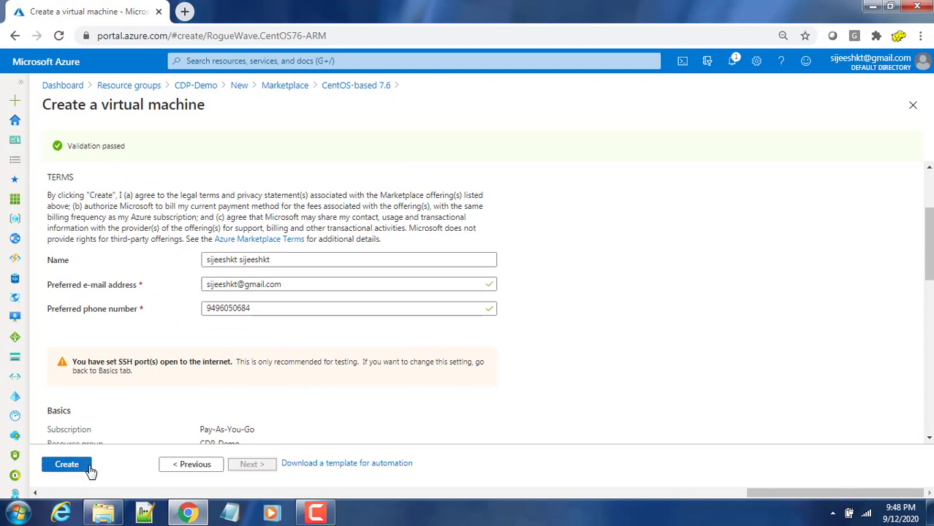
left_click(67, 464)
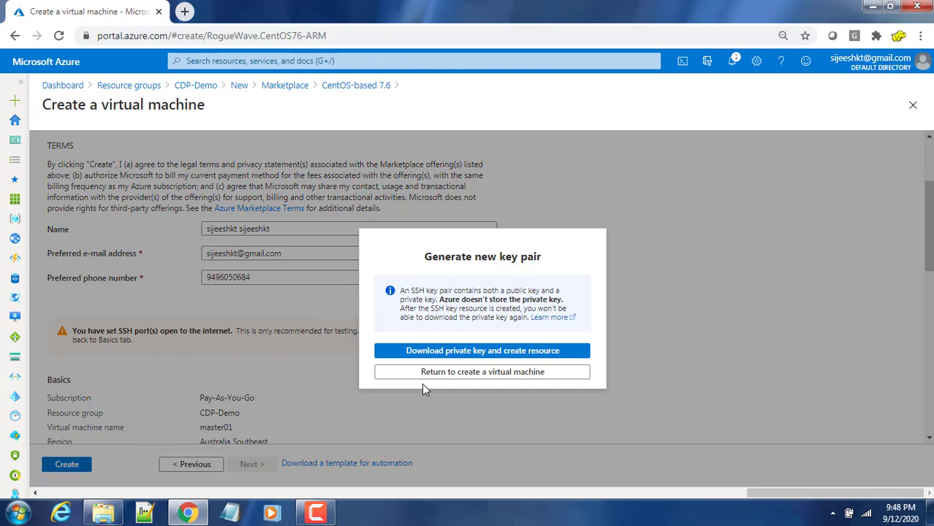
mouse_move(479, 383)
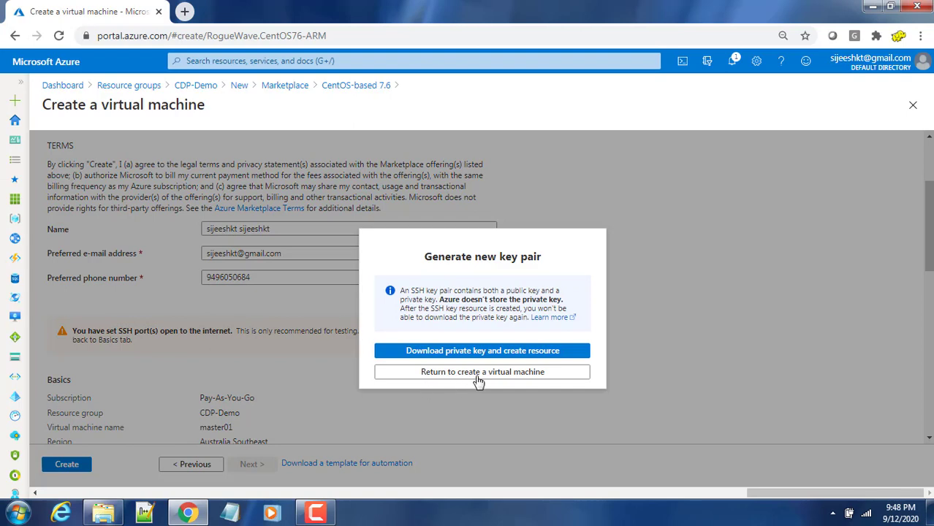
mouse_move(482, 350)
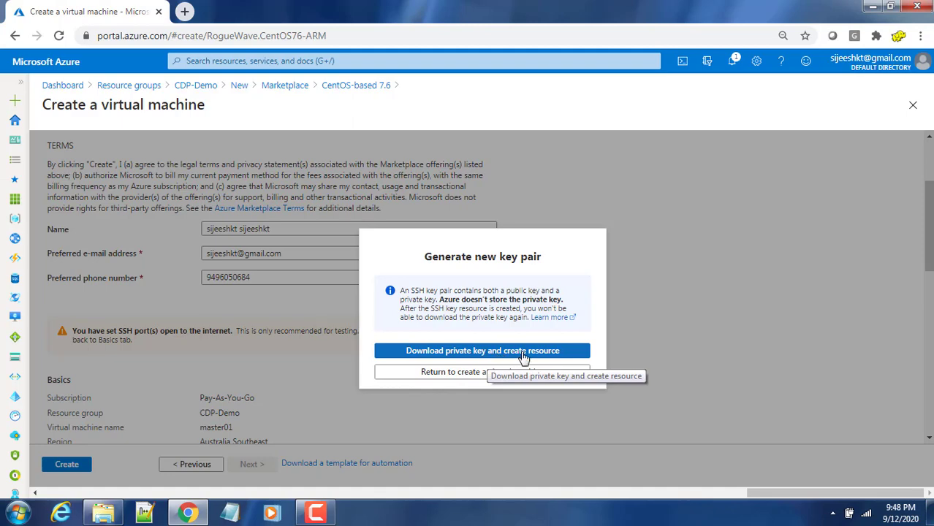
mouse_move(291, 378)
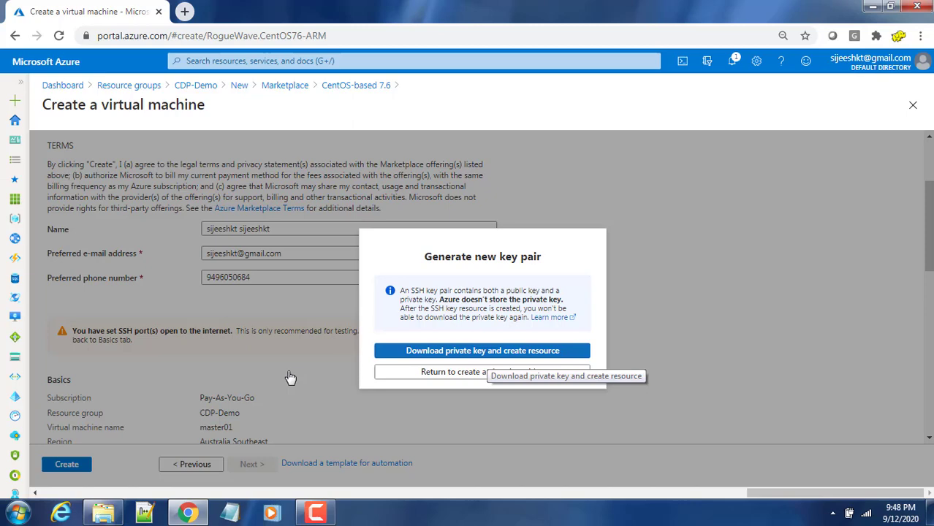
Download the cdp-demo.pem private key, dismiss the open-file prompt, and begin deployment
left_click(483, 350)
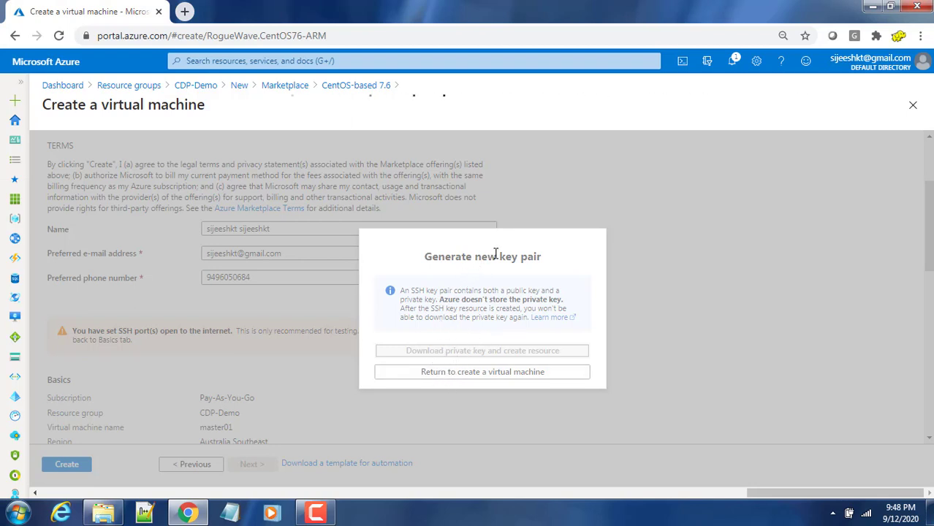
left_click(482, 350)
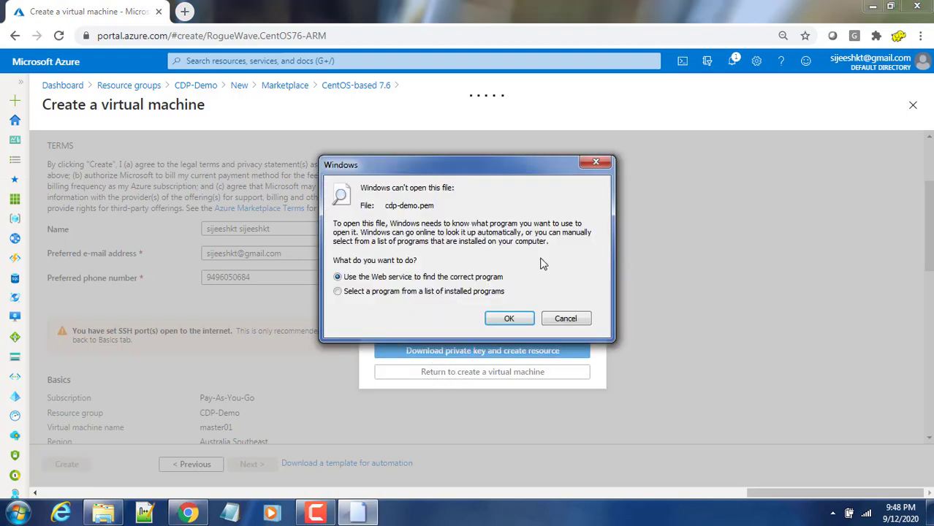
left_click(565, 318)
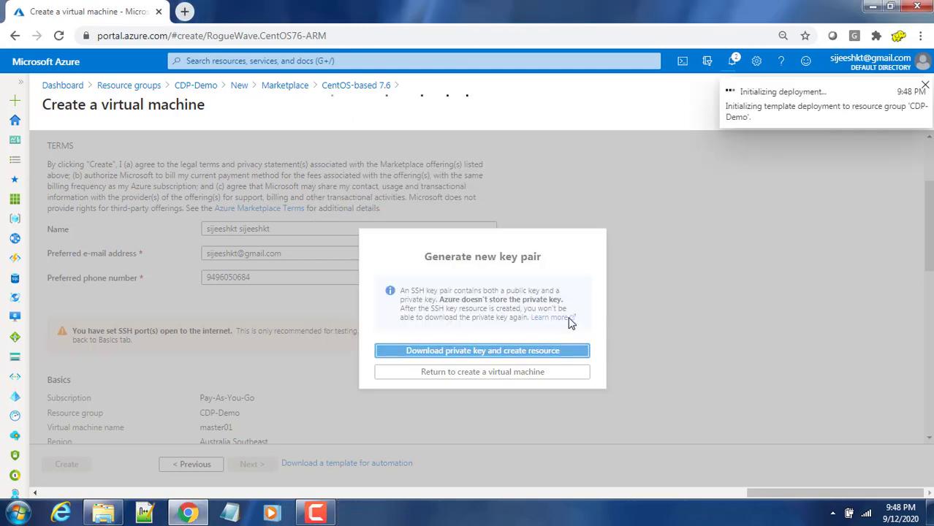
mouse_move(146, 501)
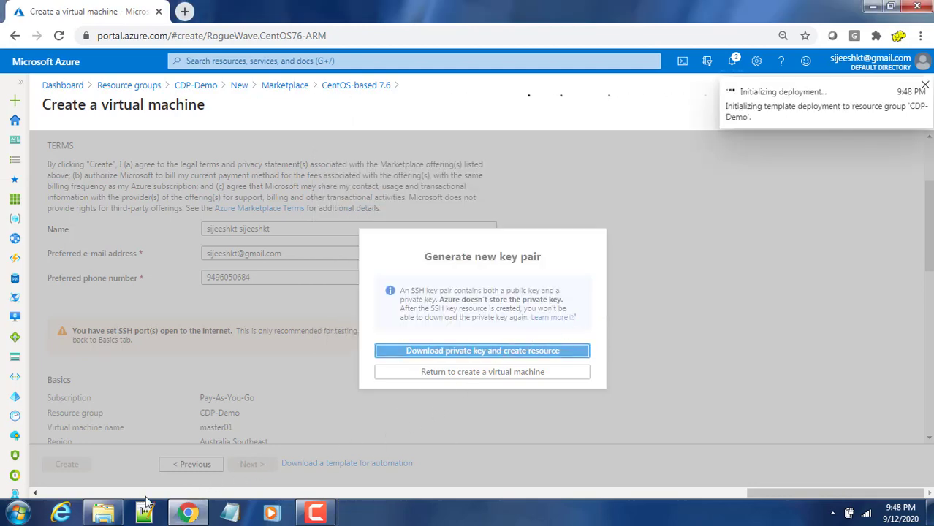
left_click(103, 511)
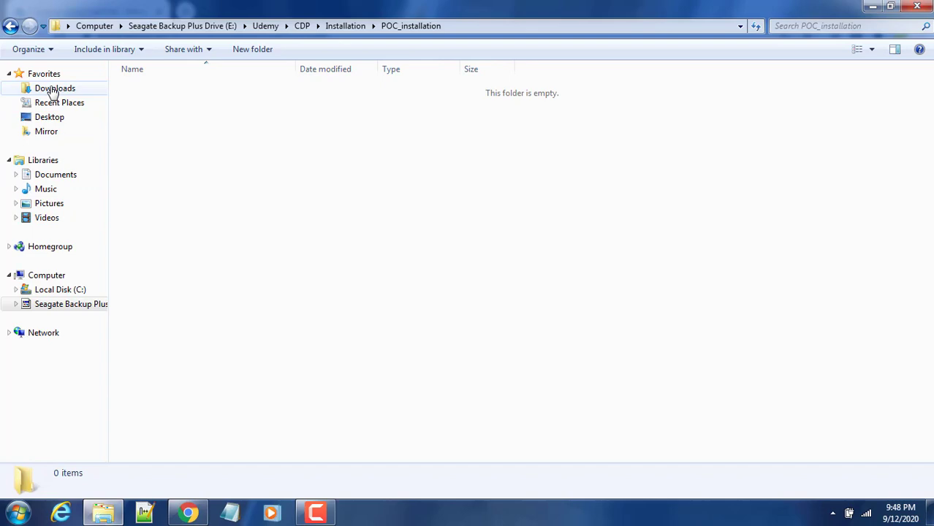
Copy cdp-demo.pem from Downloads and paste it into the desktop keys folder
left_click(55, 88)
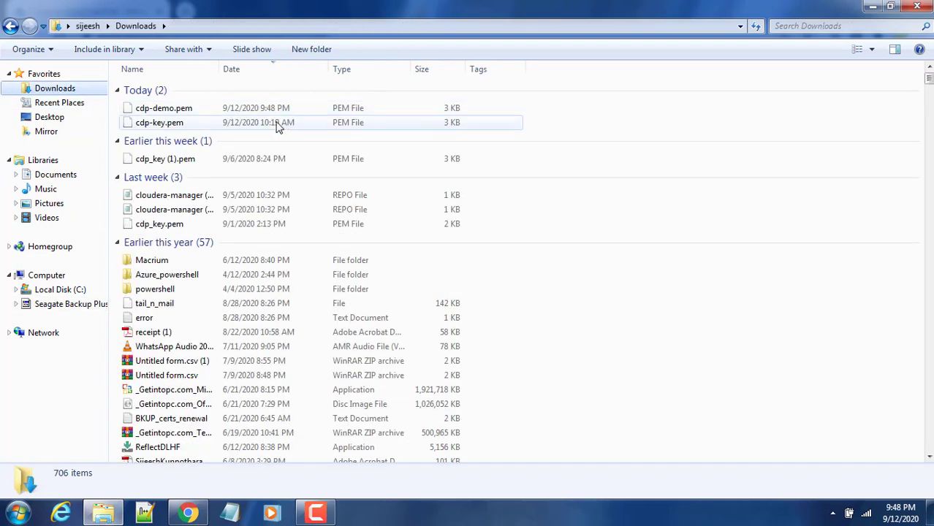
mouse_move(241, 69)
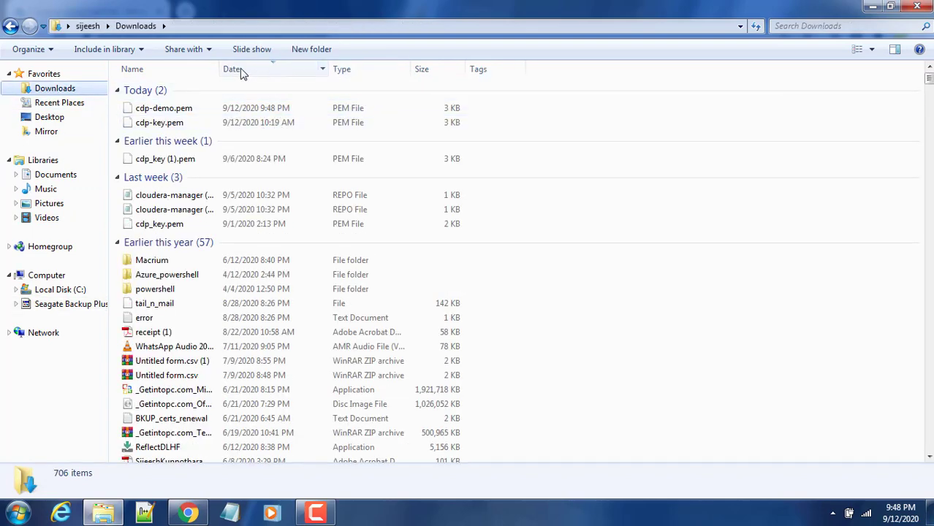
left_click(164, 108)
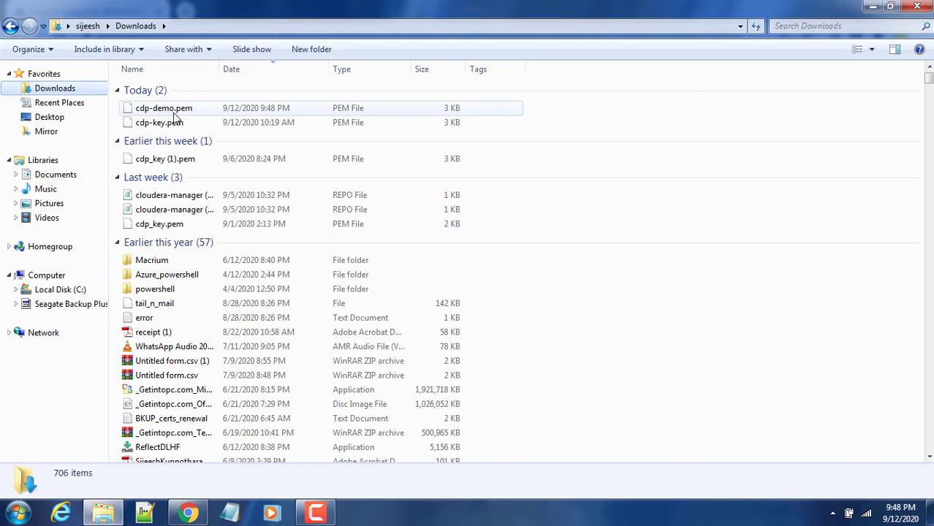
right_click(163, 108)
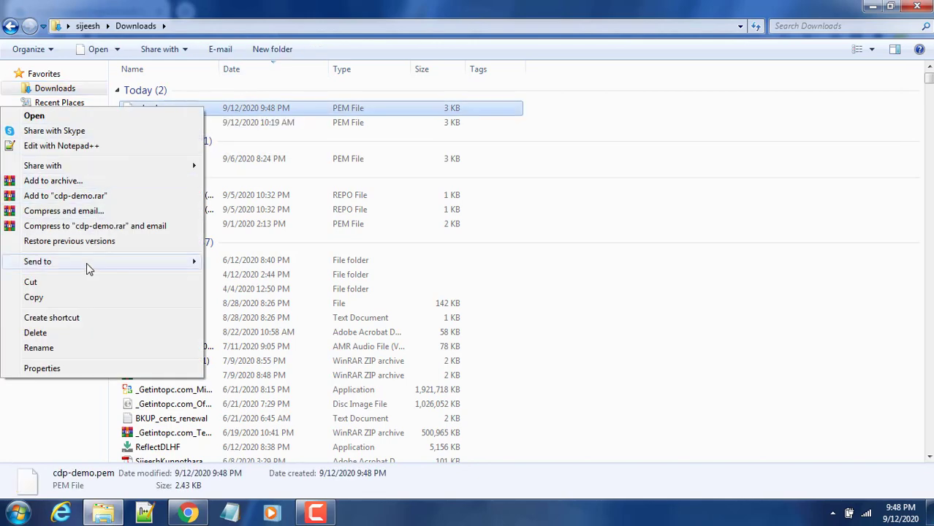
mouse_move(65, 195)
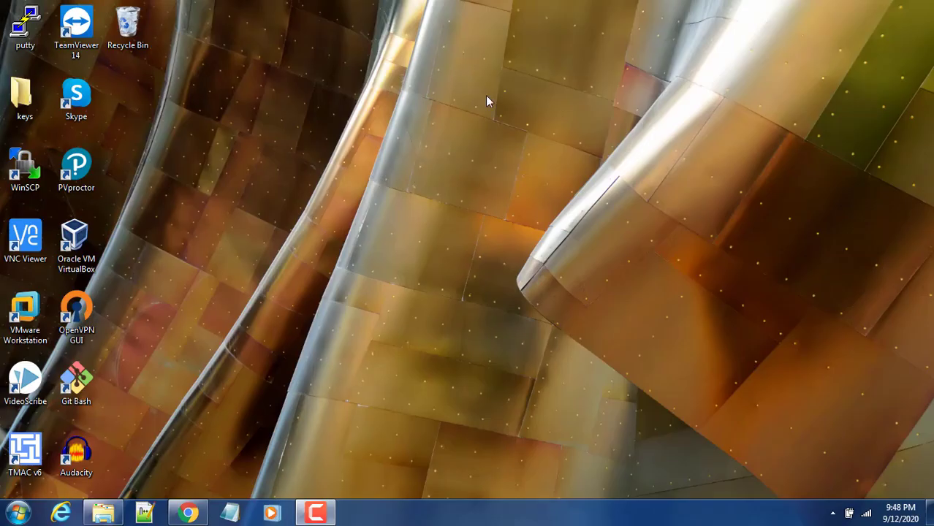
left_click(24, 97)
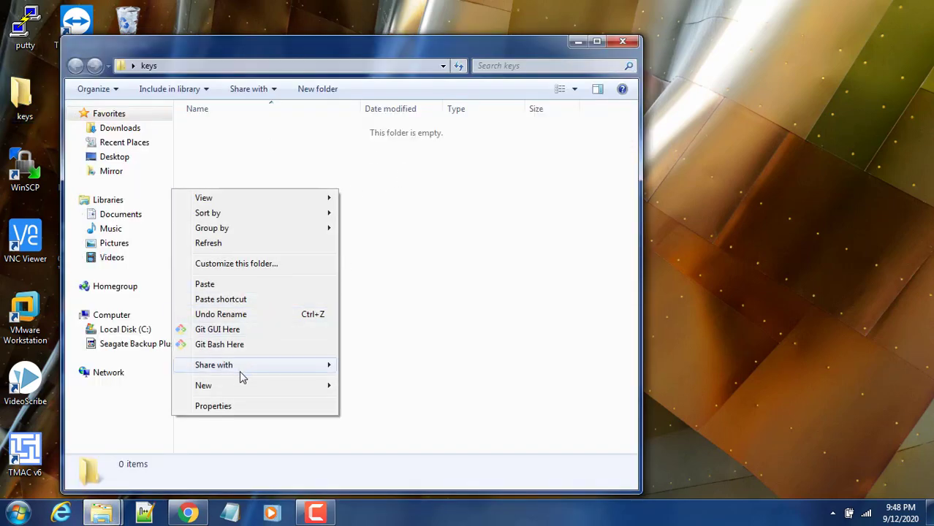
left_click(205, 283)
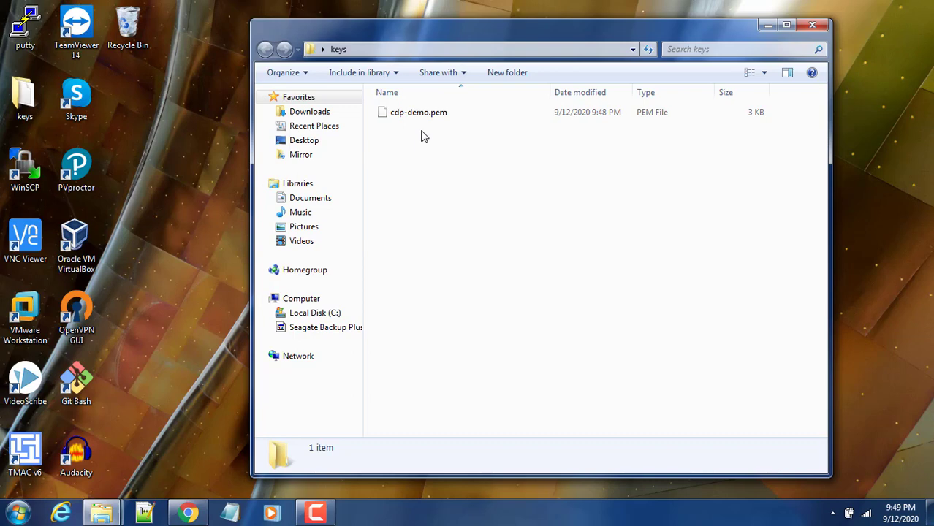
mouse_move(179, 489)
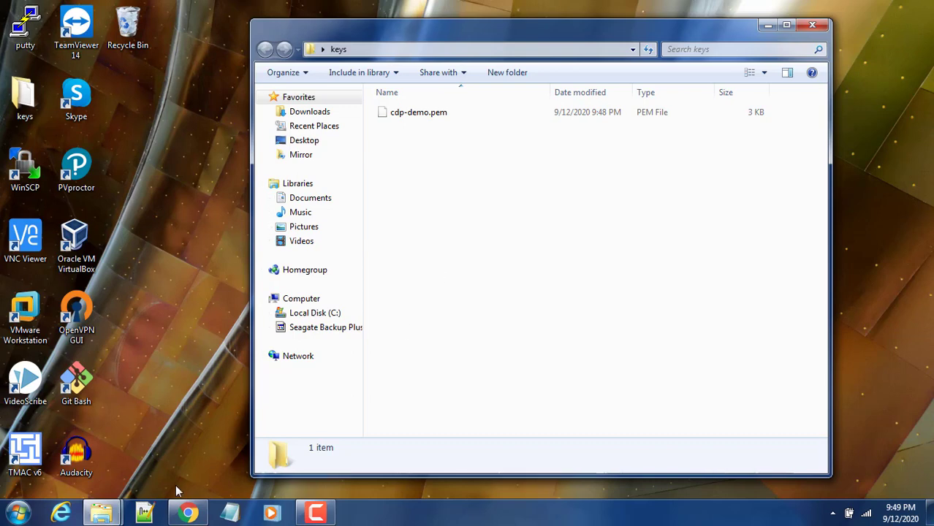
mouse_move(427, 126)
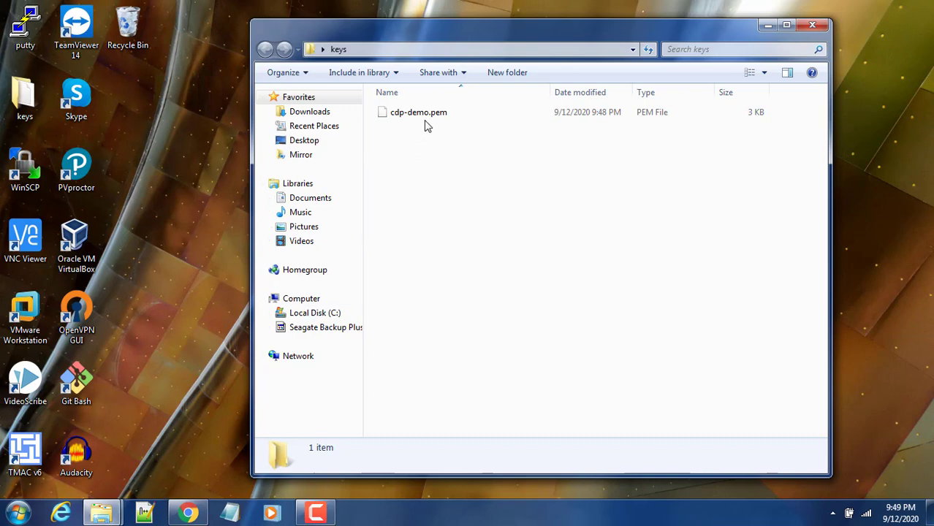
Launch PuTTYgen and import the cdp-demo.pem private key
left_click(12, 512)
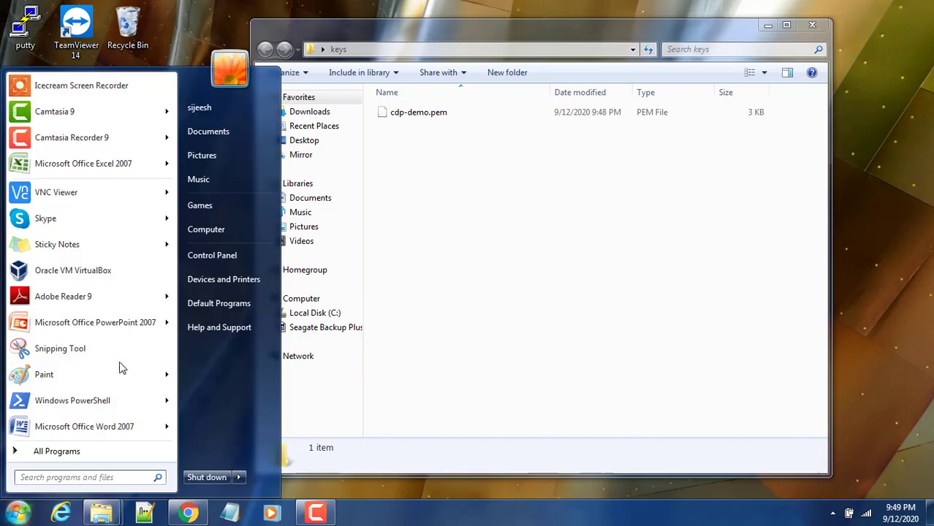
mouse_move(73, 477)
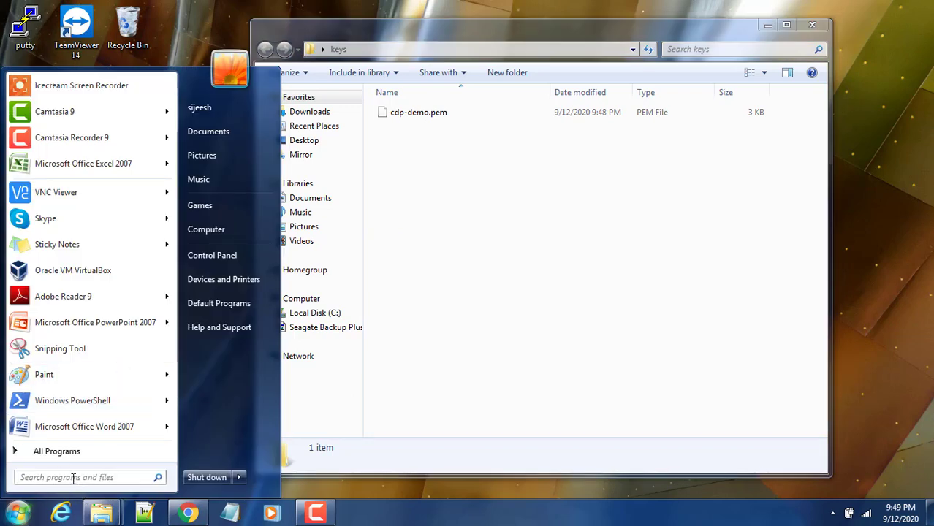
type("putt")
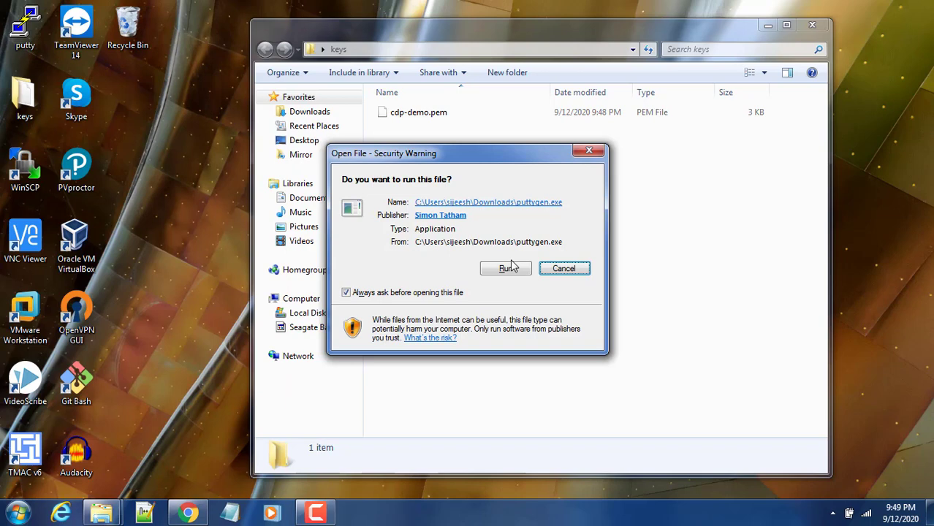
left_click(505, 268)
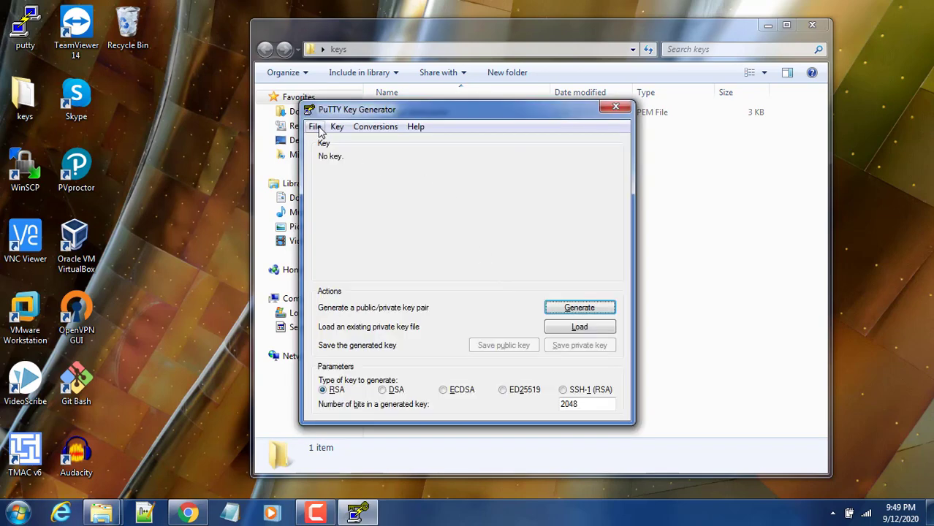
left_click(578, 327)
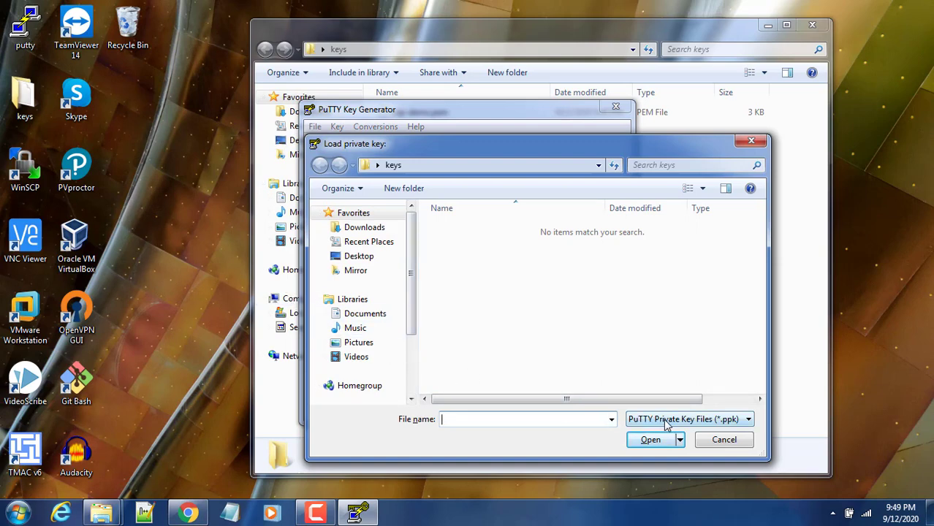
left_click(746, 418)
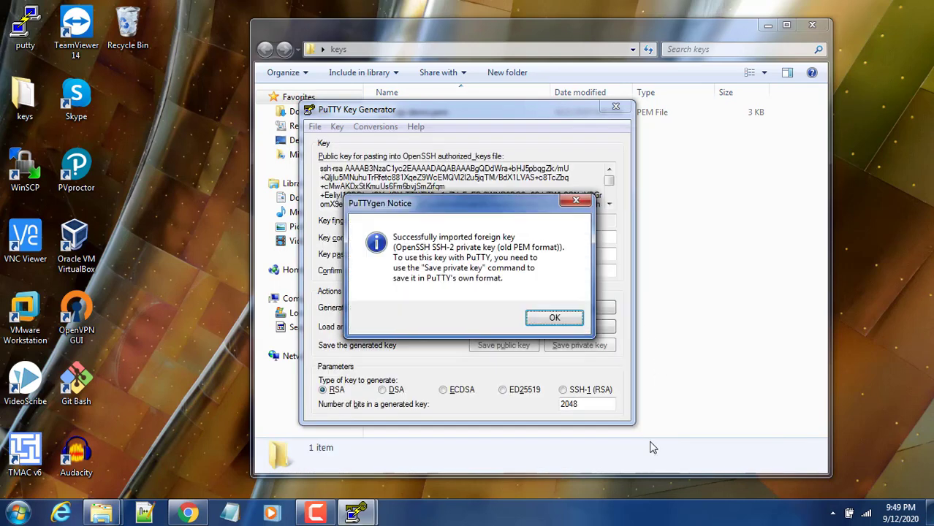
left_click(554, 317)
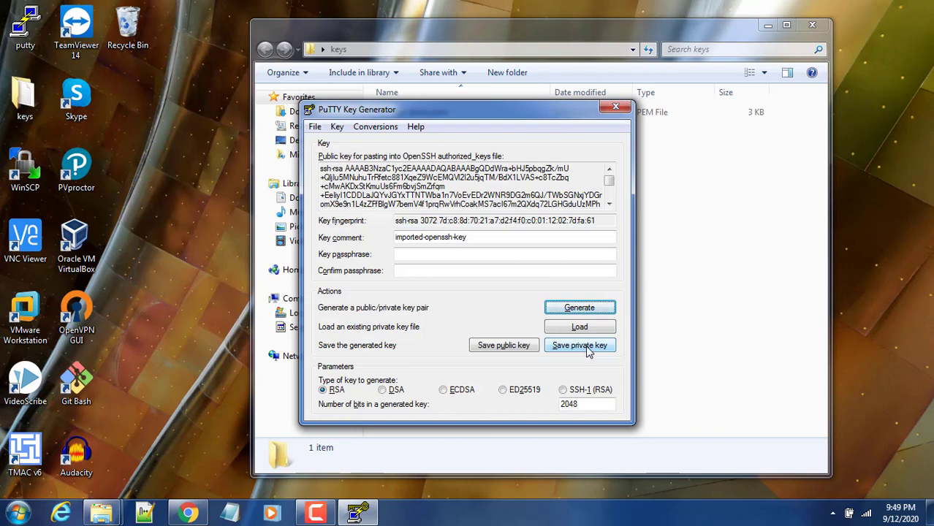
Save the key without a passphrase as cdp-demo.ppk and close PuTTYgen
left_click(579, 345)
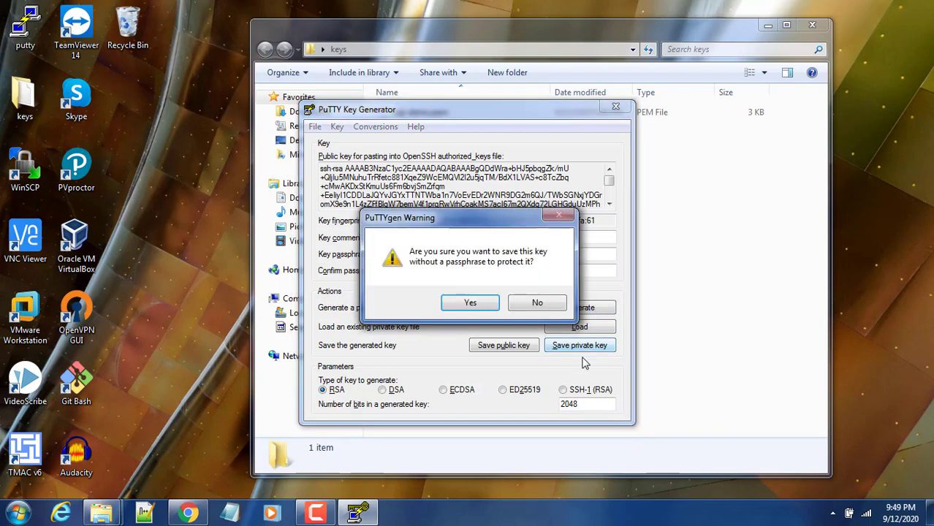
left_click(470, 302)
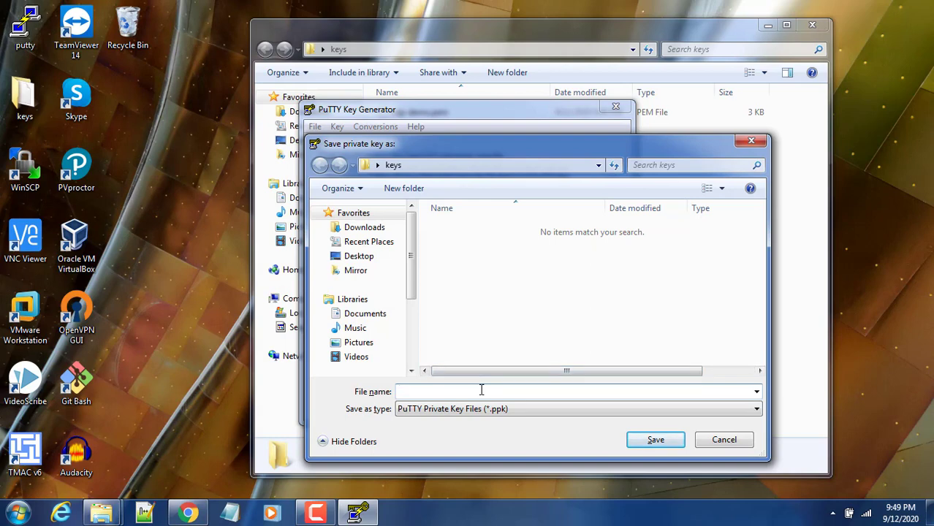
type("cdp")
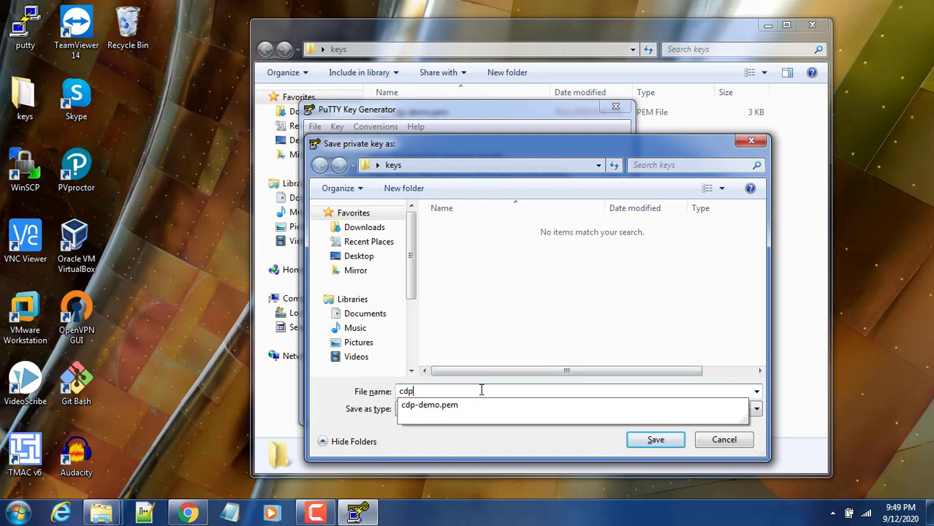
type("-demo")
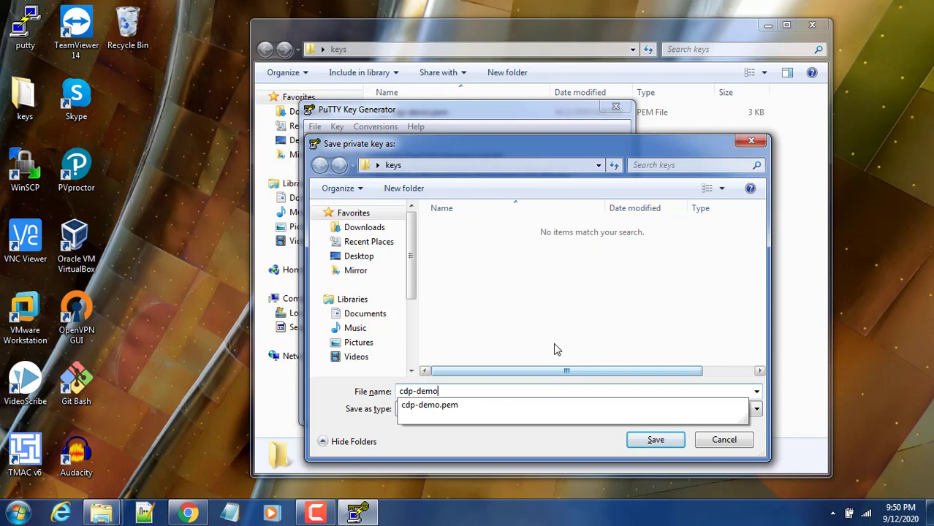
left_click(655, 439)
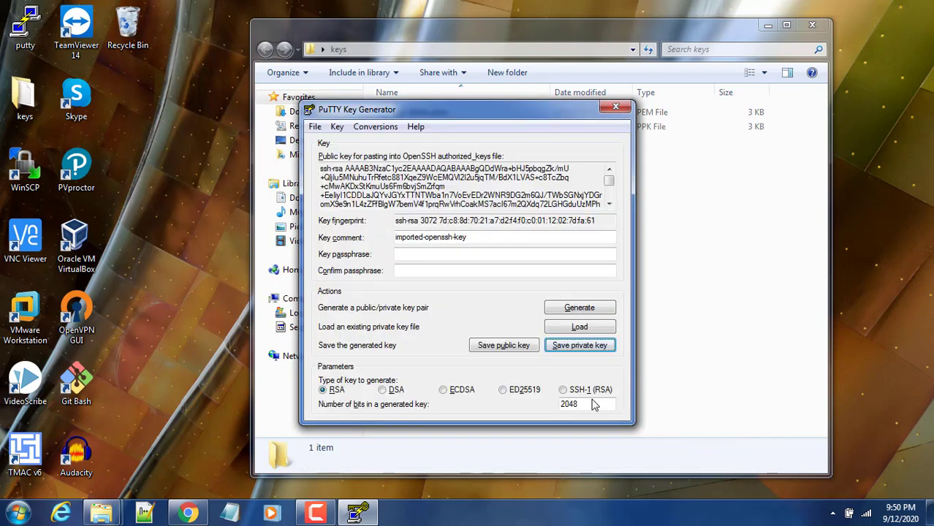
left_click(615, 106)
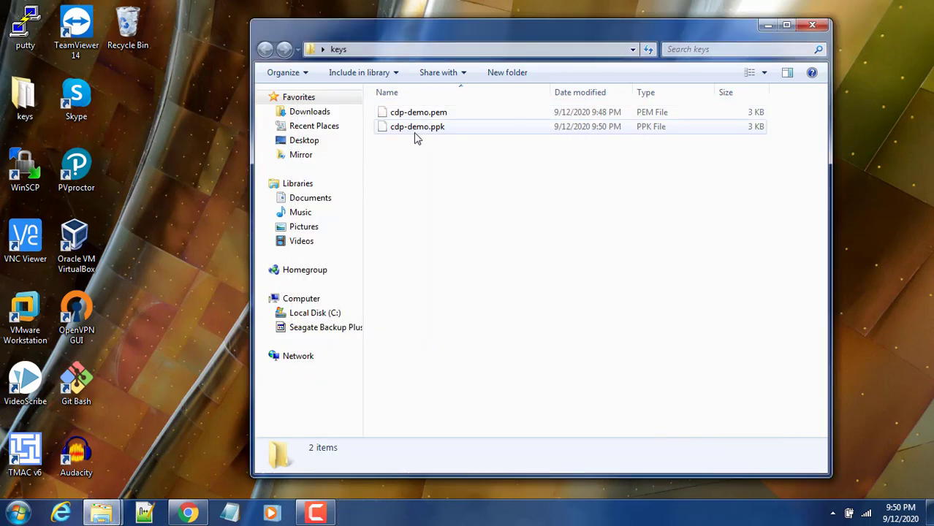
mouse_move(417, 126)
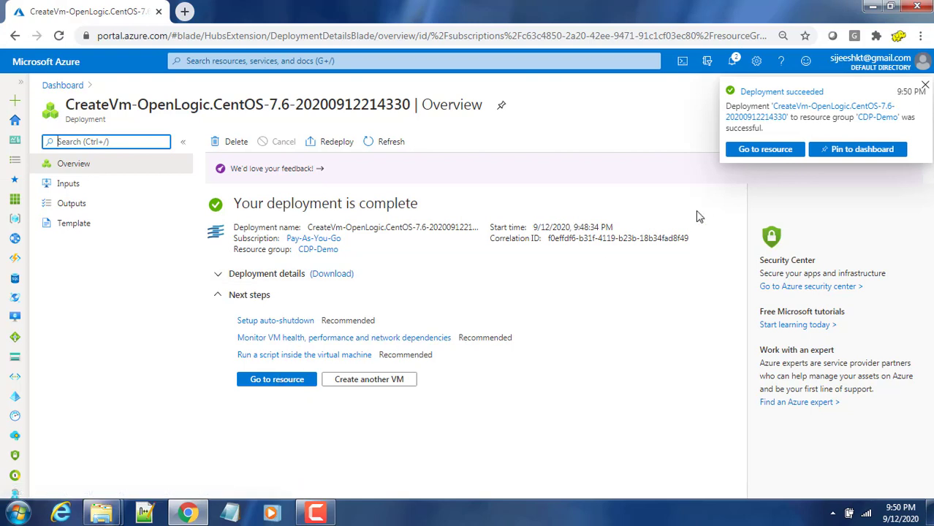
mouse_move(765, 149)
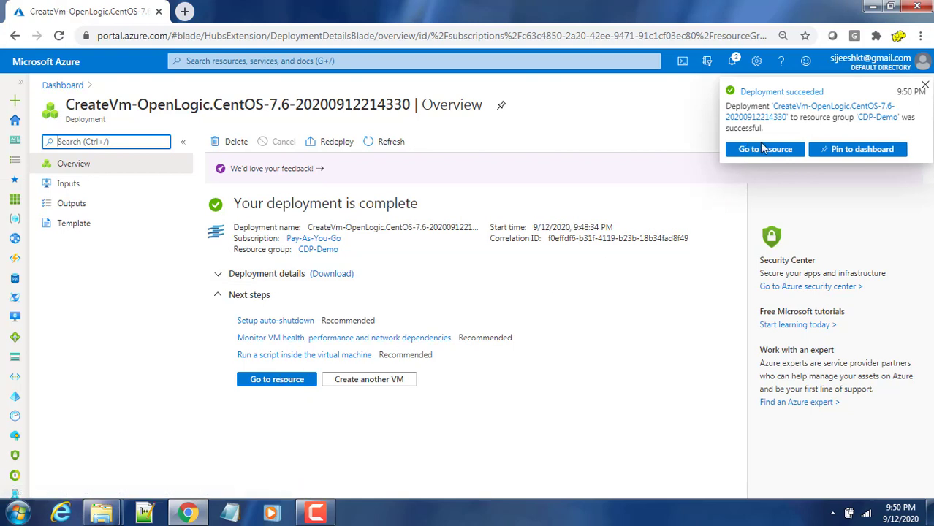
Go to the master01 VM overview and copy its public IP 13.70.148.89
left_click(276, 378)
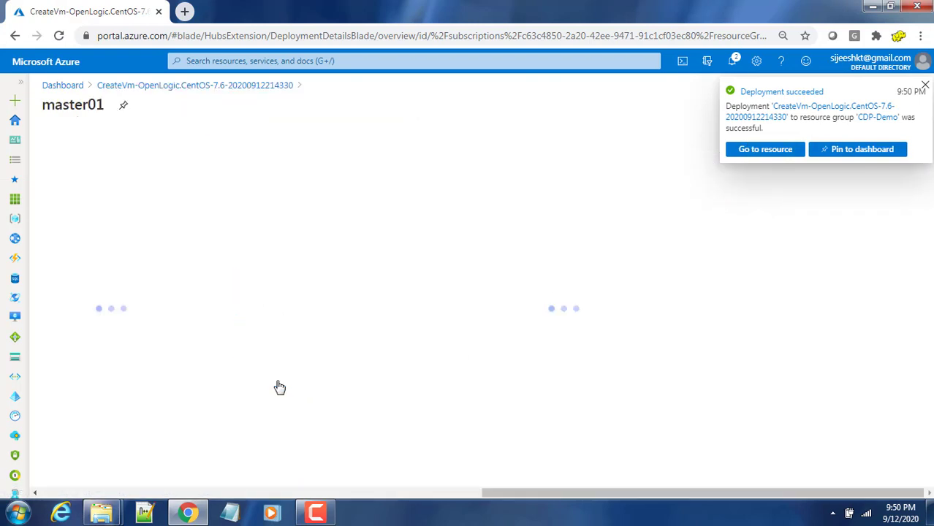
left_click(764, 149)
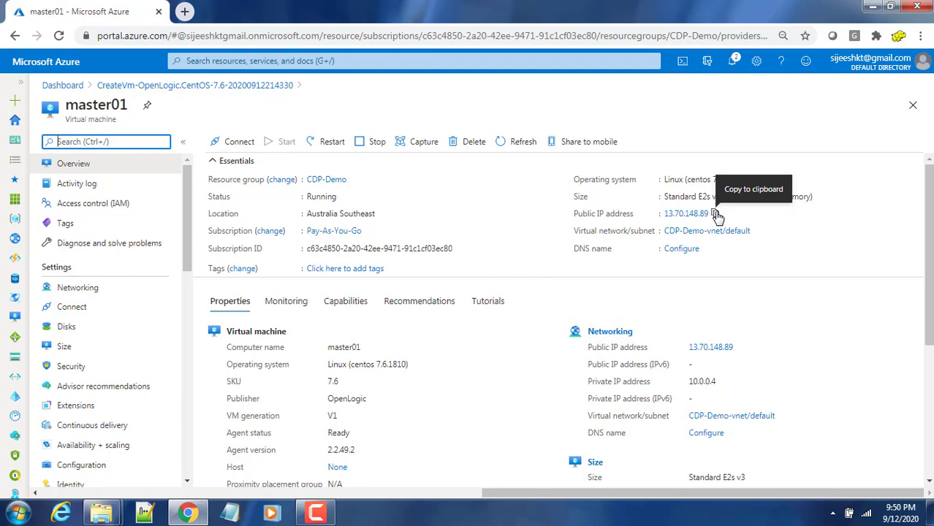
left_click(715, 214)
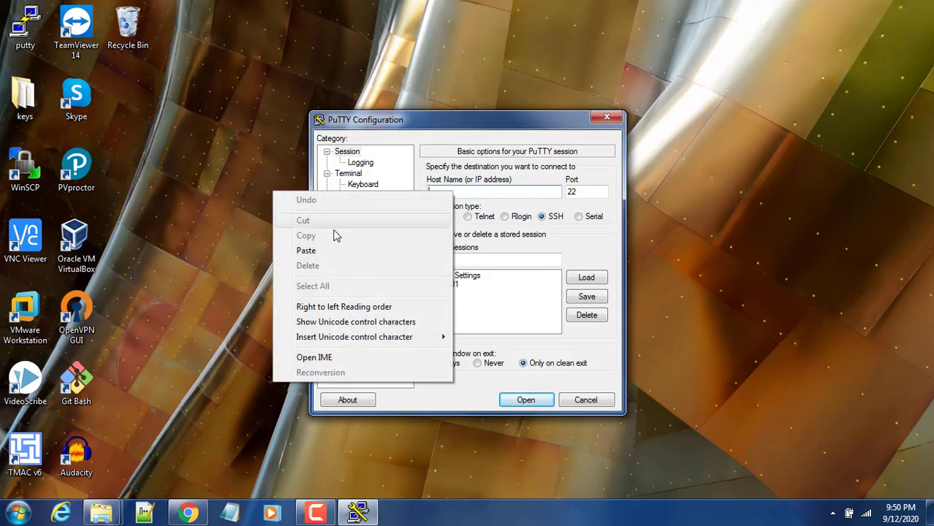
Connect PuTTY to 13.70.148.89 over SSH, authenticating with the cdp-demo.ppk key
left_click(305, 249)
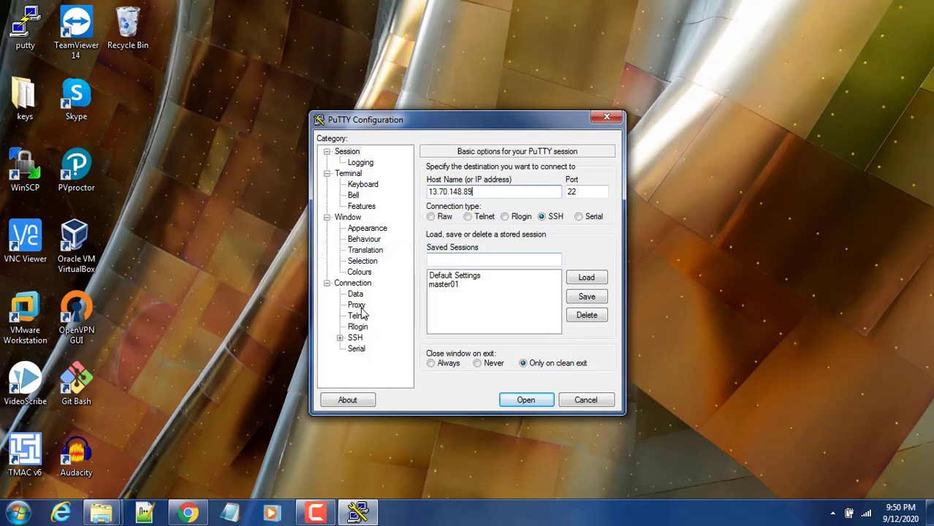
left_click(341, 337)
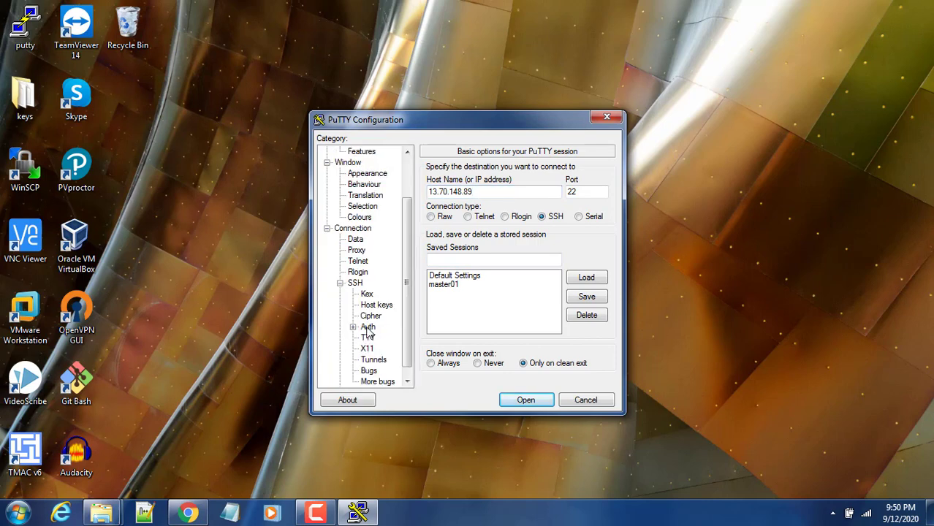
left_click(368, 327)
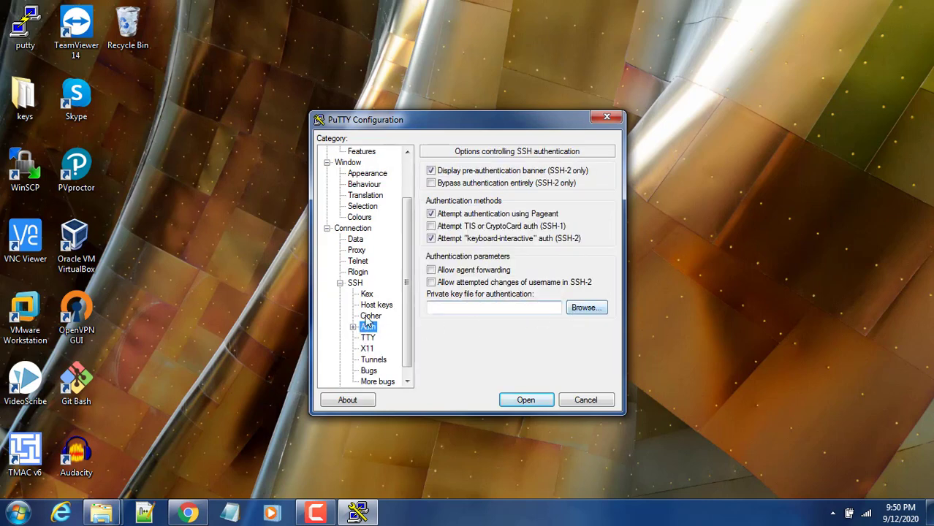
left_click(585, 307)
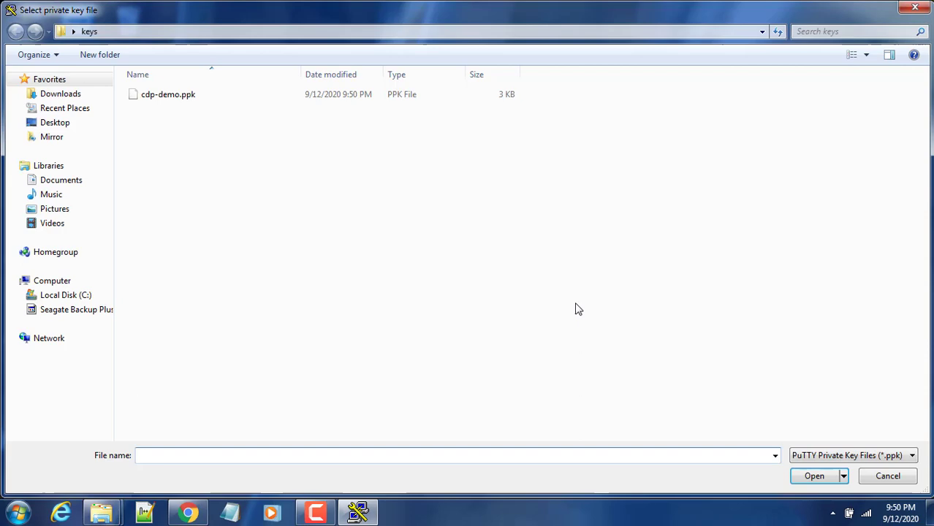
left_click(168, 94)
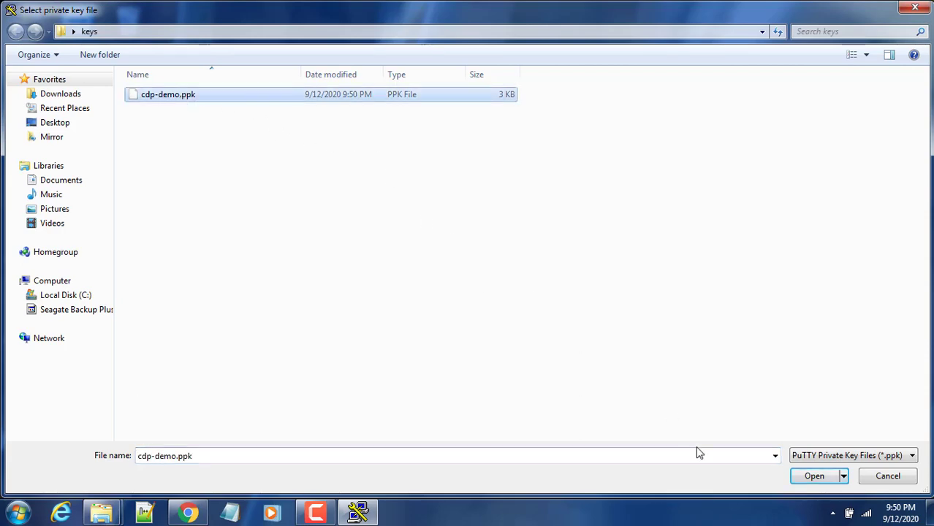
left_click(814, 476)
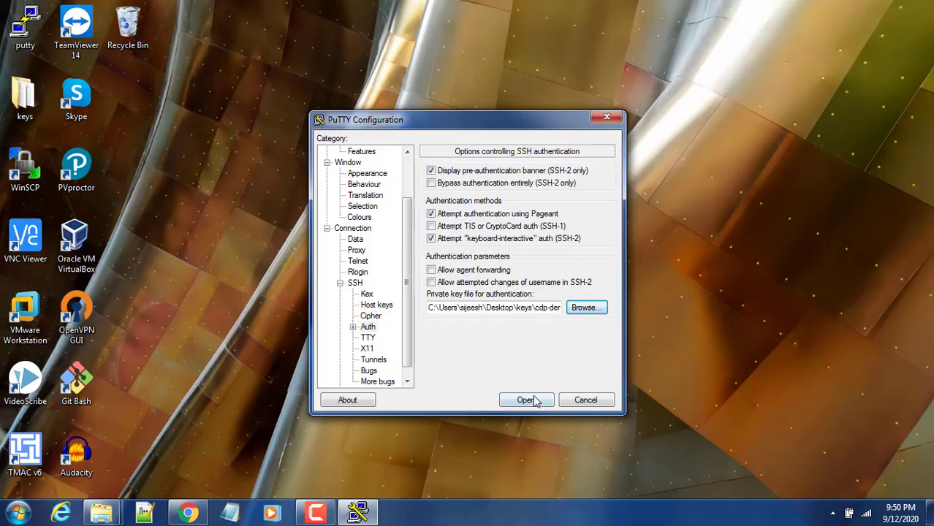
left_click(526, 400)
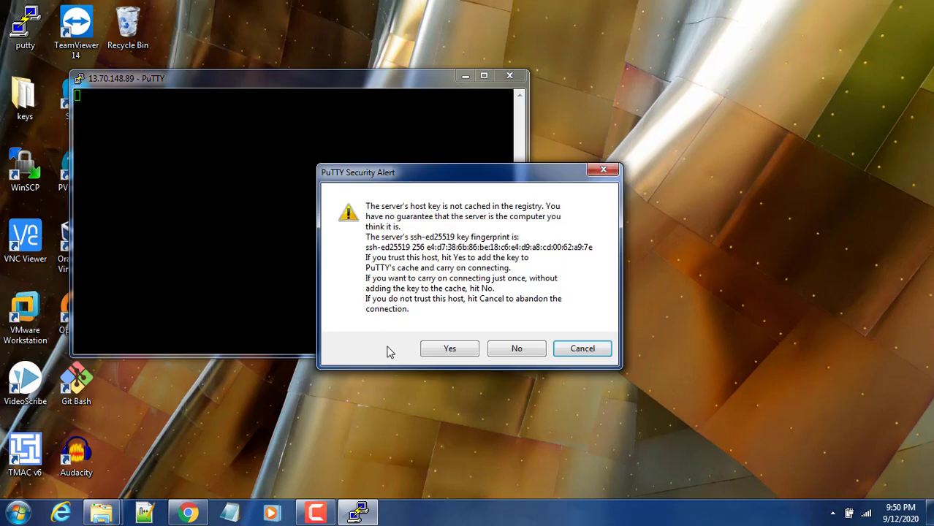
Accept master01's host key and log in as vmadmin with the imported key
left_click(448, 349)
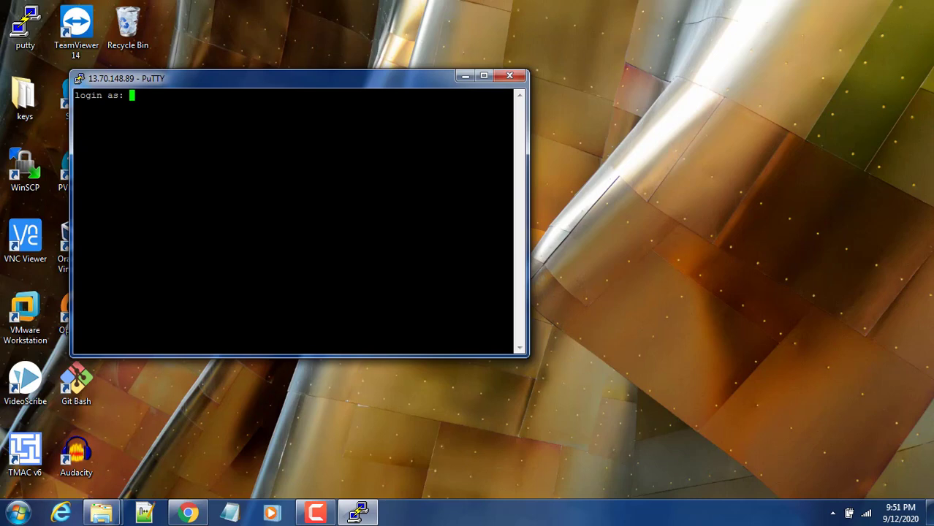
type("vmadmin")
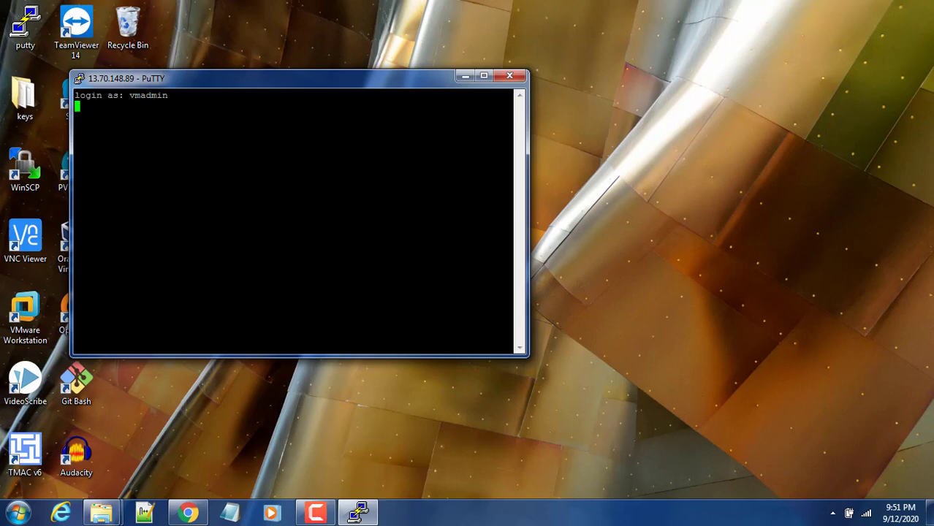
mouse_move(257, 85)
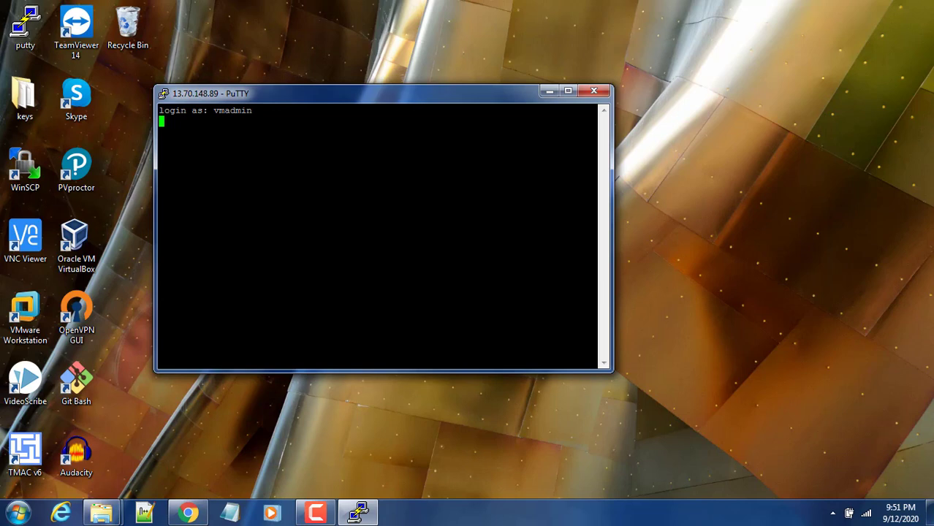
mouse_move(467, 89)
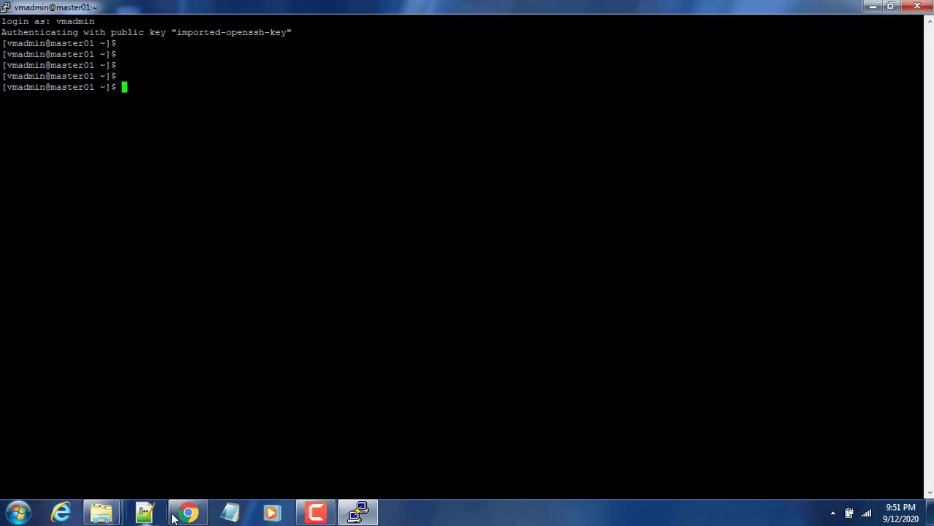
left_click(187, 512)
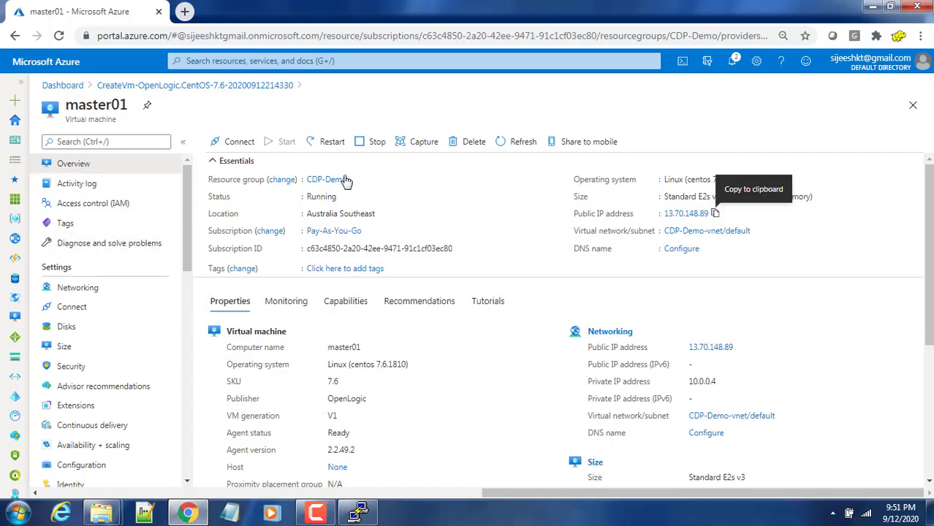
Open the CDP-Demo resource group and scroll through its 8 resources, including master01
left_click(324, 179)
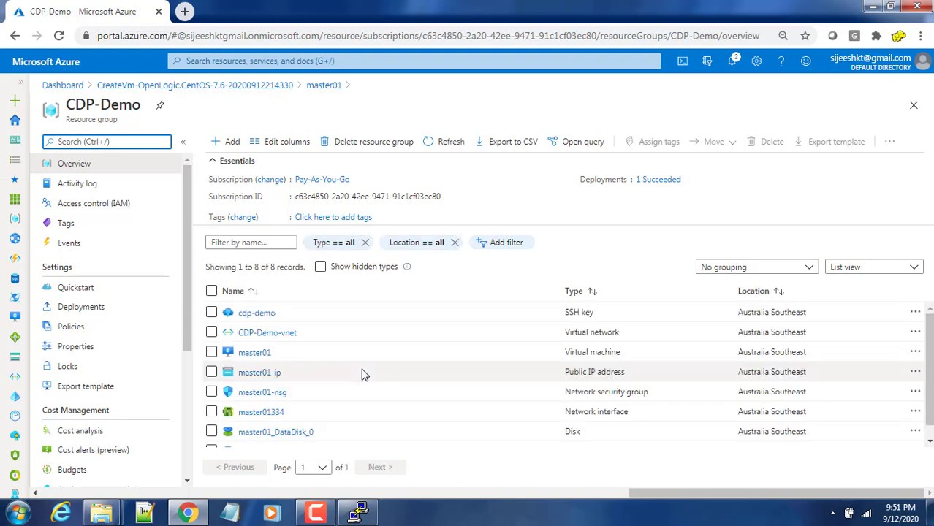
scroll("down", 3)
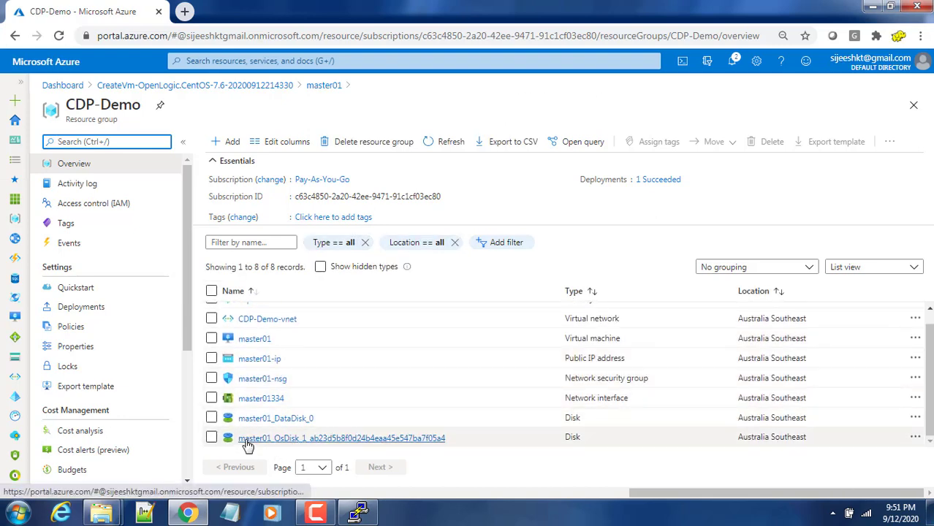
mouse_move(275, 418)
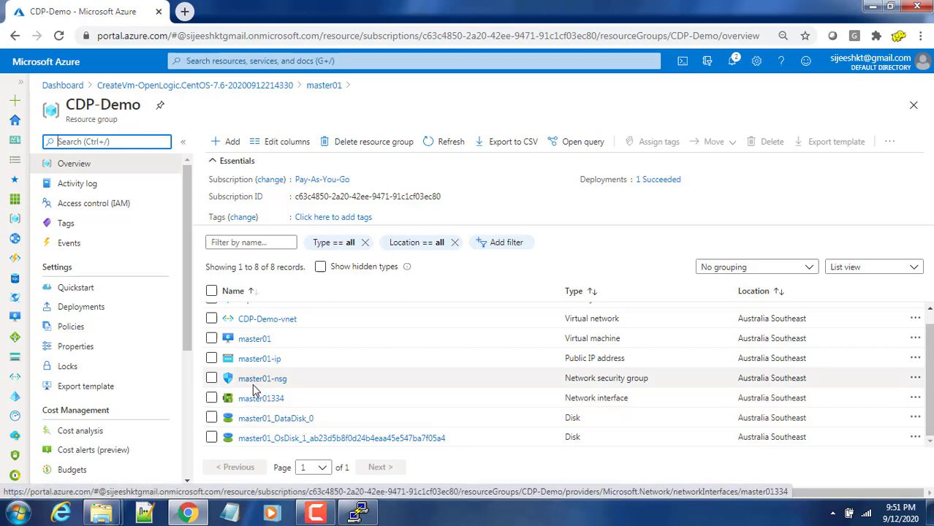
scroll("up", 3)
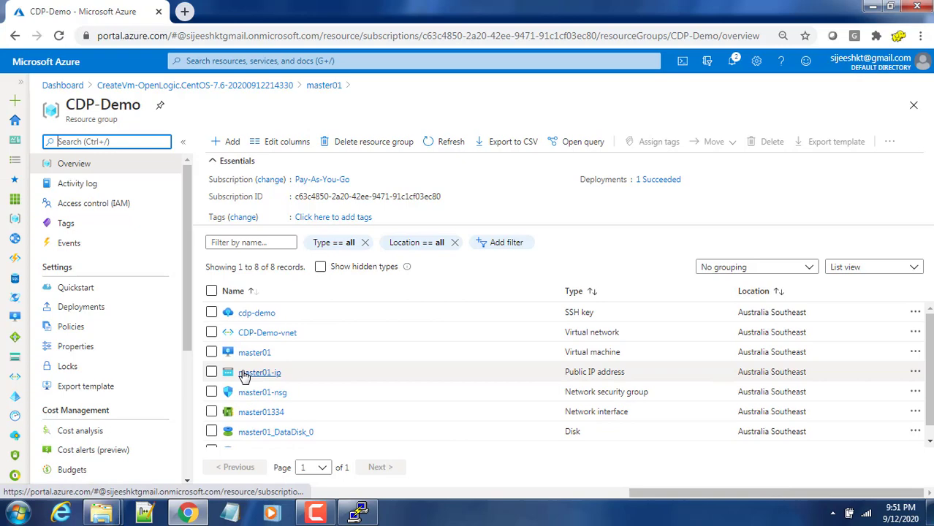